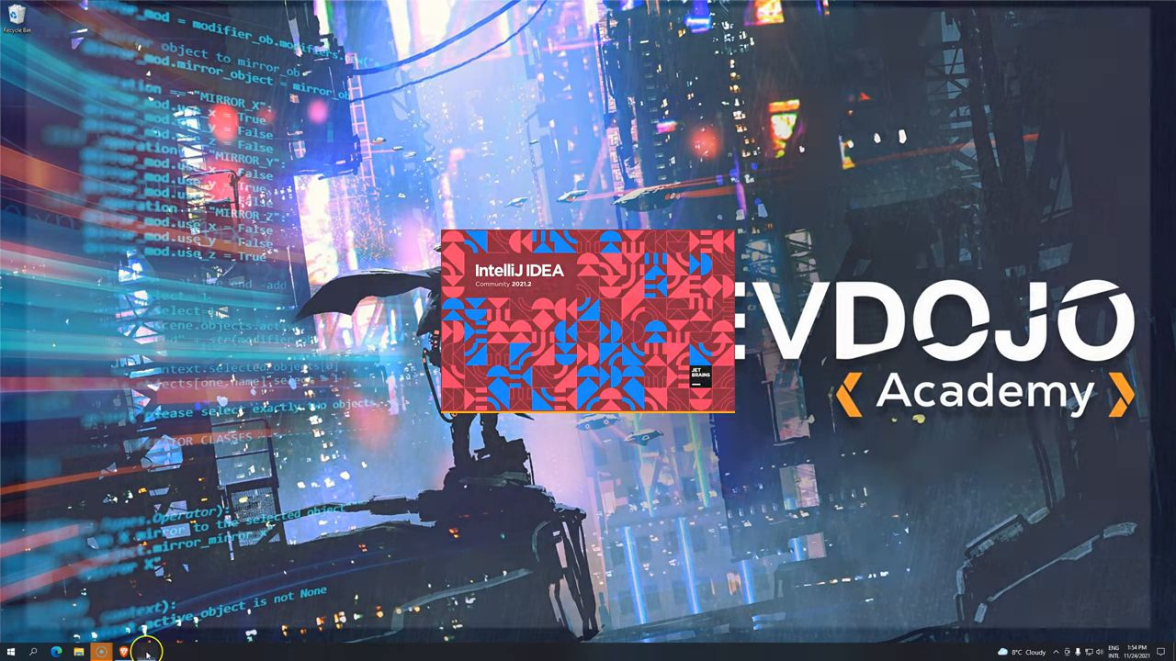
# Step: Launch IntelliJ IDEA Community from the taskbar and wait for the 2021.2 splash screen
pyautogui.click(146, 648)
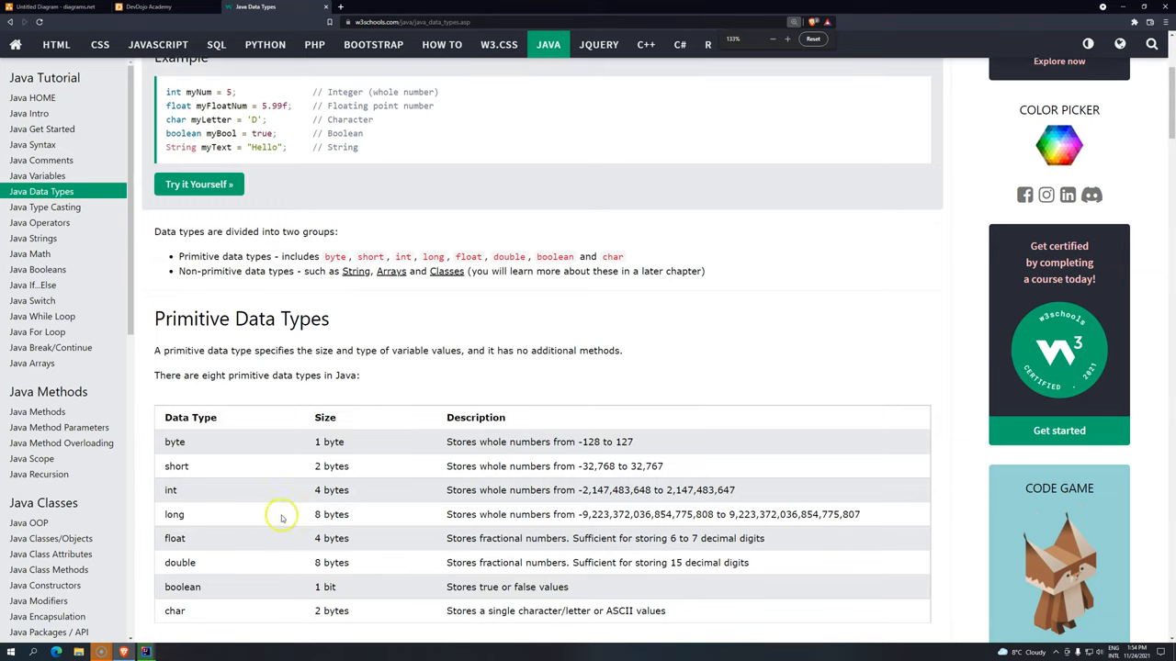
# Step: Scroll the W3Schools Java Data Types page down to the Primitive Data Types table
pyautogui.scroll(-3)
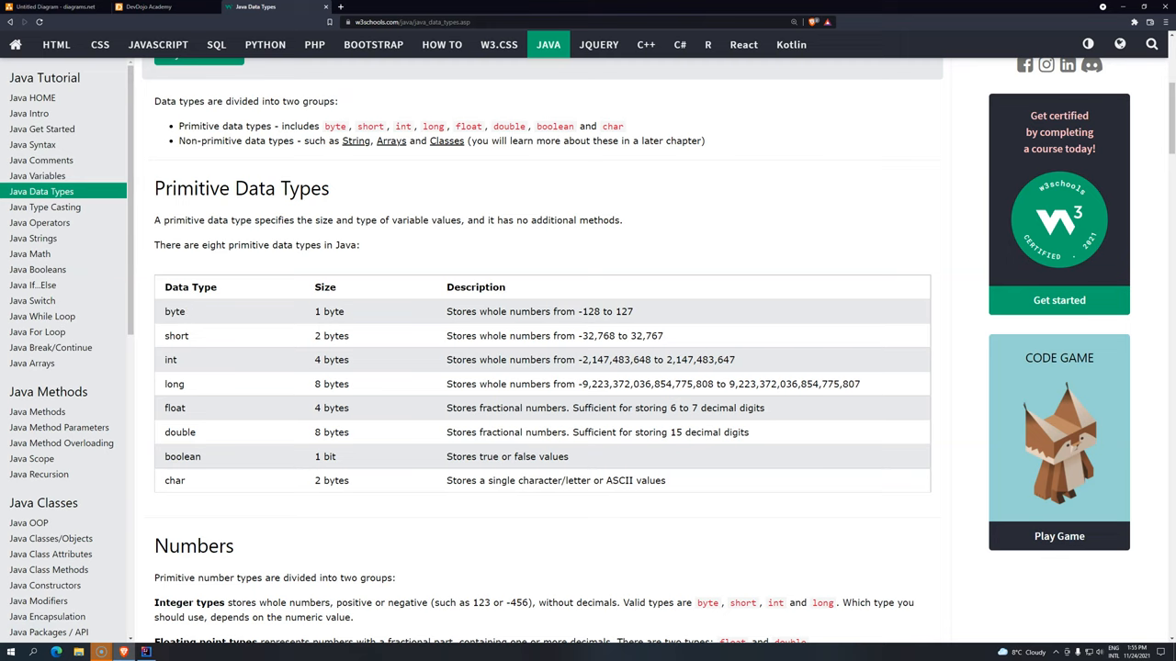
pyautogui.moveTo(358, 378)
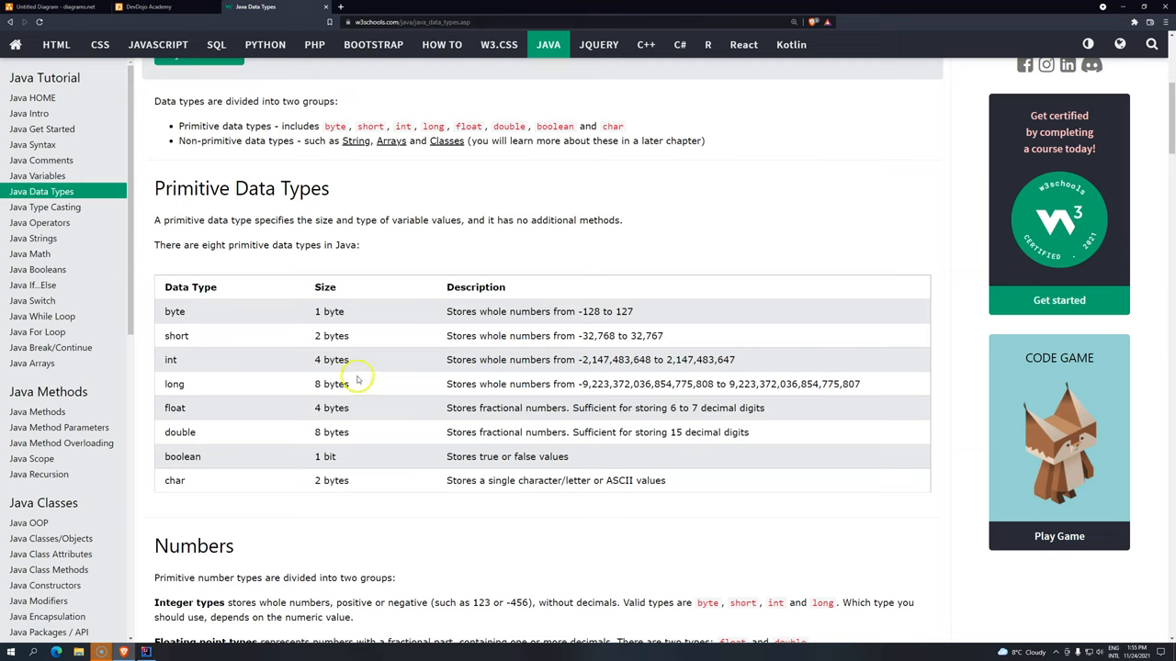
pyautogui.moveTo(138, 647)
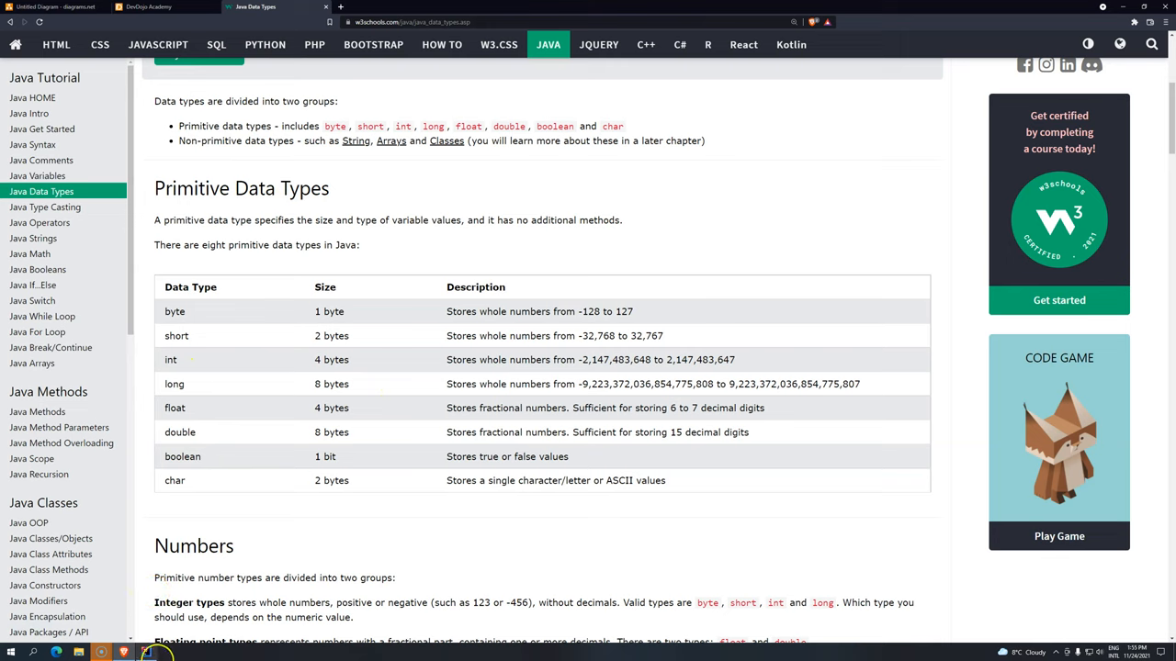
# Step: Return to the HelloWorld project, re-show the file tree, collapse out and select src
pyautogui.click(146, 650)
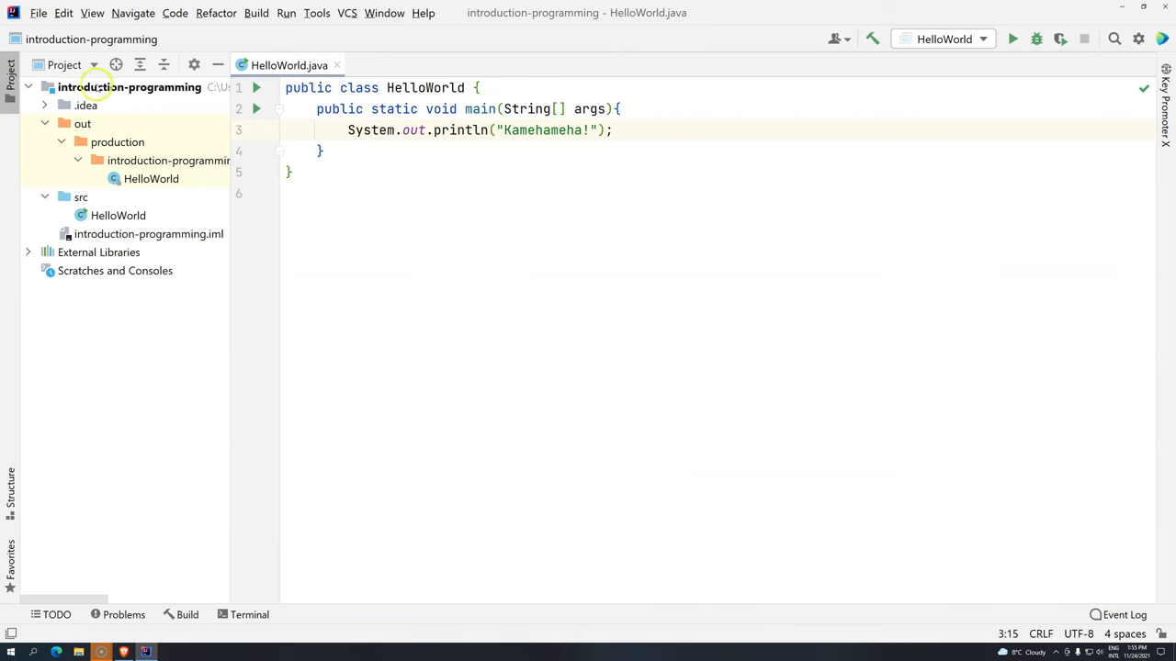
pyautogui.click(50, 123)
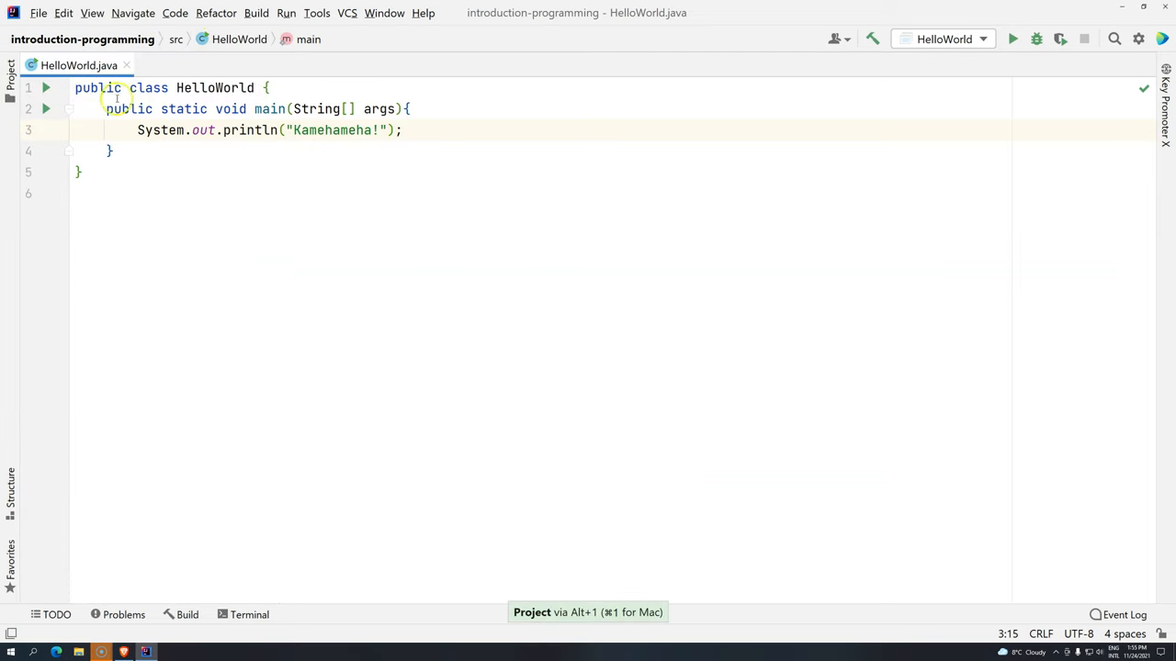
pyautogui.click(9, 97)
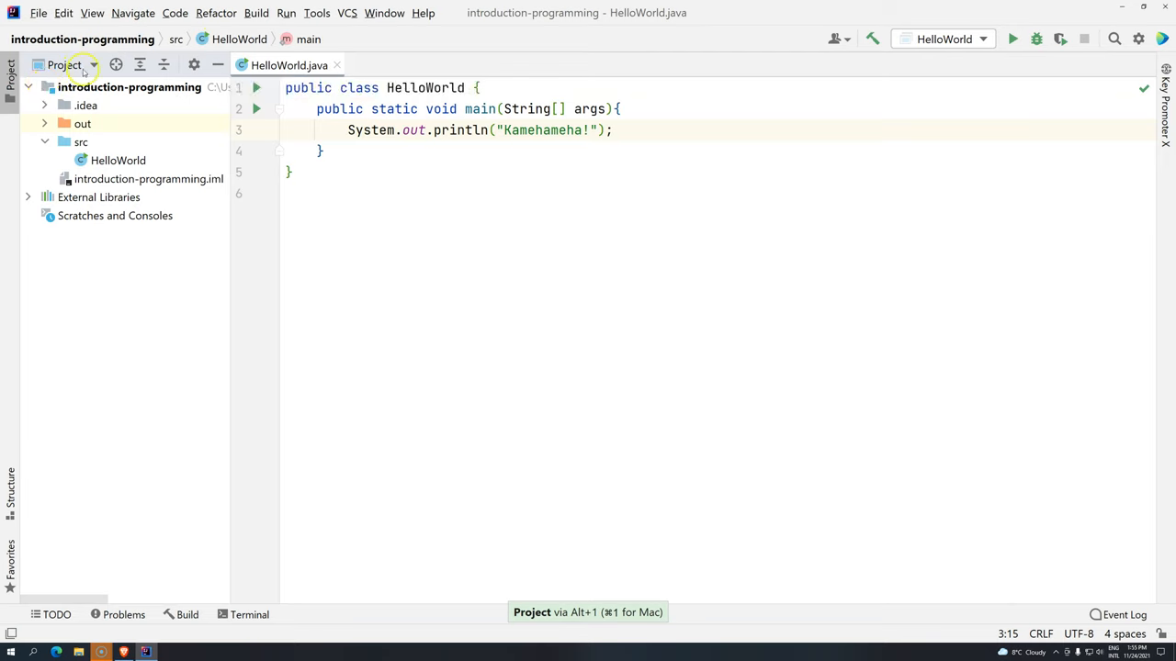
pyautogui.click(90, 65)
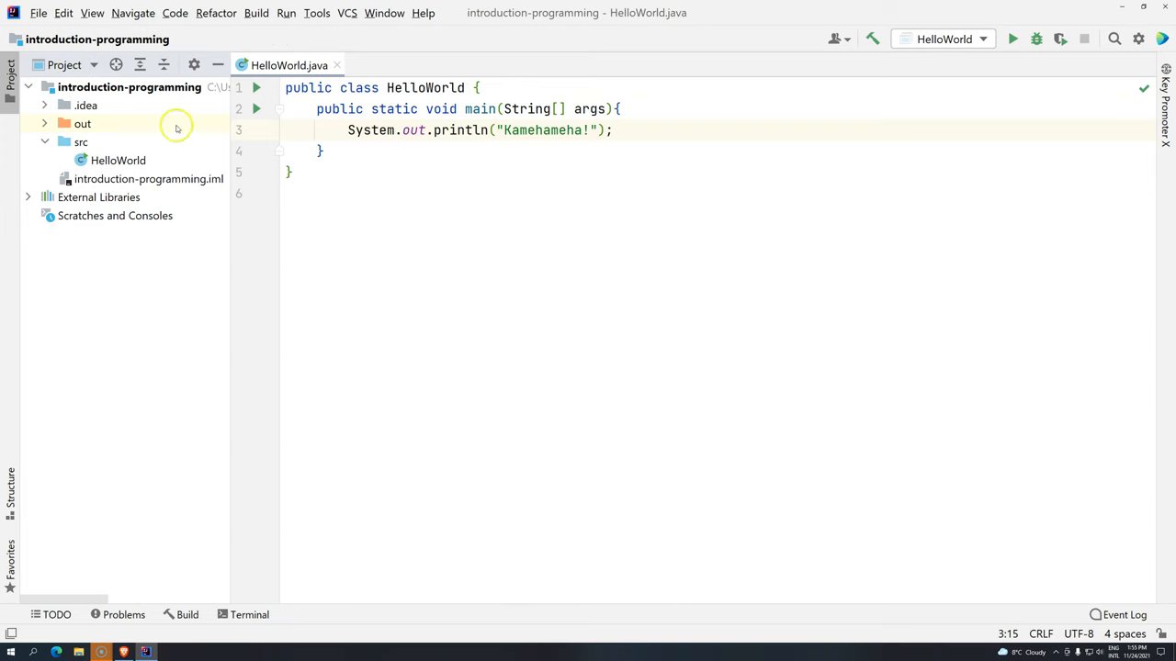
pyautogui.click(81, 143)
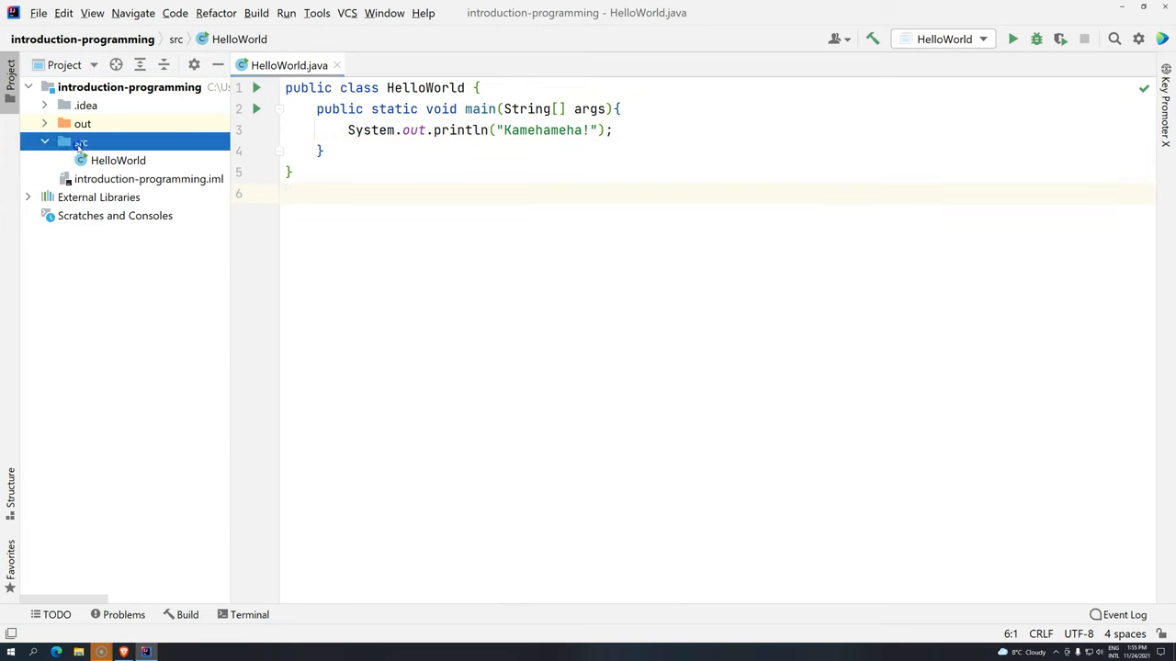
# Step: Start a new Java class in src, first entering the name Class07
pyautogui.rightClick(80, 142)
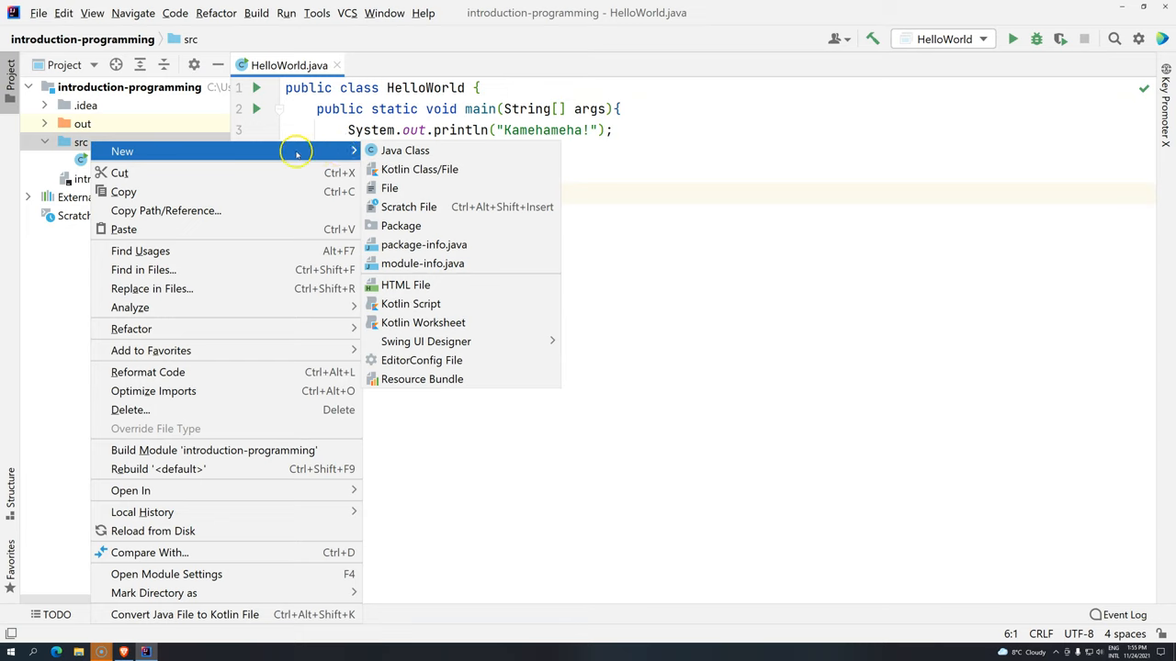
pyautogui.click(406, 150)
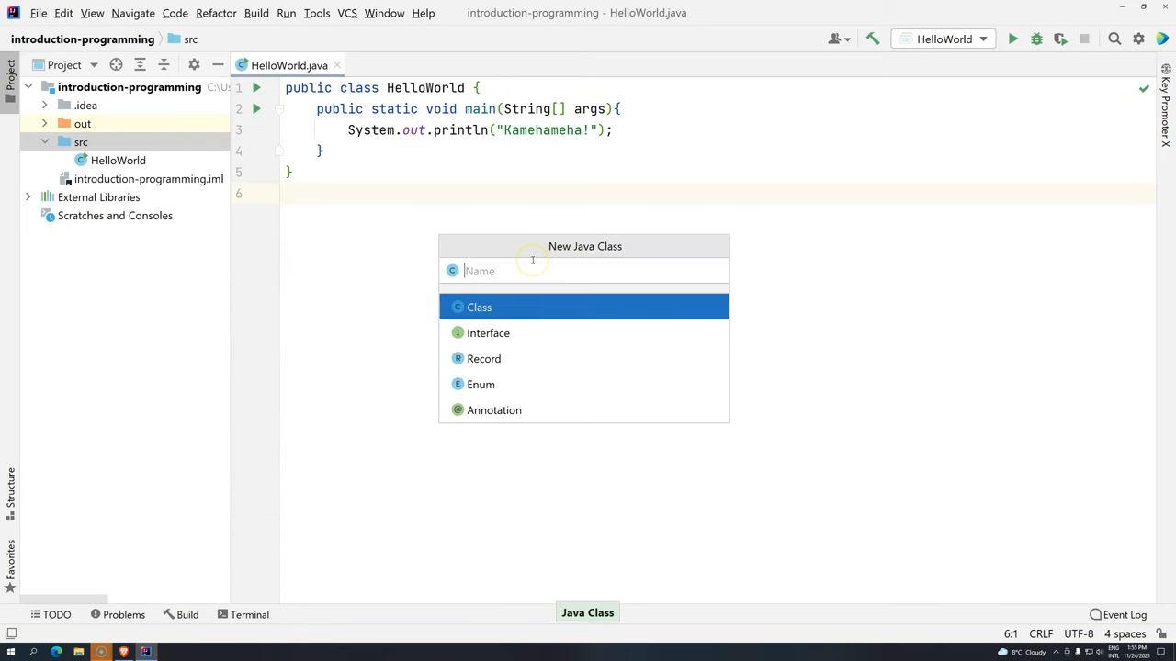
pyautogui.moveTo(533, 263)
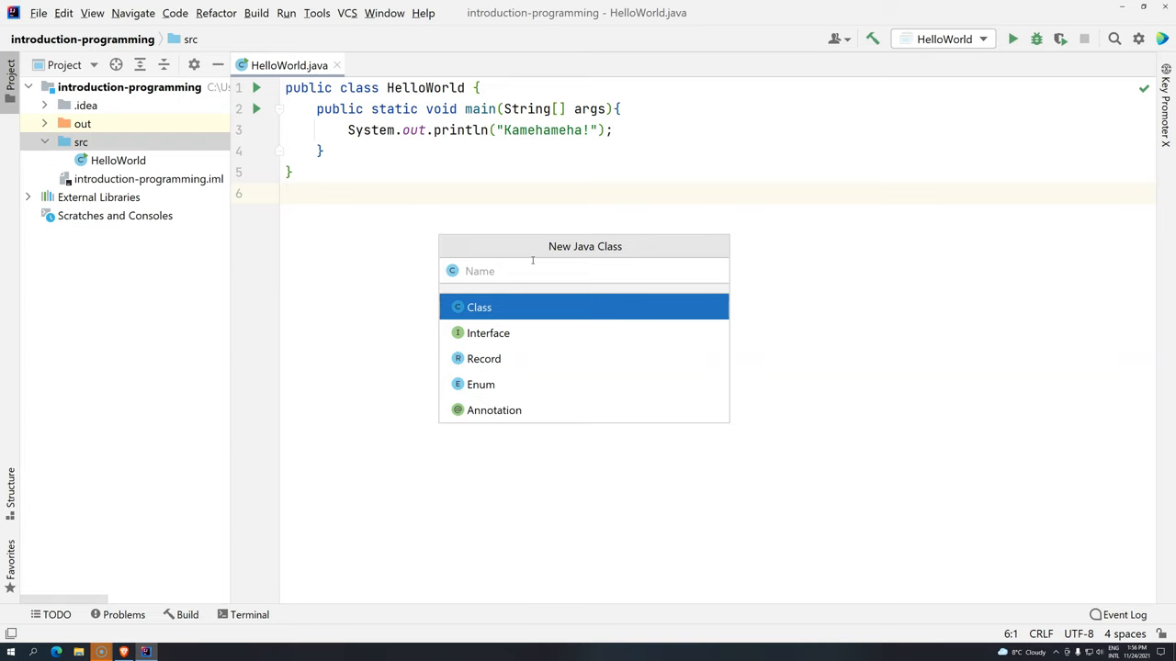
pyautogui.write('C')
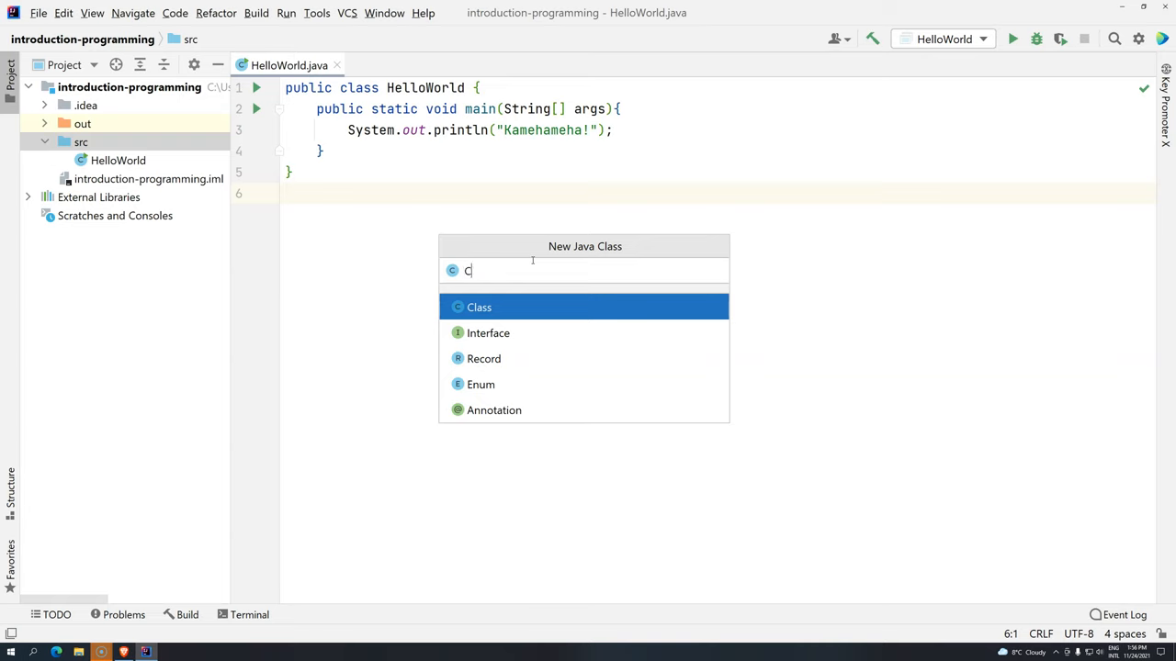
pyautogui.write('la')
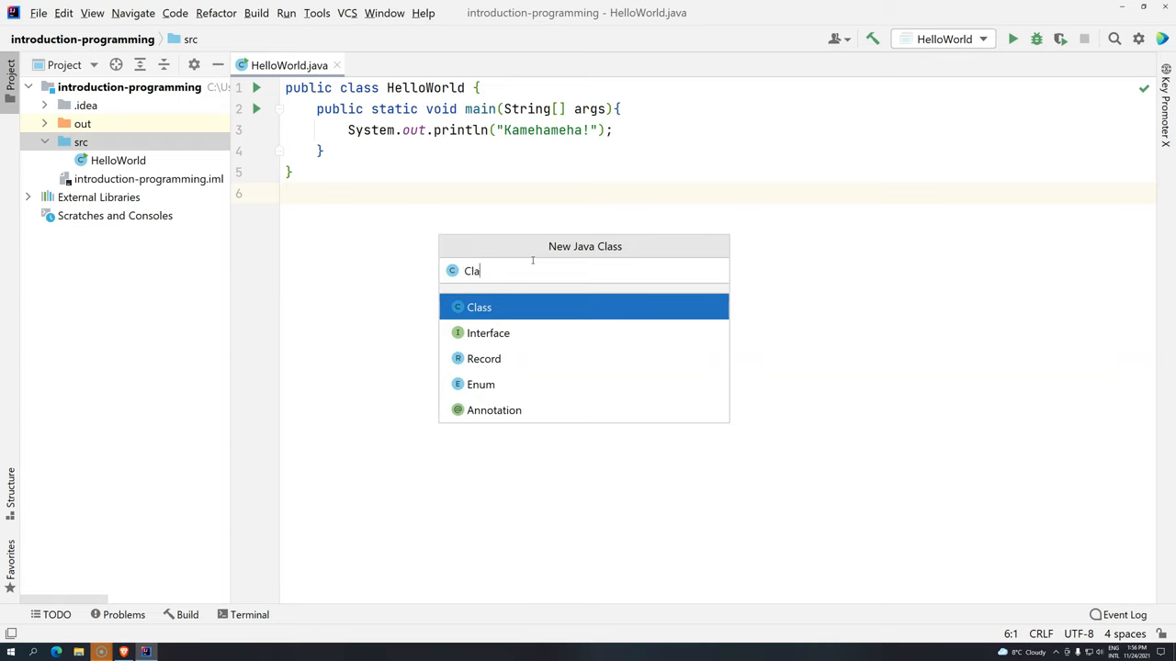
pyautogui.write('ss')
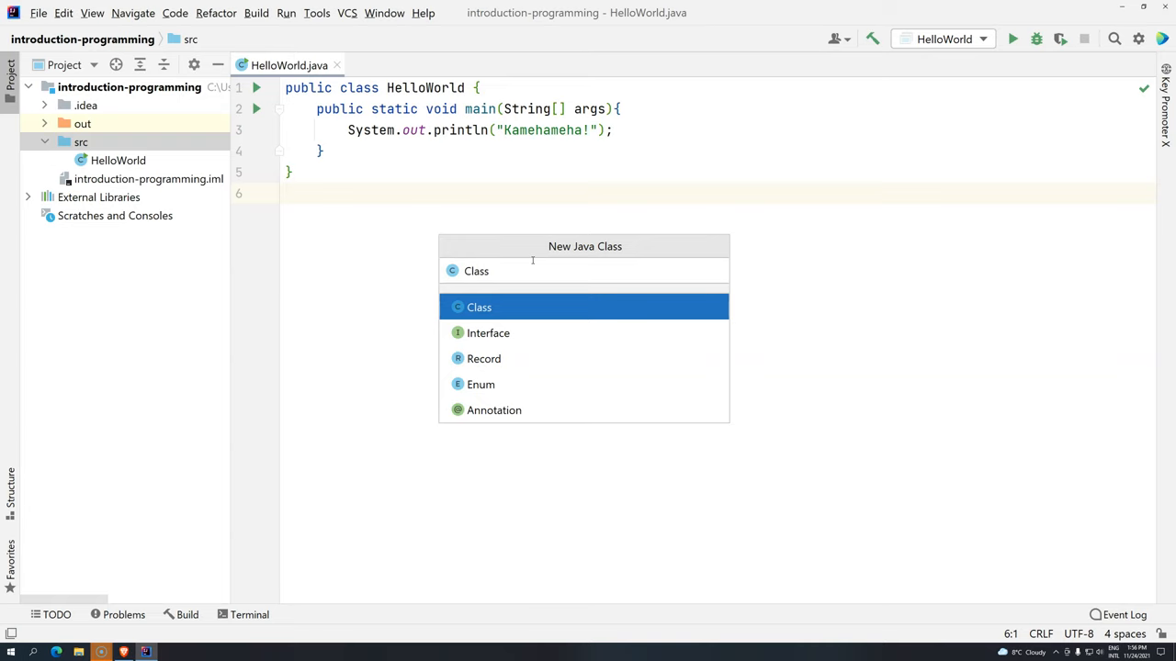
pyautogui.write('0')
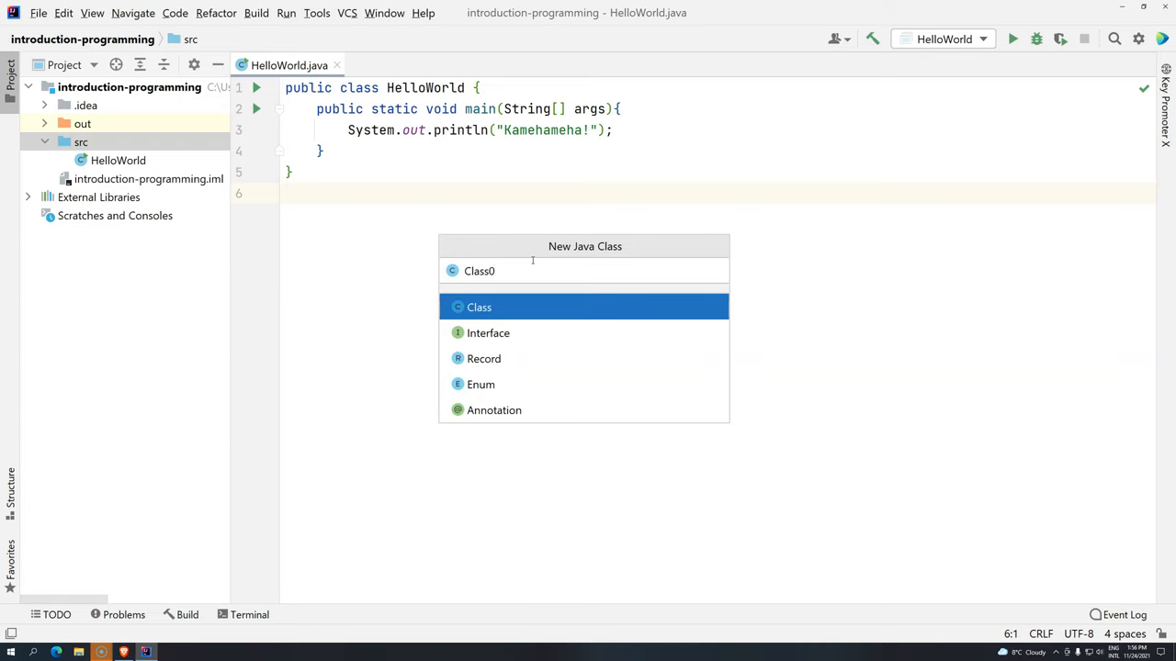
pyautogui.write('7')
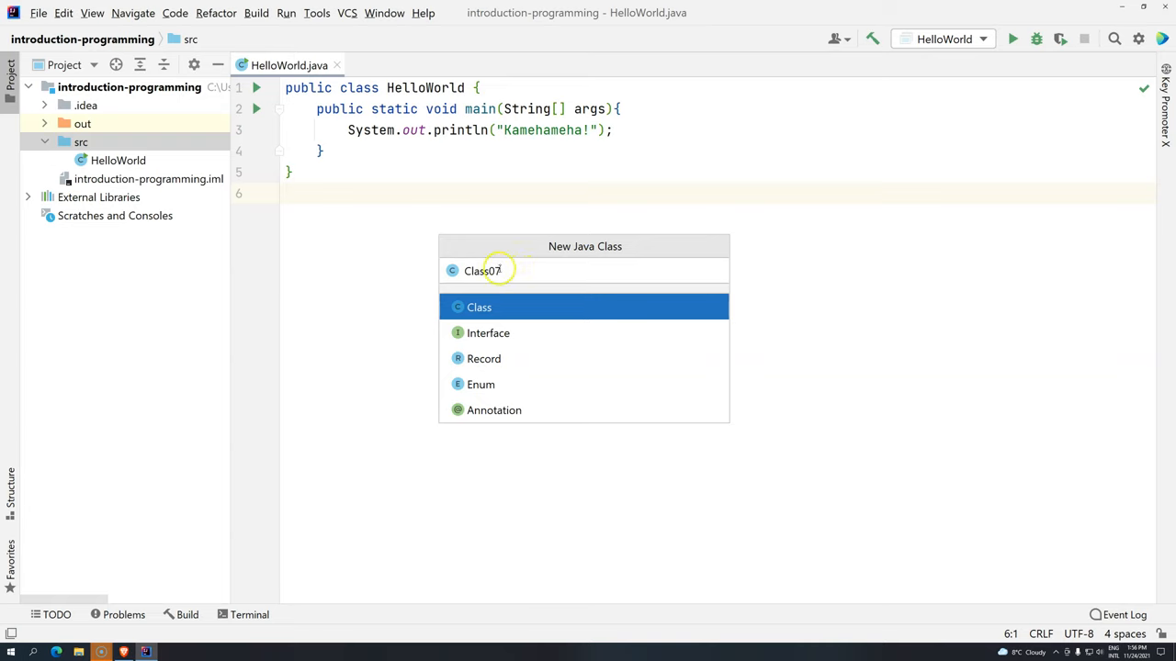
# Step: Change the new class name to Variables01 and confirm its creation
pyautogui.doubleClick(491, 270)
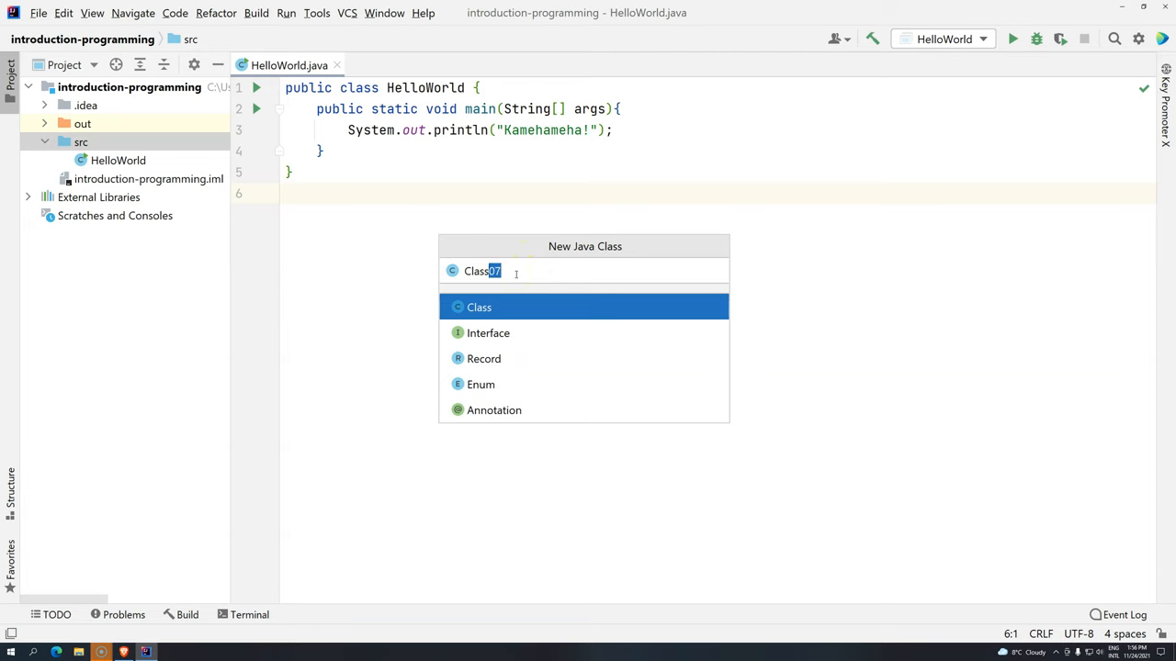
pyautogui.write('Varia')
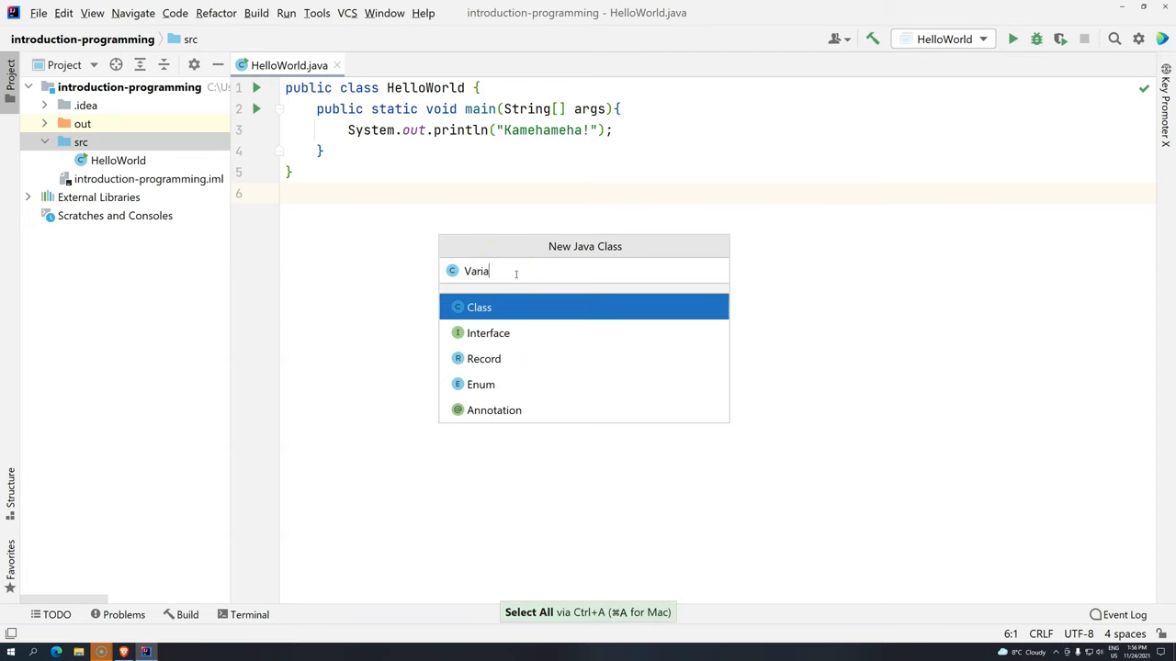
pyautogui.write('bles')
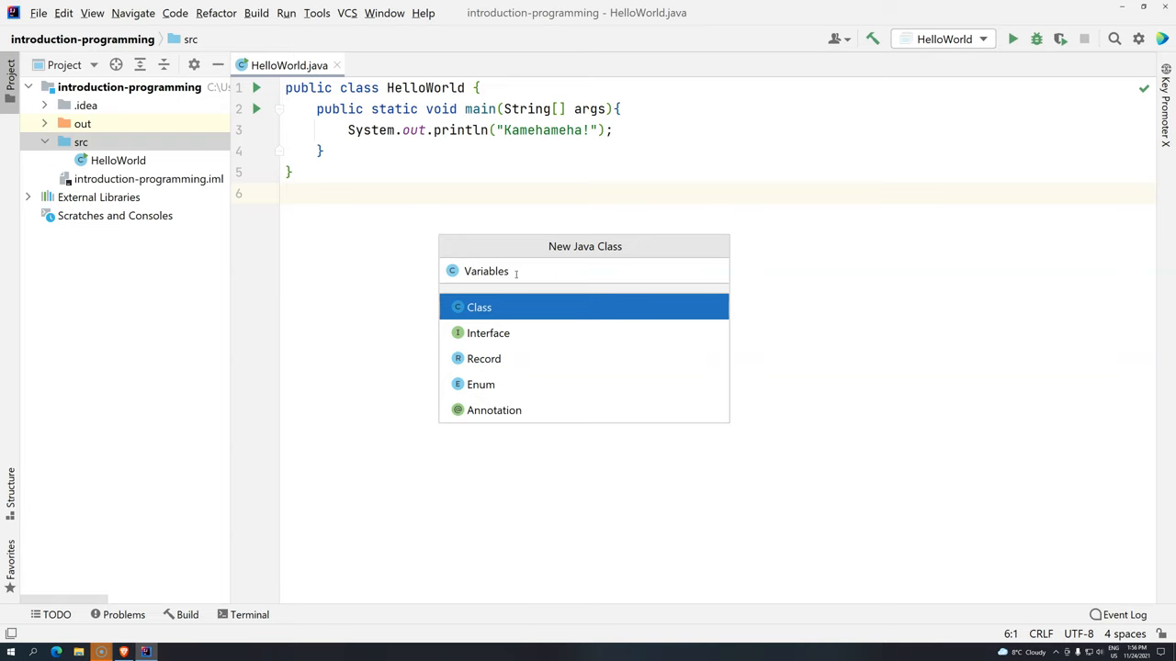
pyautogui.write('Class')
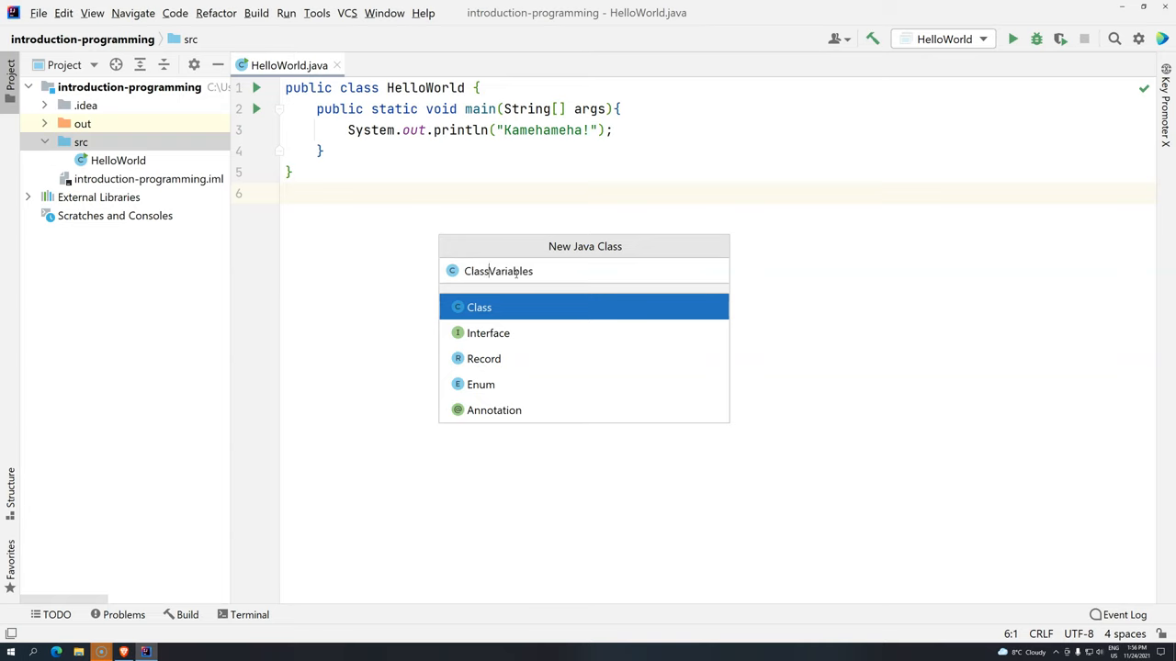
pyautogui.doubleClick(476, 271)
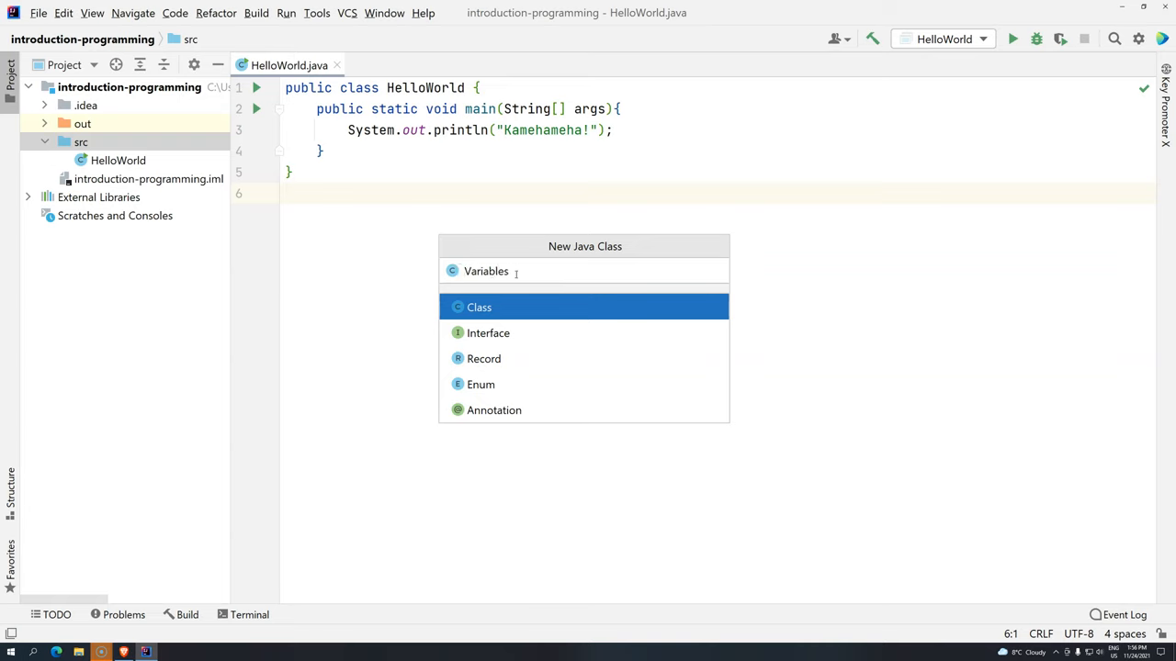
pyautogui.write('01')
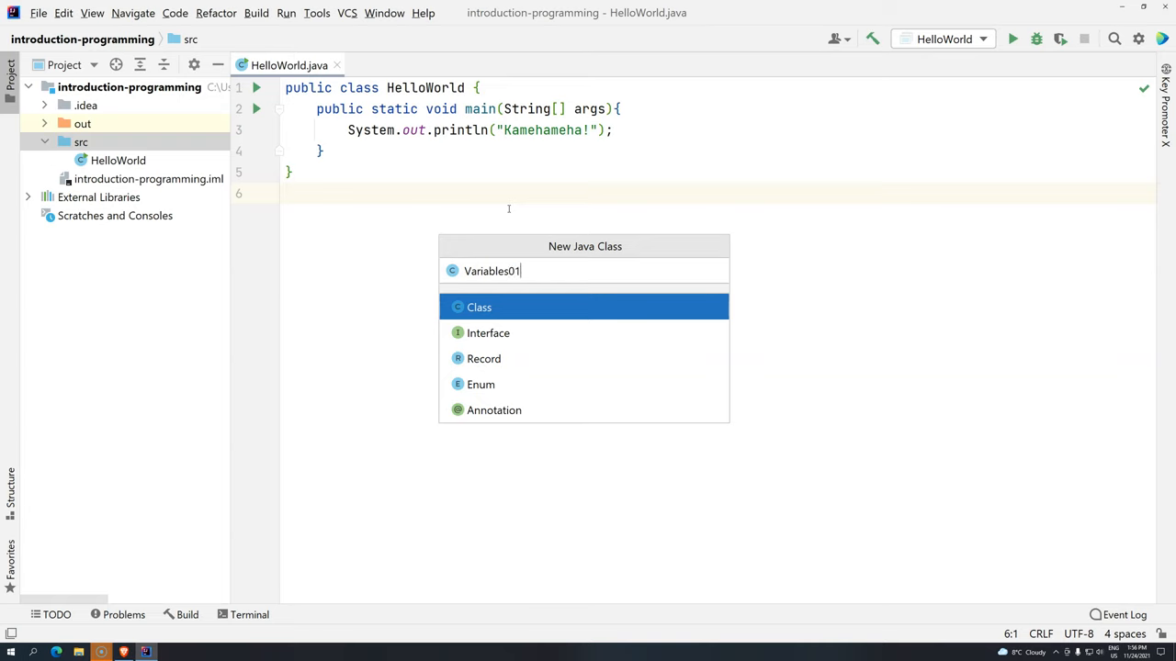
pyautogui.press('Escape')
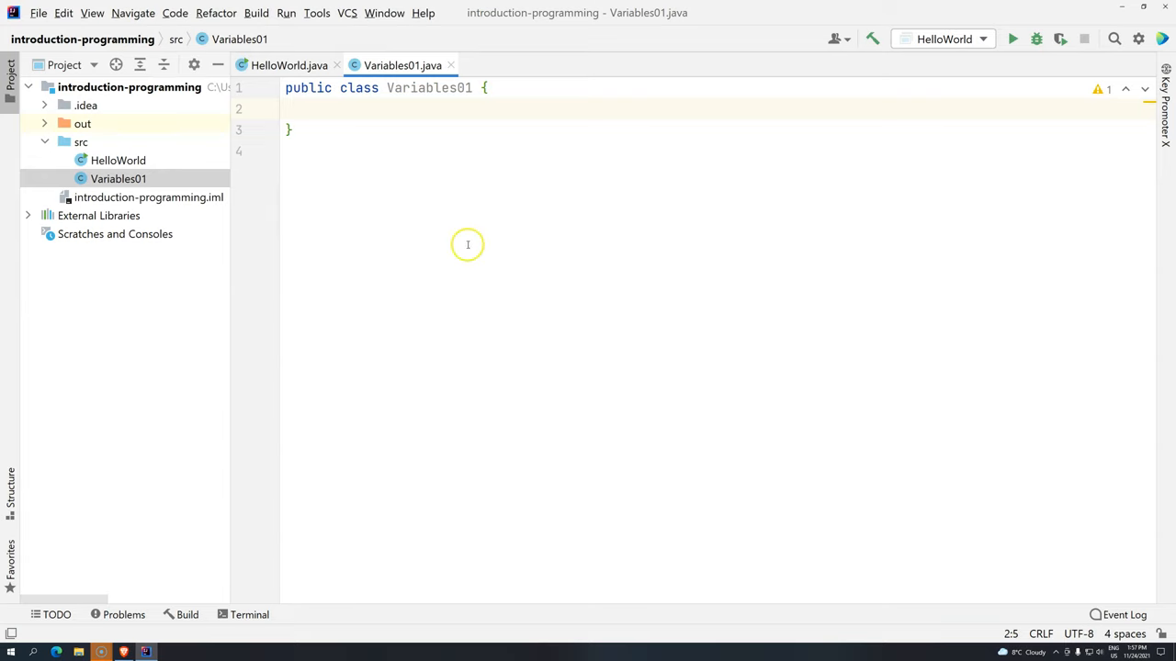
pyautogui.doubleClick(418, 87)
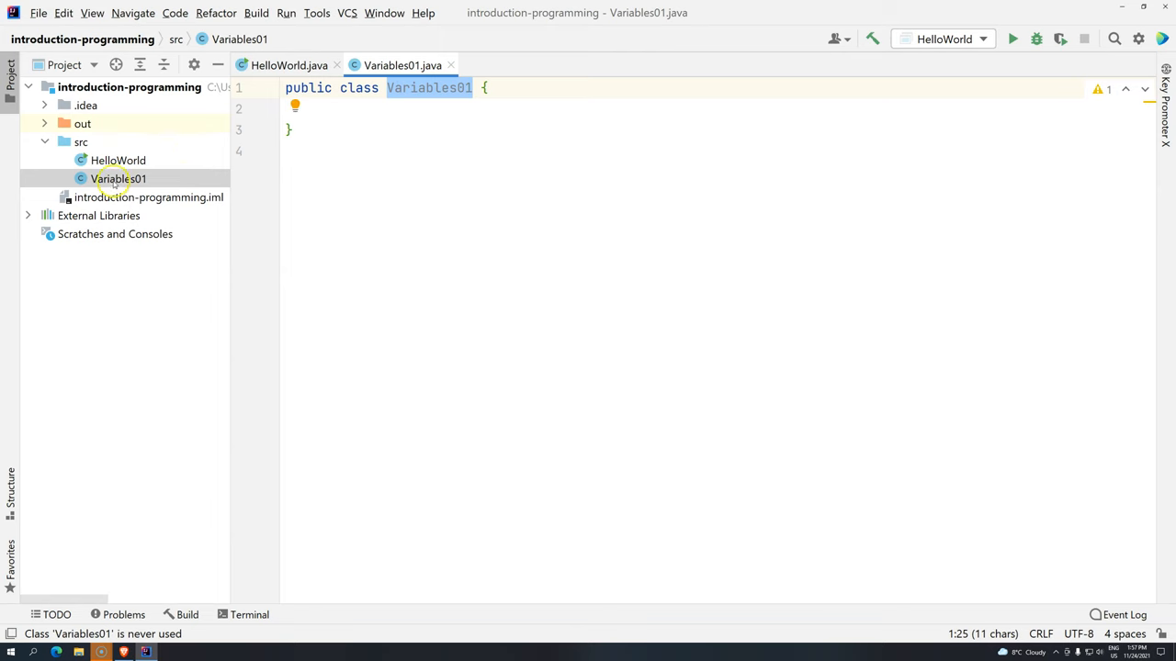
pyautogui.rightClick(118, 179)
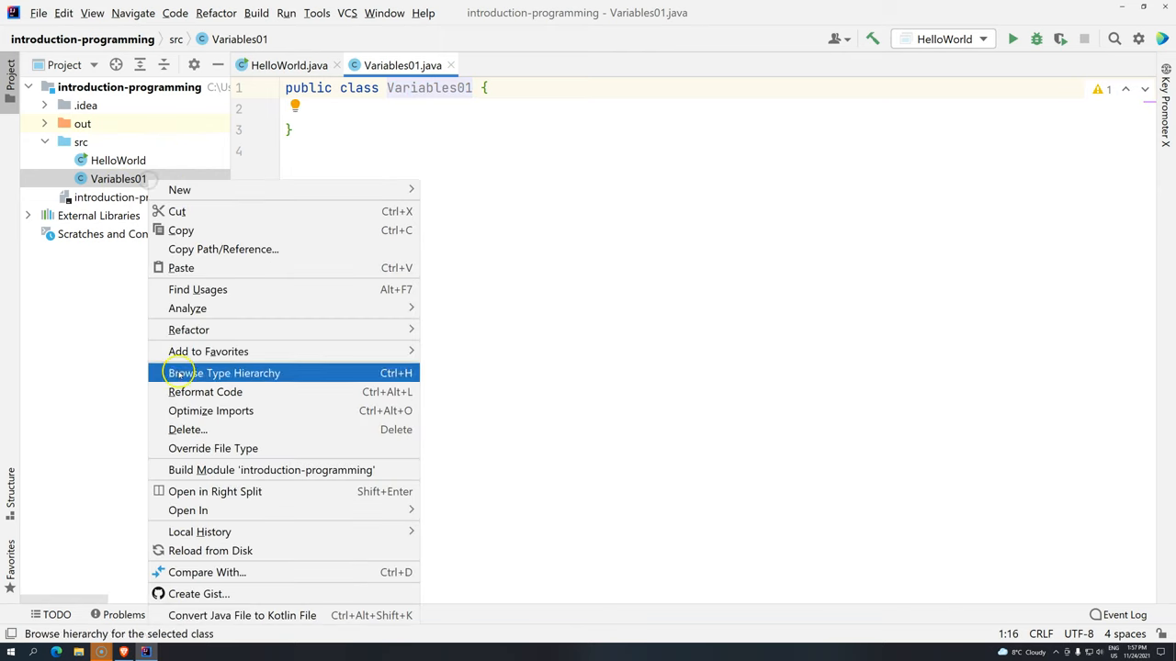
pyautogui.moveTo(187, 308)
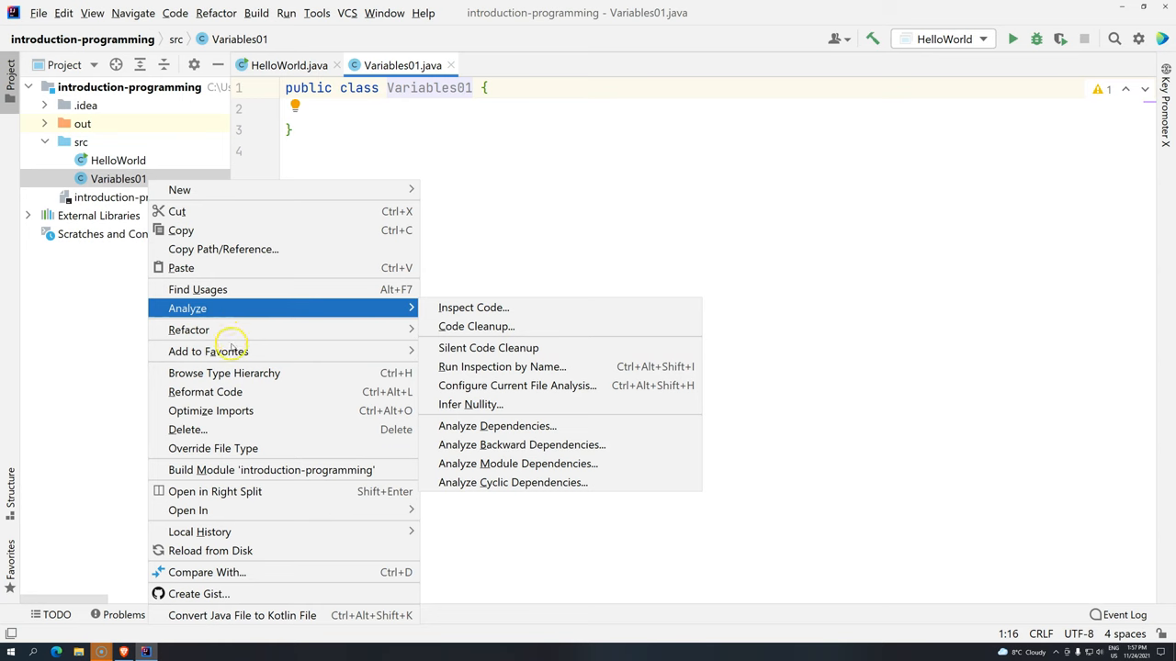
pyautogui.click(189, 330)
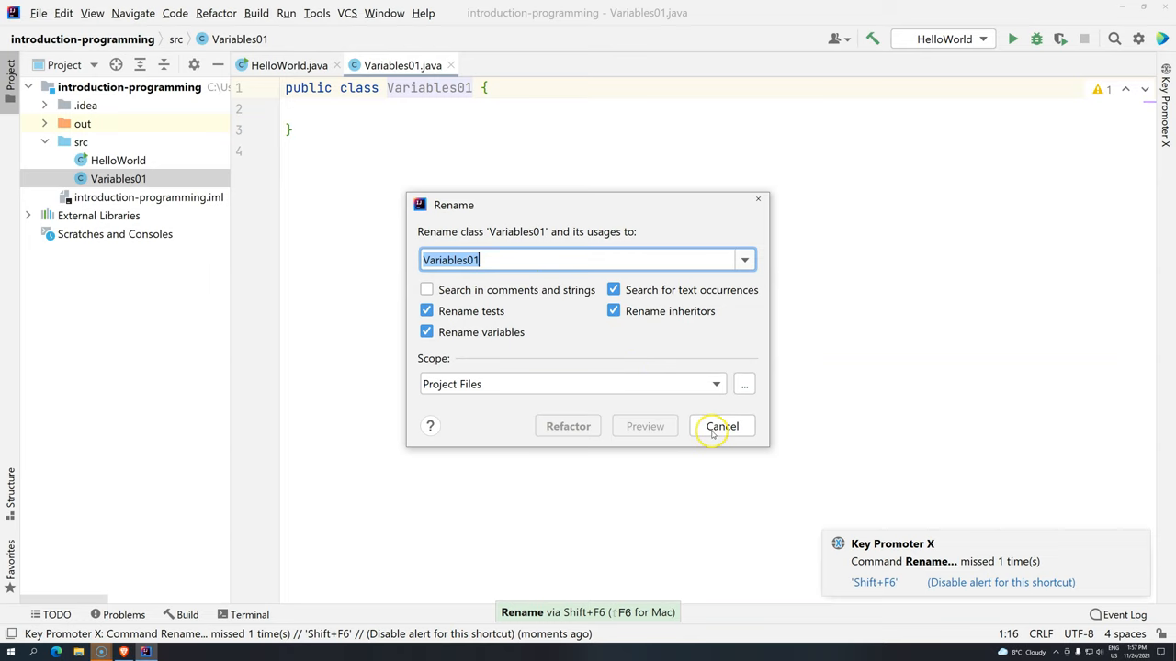
pyautogui.click(721, 425)
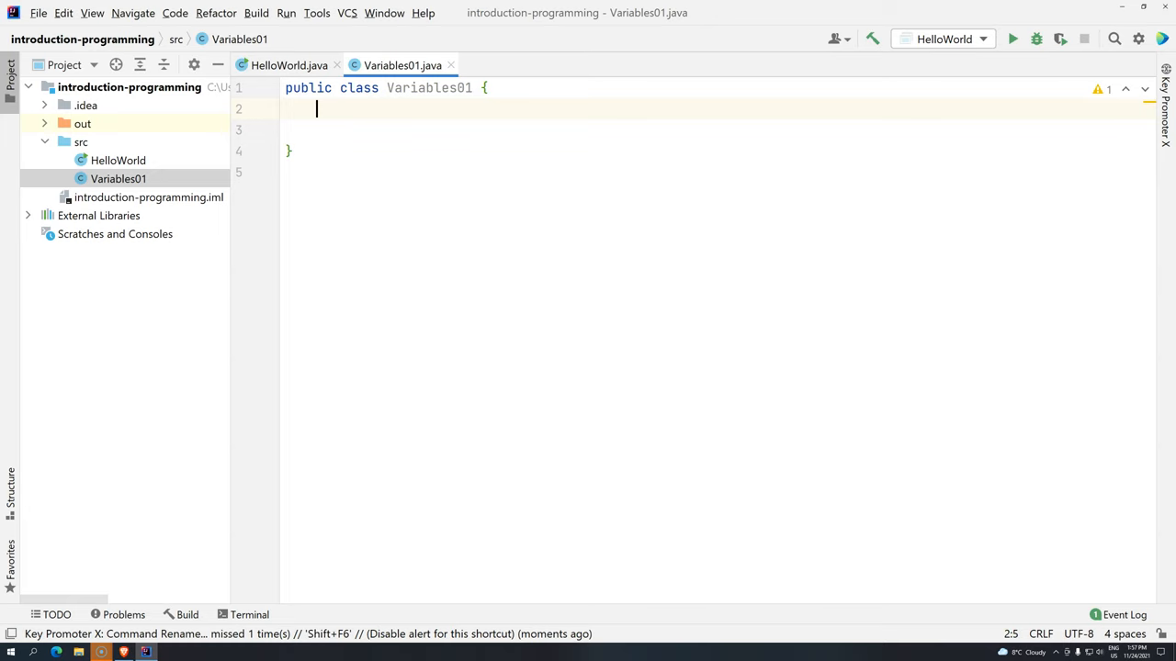
# Step: Type public static void main(String[] args){ inside Variables01, letting the editor close the brace
pyautogui.write('publ')
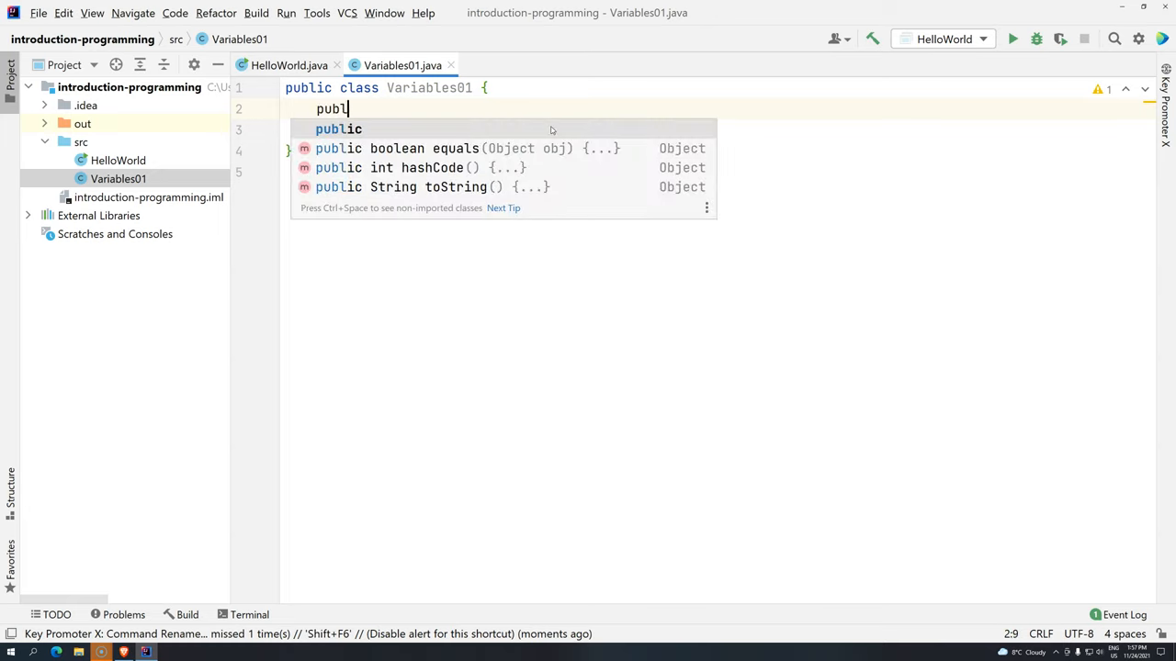
pyautogui.write('ic static void')
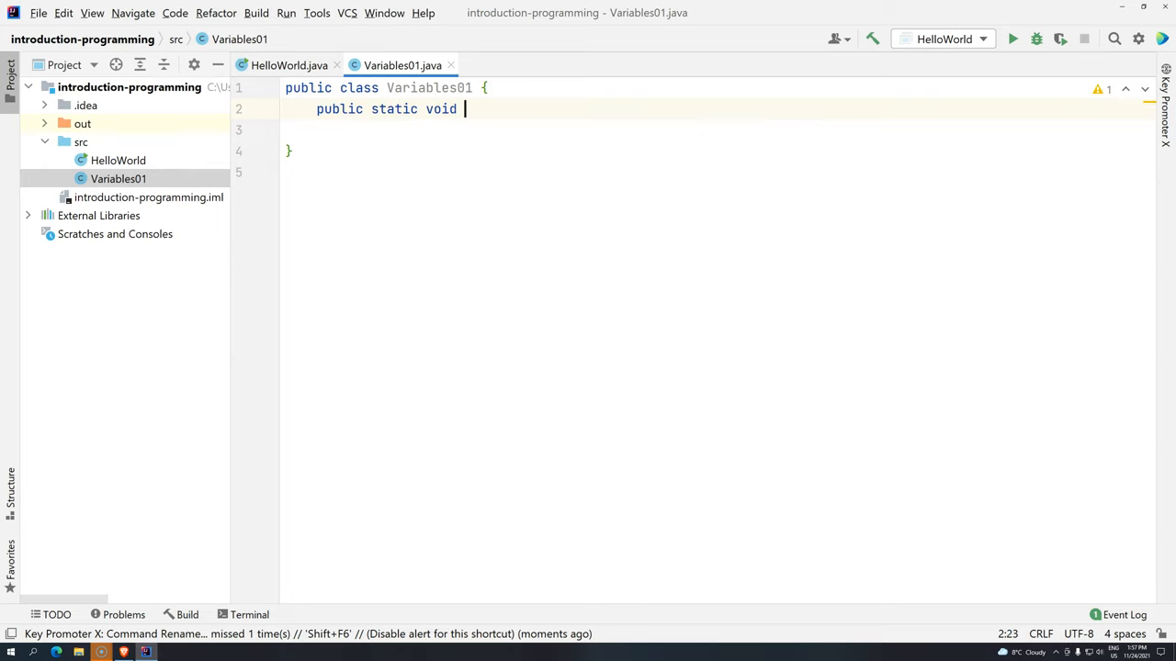
pyautogui.write('main(String[]')
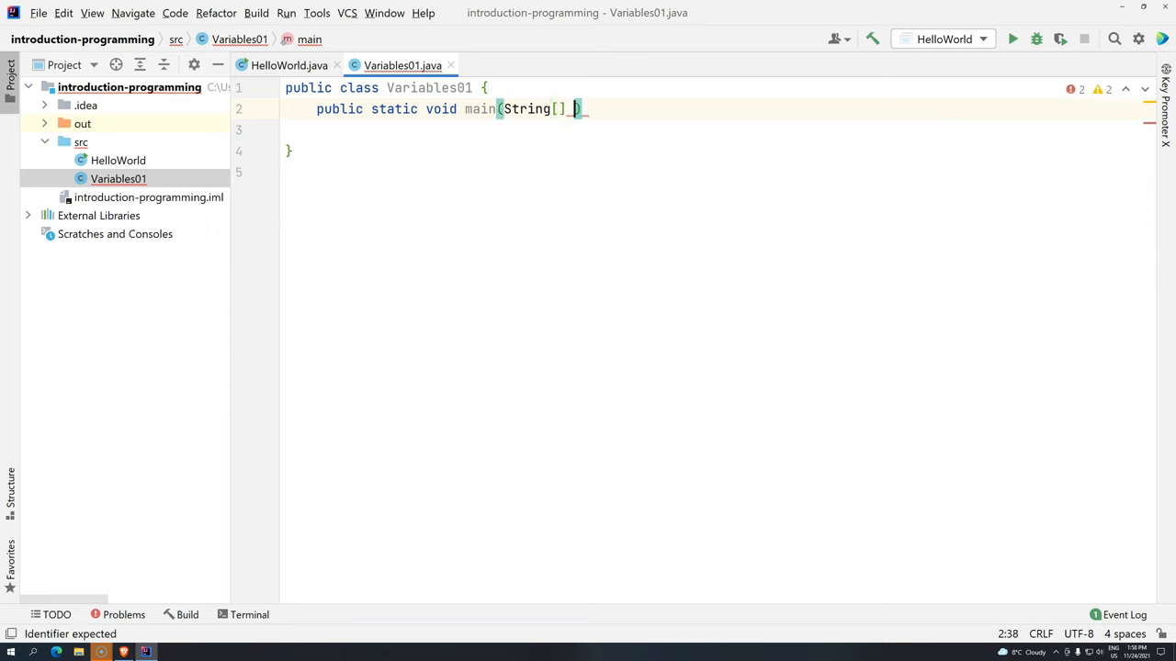
pyautogui.write('args')
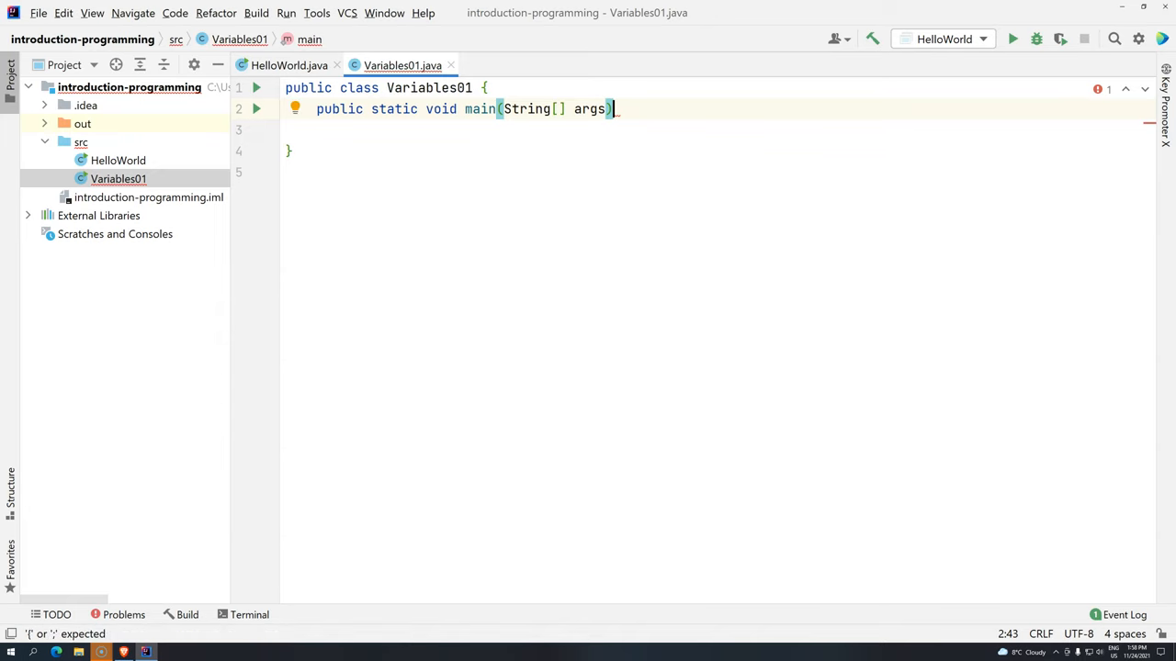
pyautogui.write('{')
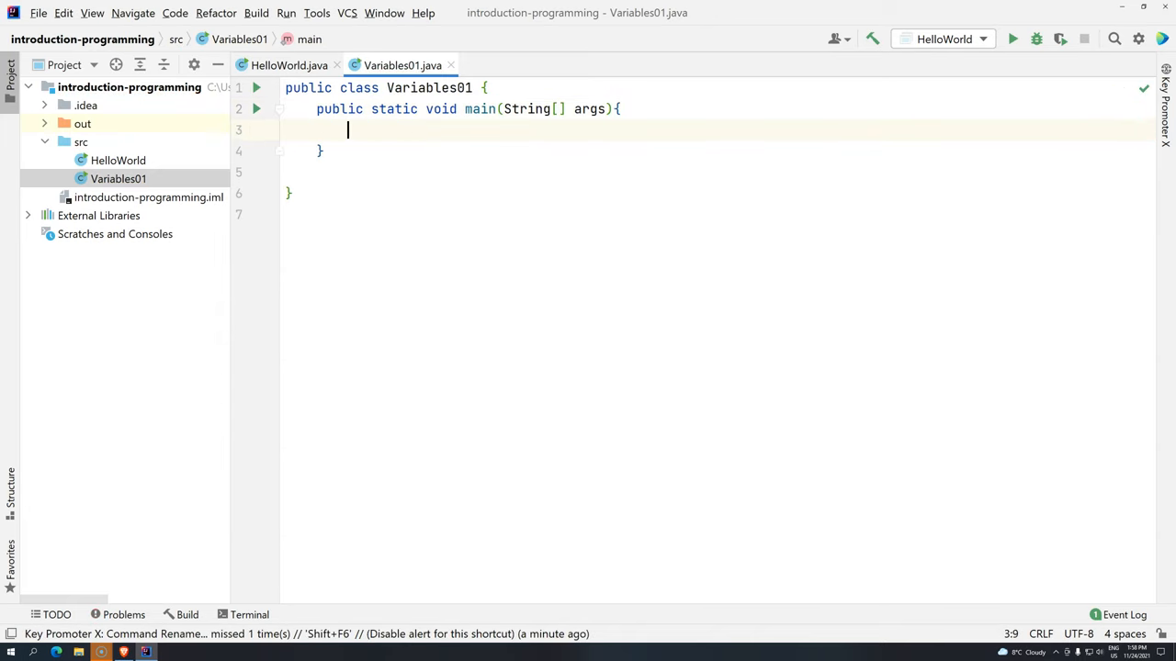
pyautogui.moveTo(511, 154)
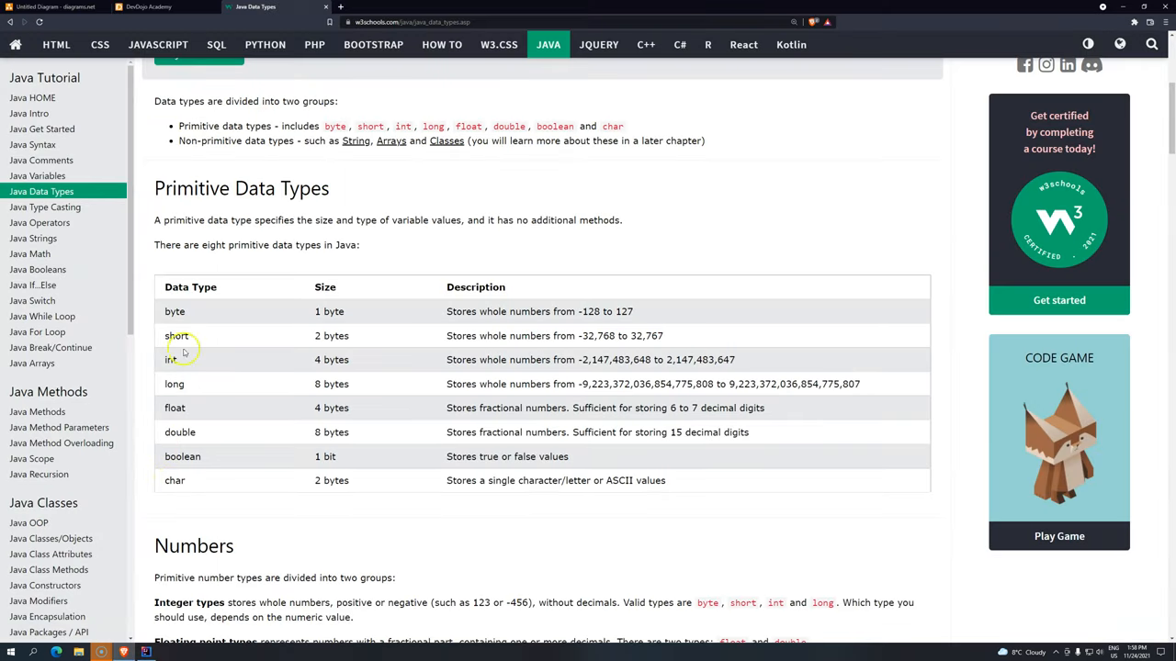
pyautogui.moveTo(196, 319)
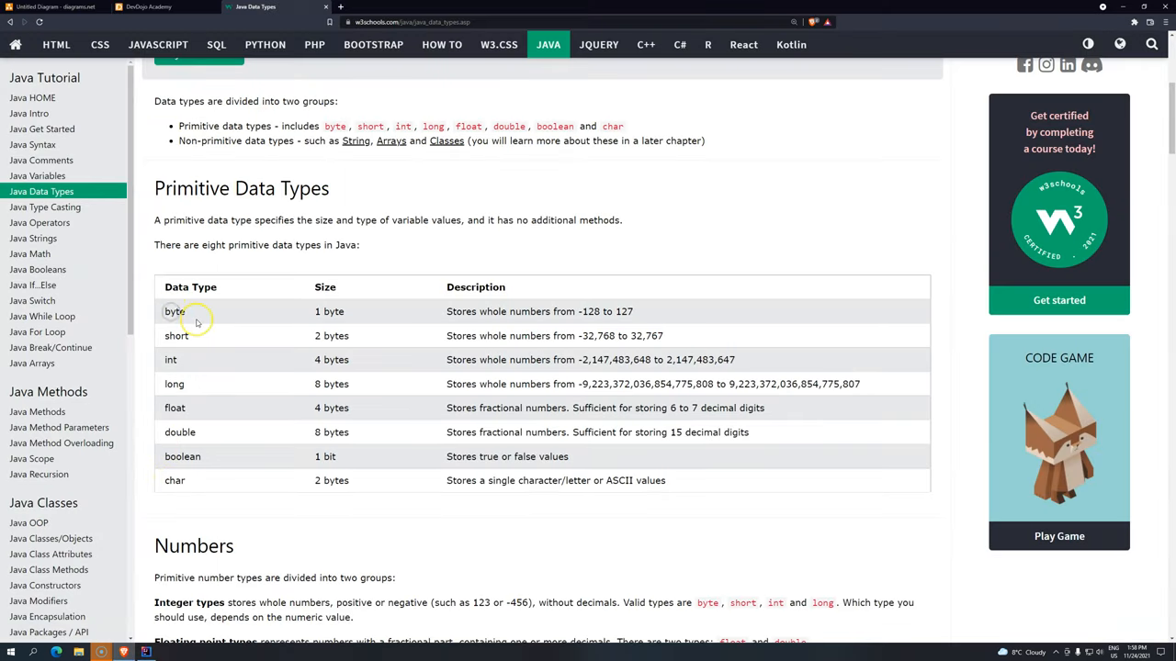
pyautogui.moveTo(196, 322)
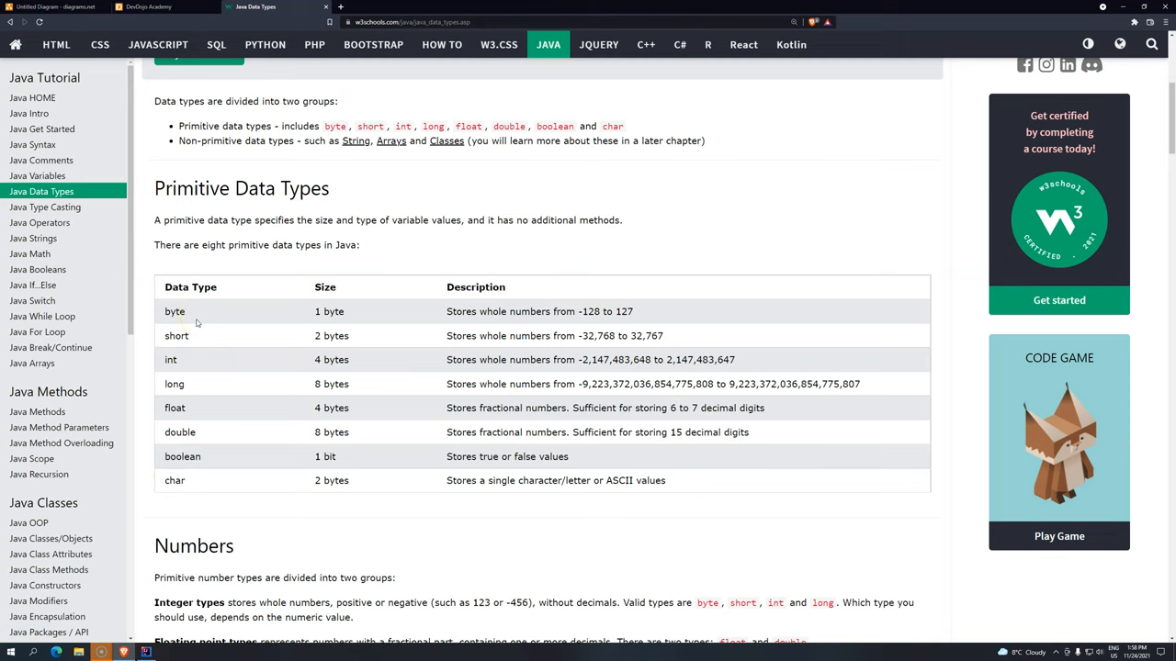
# Step: Mark byte in the primitive types table, then type 'int ' on main's first line
pyautogui.doubleClick(179, 286)
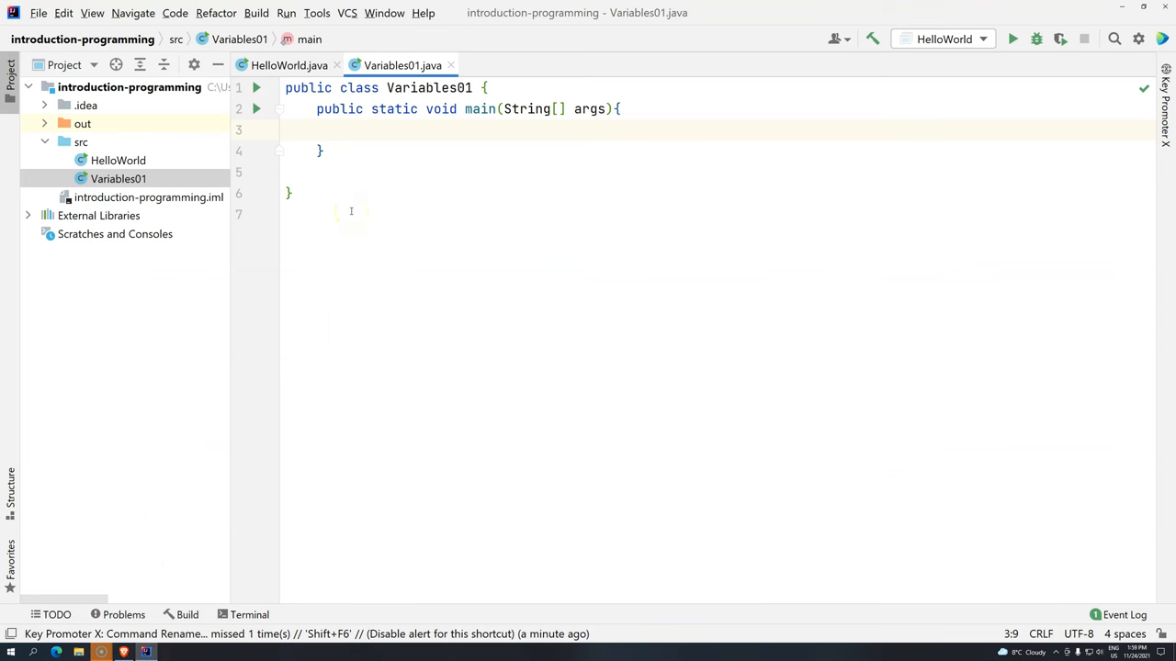
pyautogui.write('in')
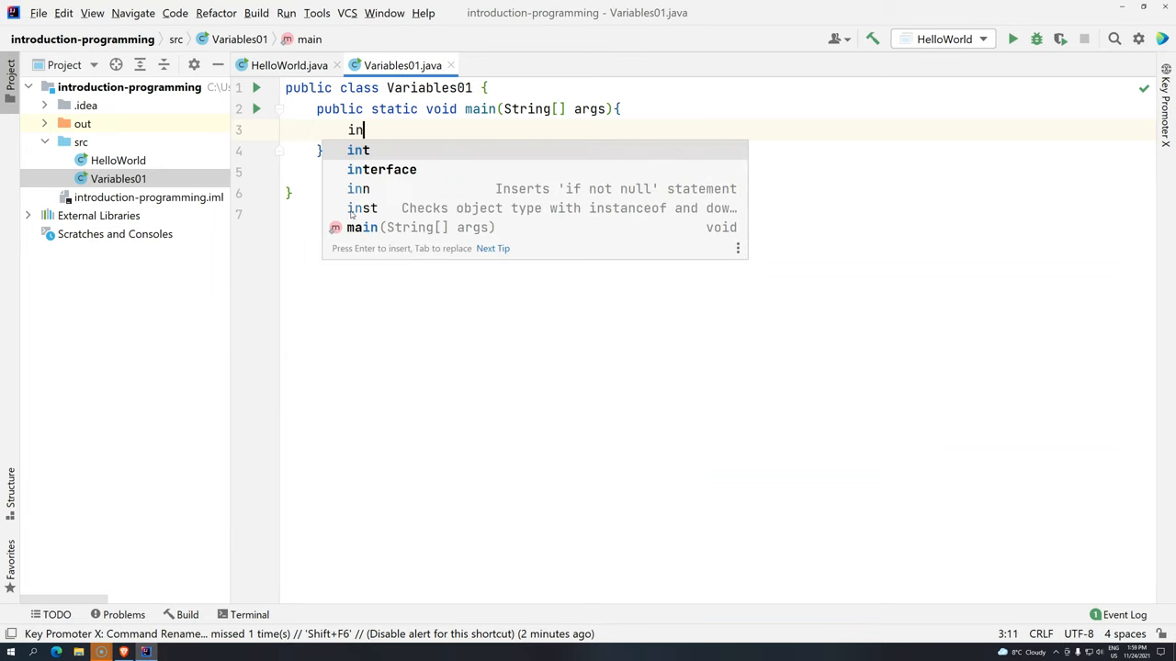
pyautogui.write('t')
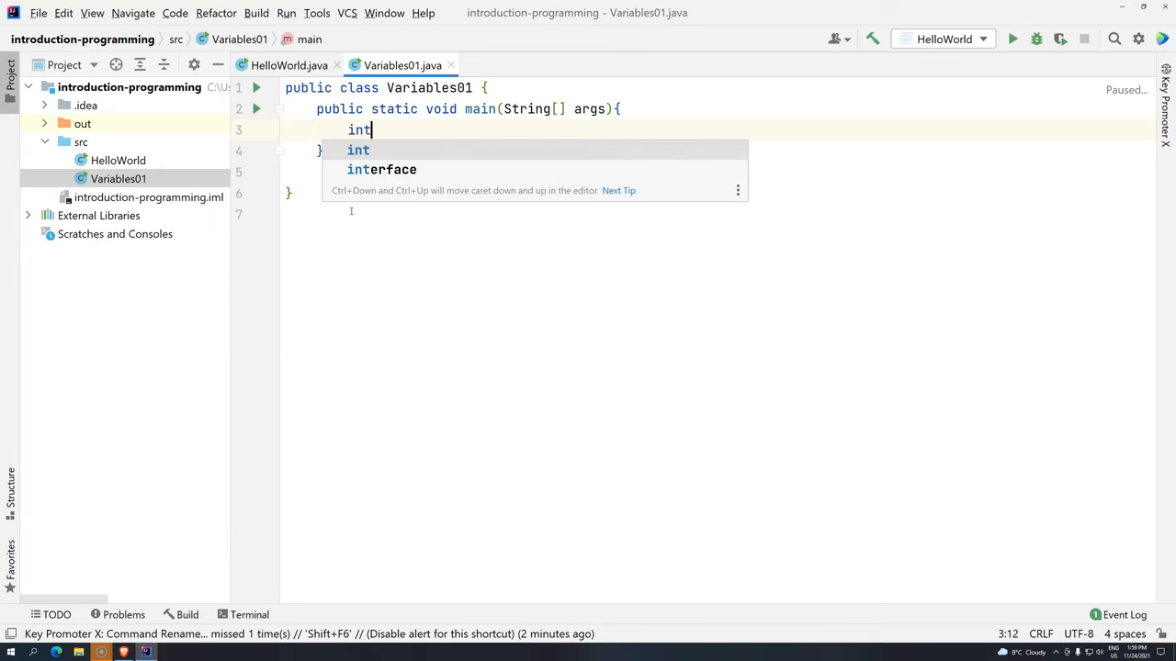
pyautogui.write('" "')
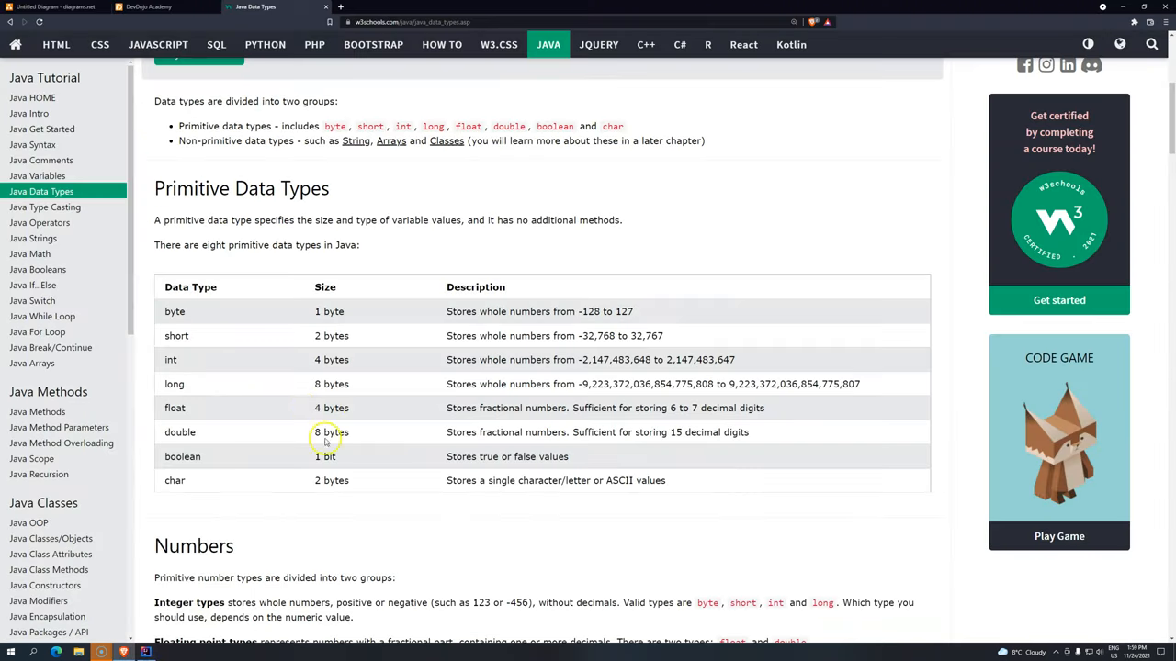
# Step: Highlight int's 4-byte size in the table and return to IntelliJ IDEA
pyautogui.doubleClick(317, 360)
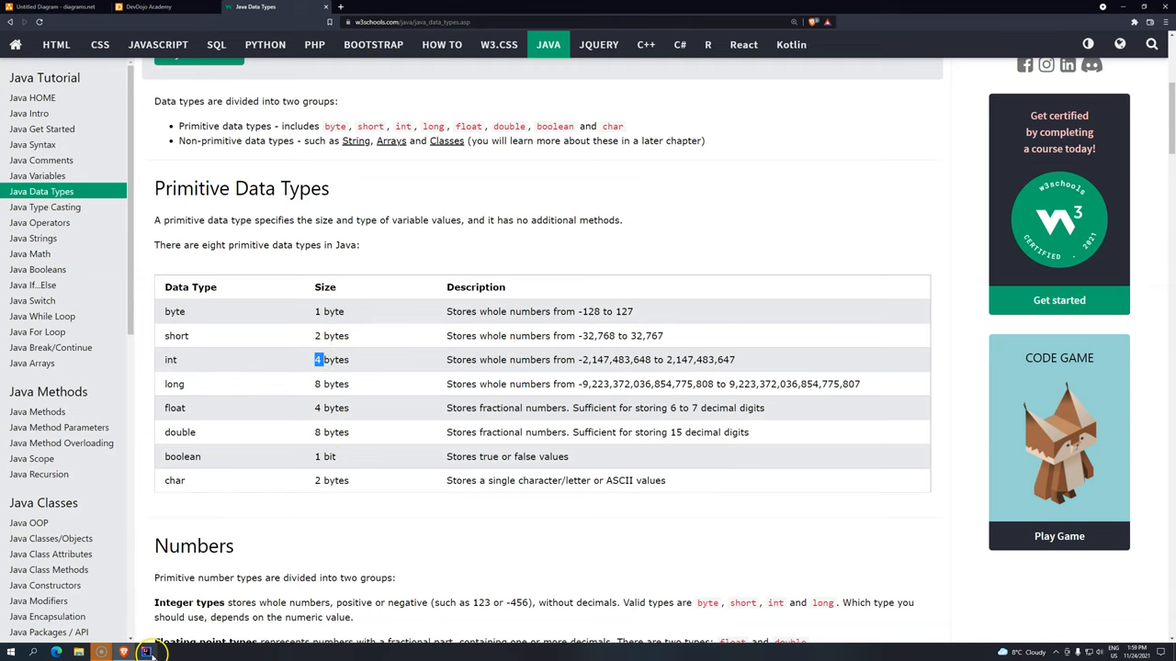
pyautogui.click(147, 649)
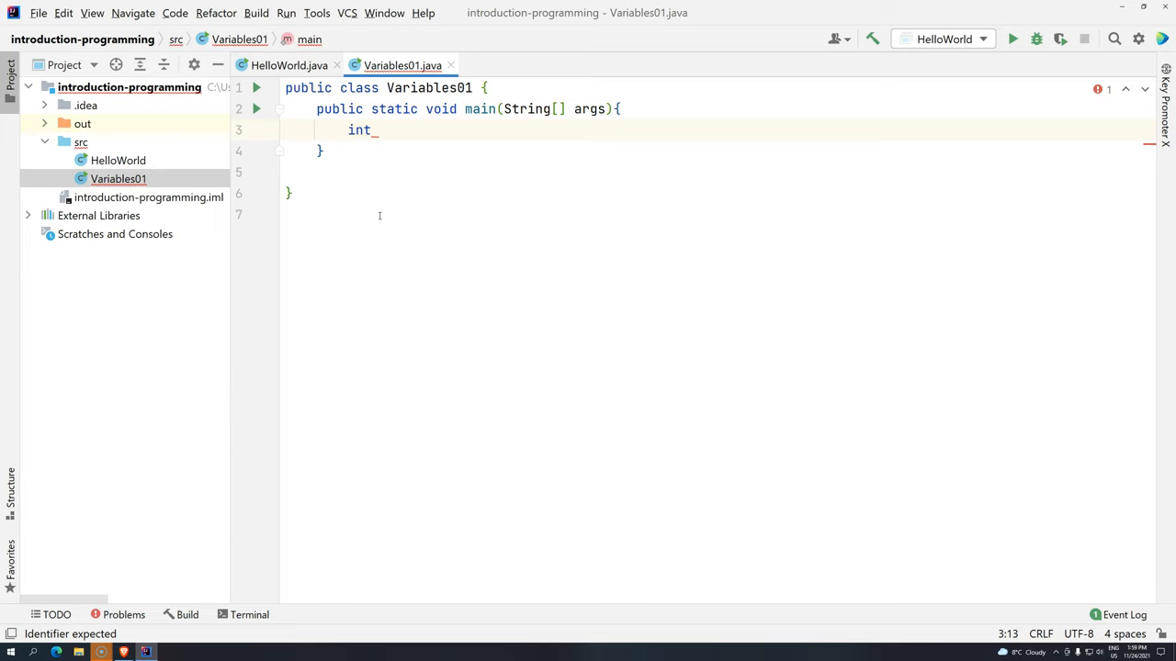
# Step: Complete the statement int x; in main, restoring the semicolon after a build error
pyautogui.write('x')
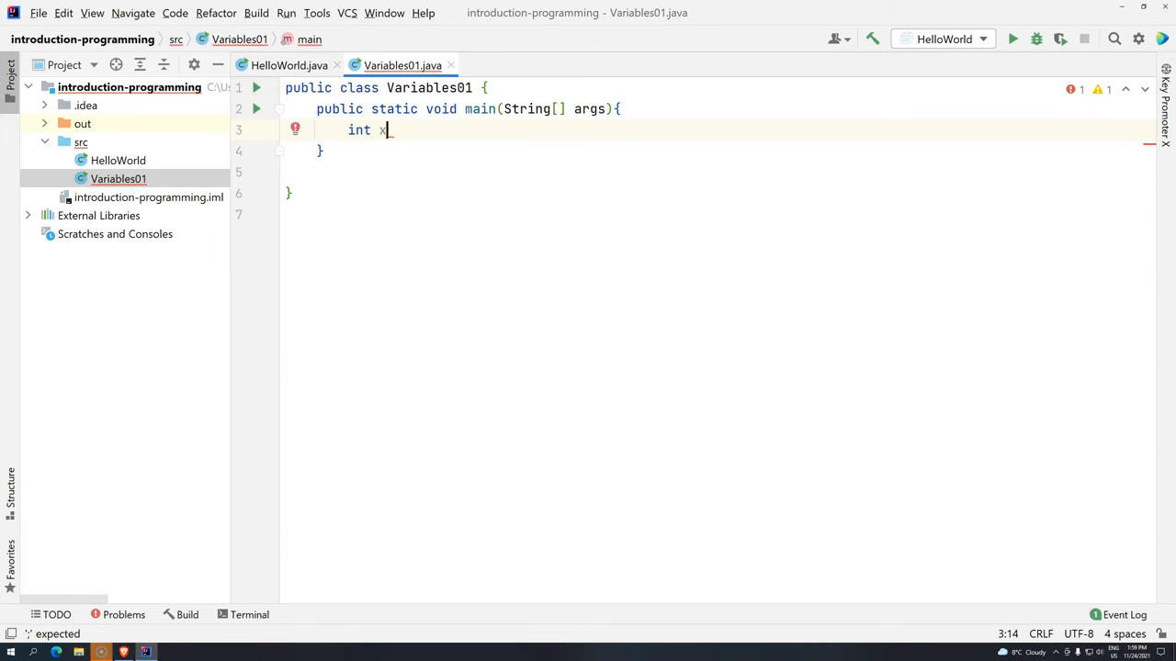
pyautogui.write(';')
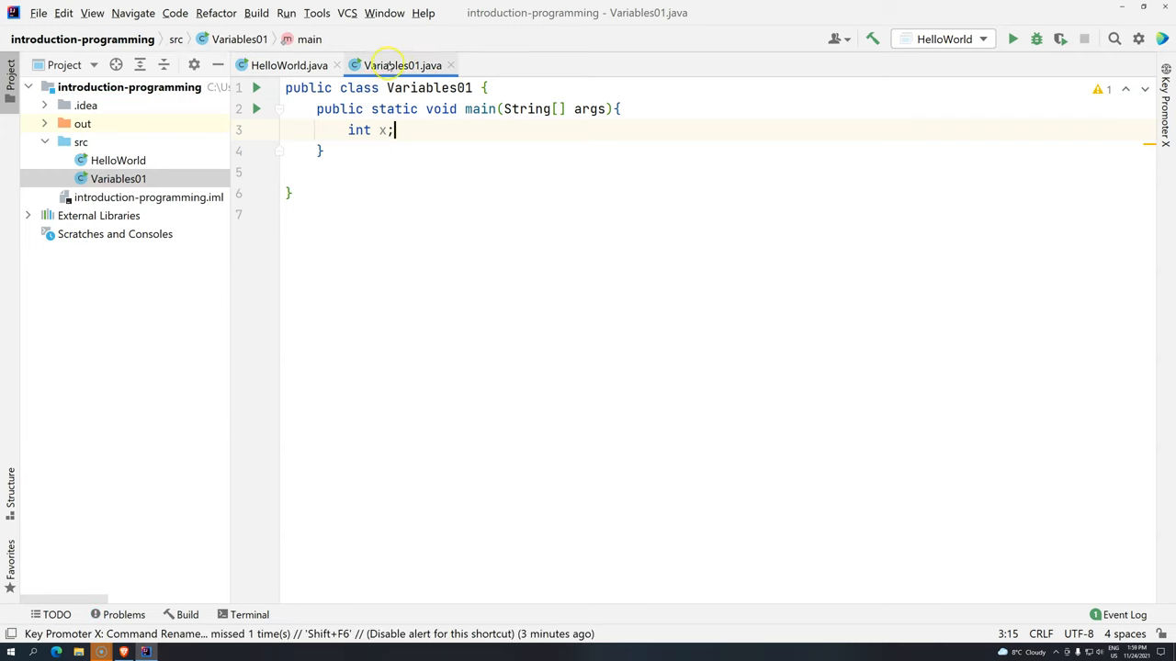
pyautogui.press('BackSpace')
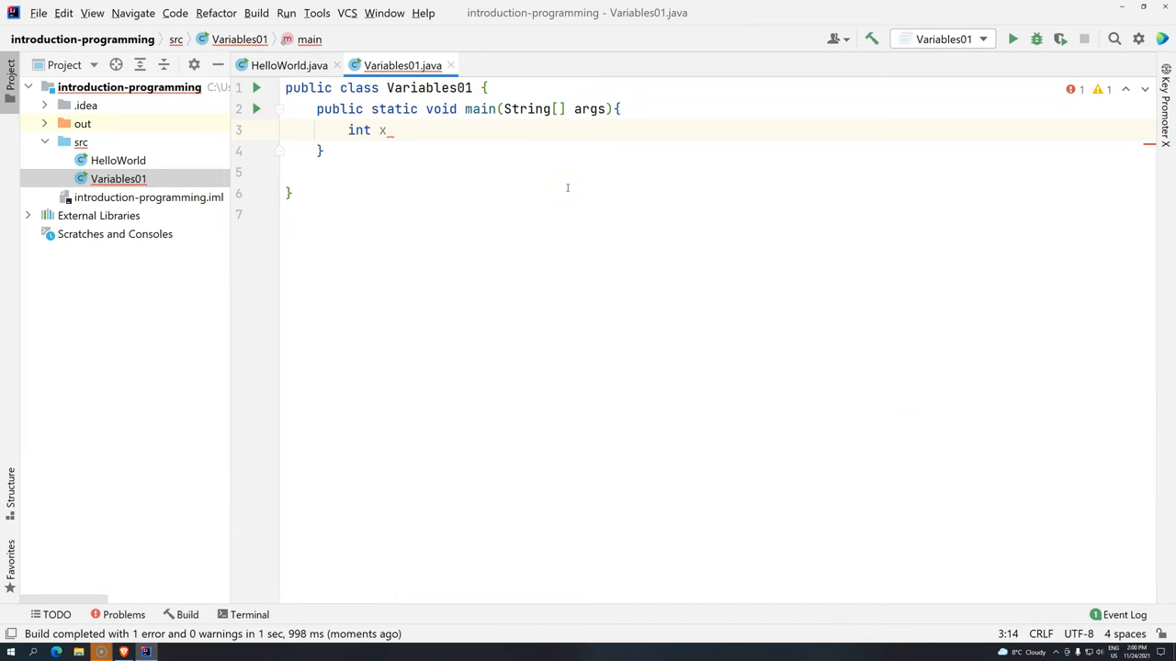
pyautogui.write(';')
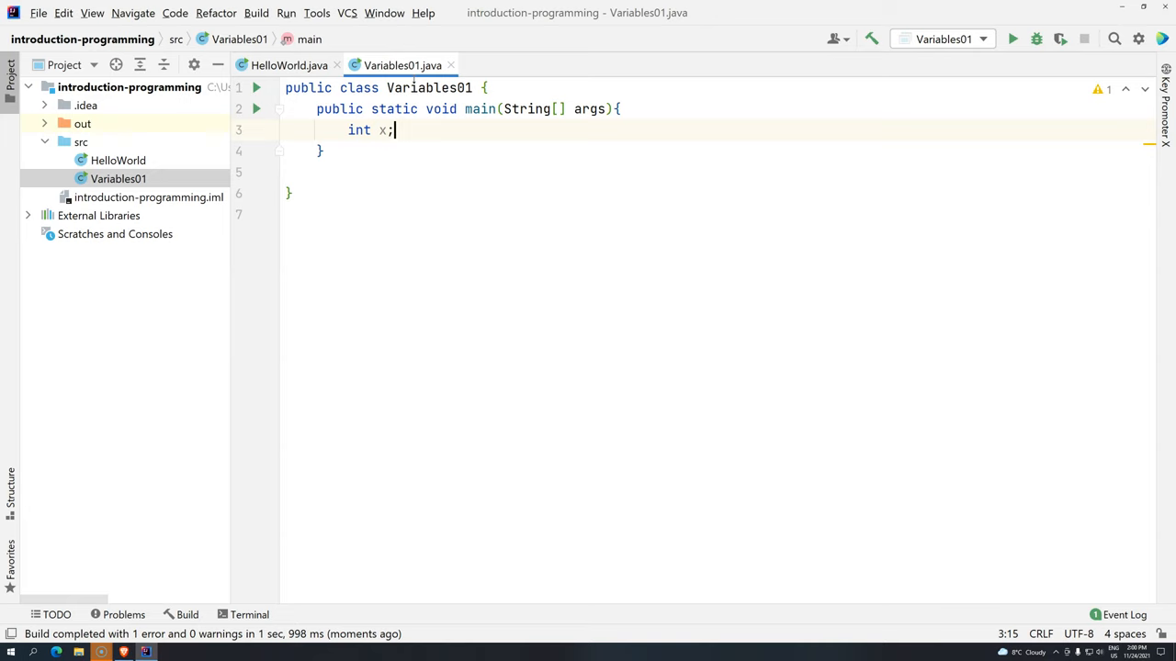
# Step: Run Variables01.main() from the gutter arrow, ending with exit code 0
pyautogui.click(1024, 38)
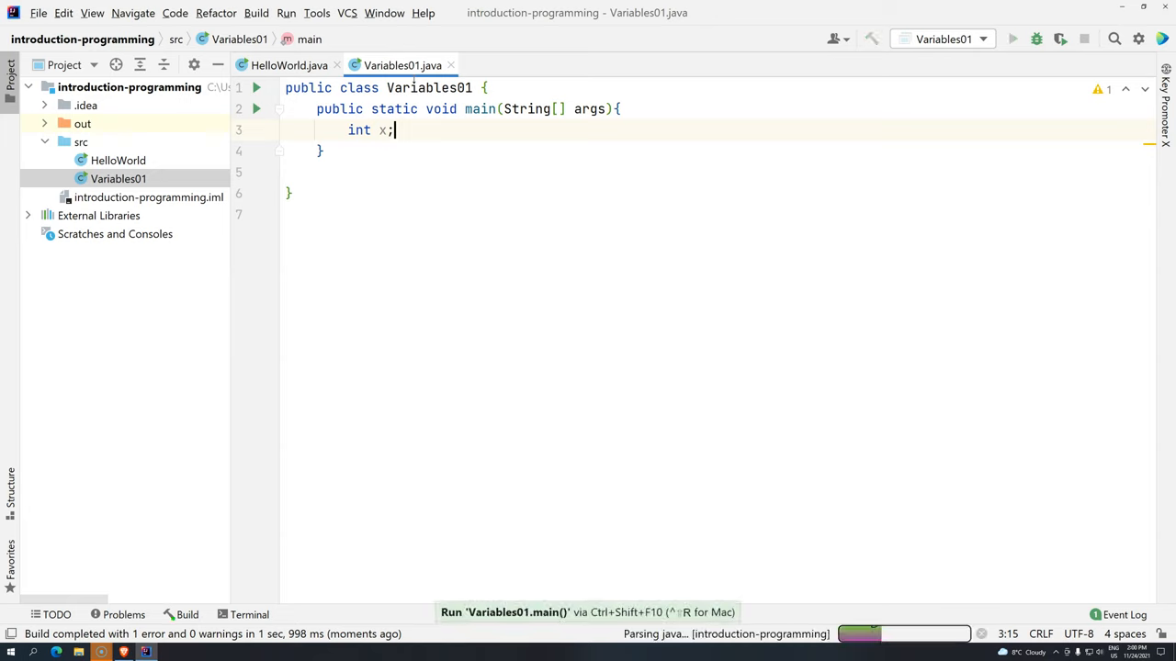
pyautogui.click(1020, 39)
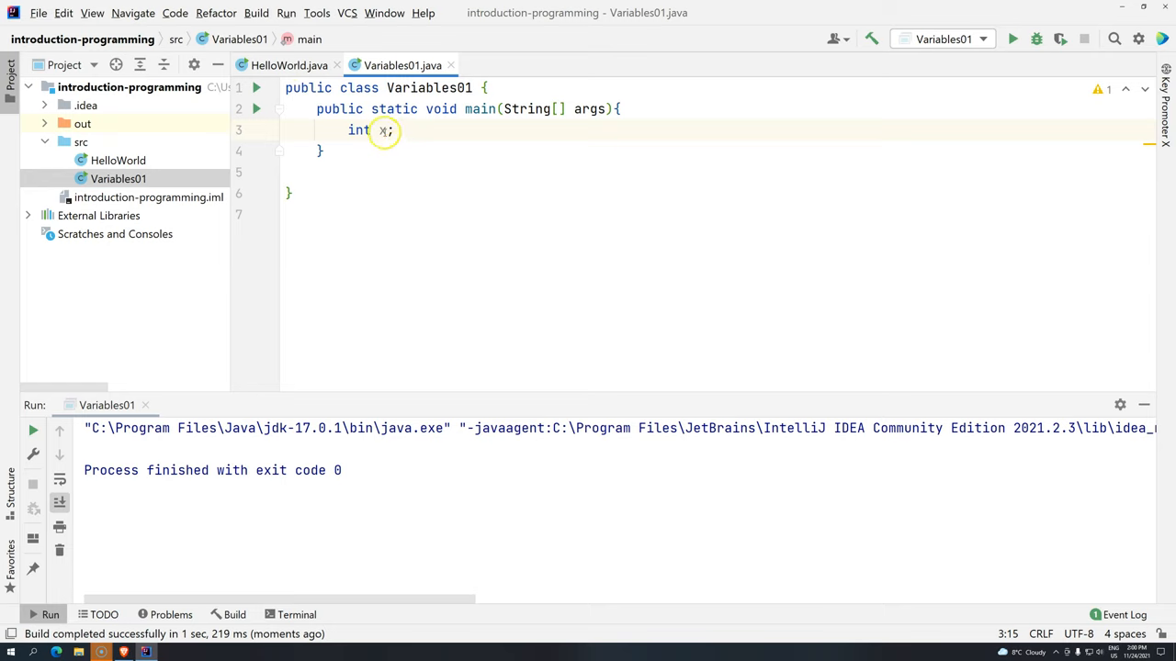
pyautogui.moveTo(364, 143)
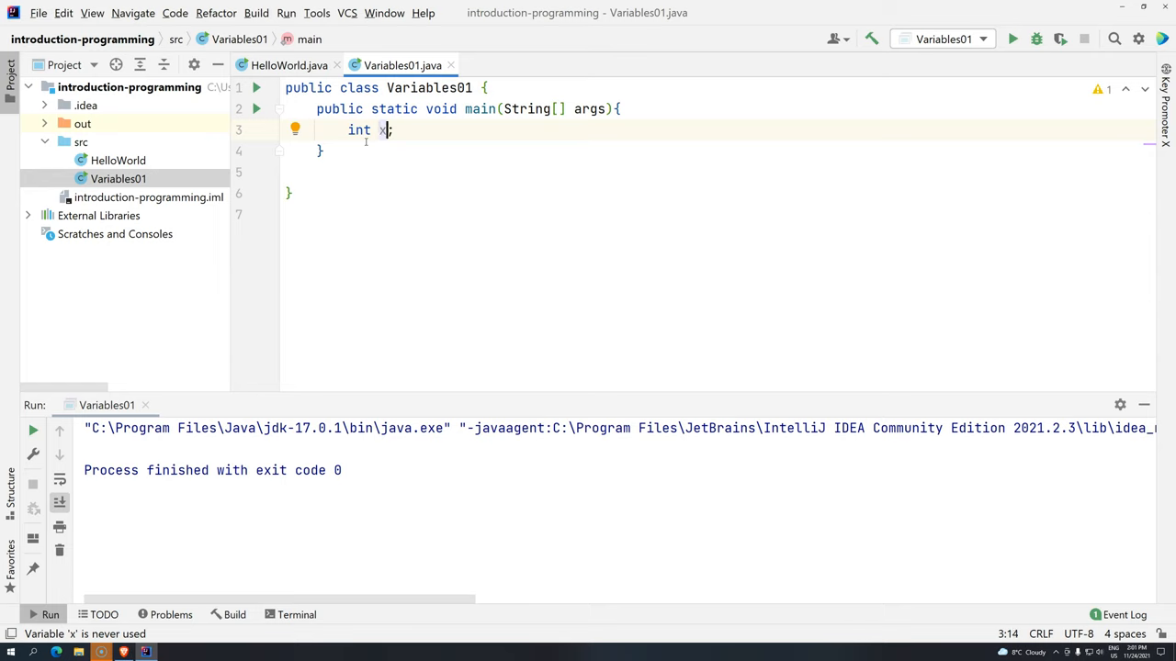
# Step: Replace x with age, try ageOfPerson, then shorten the variable name back to age
pyautogui.press('Backspace')
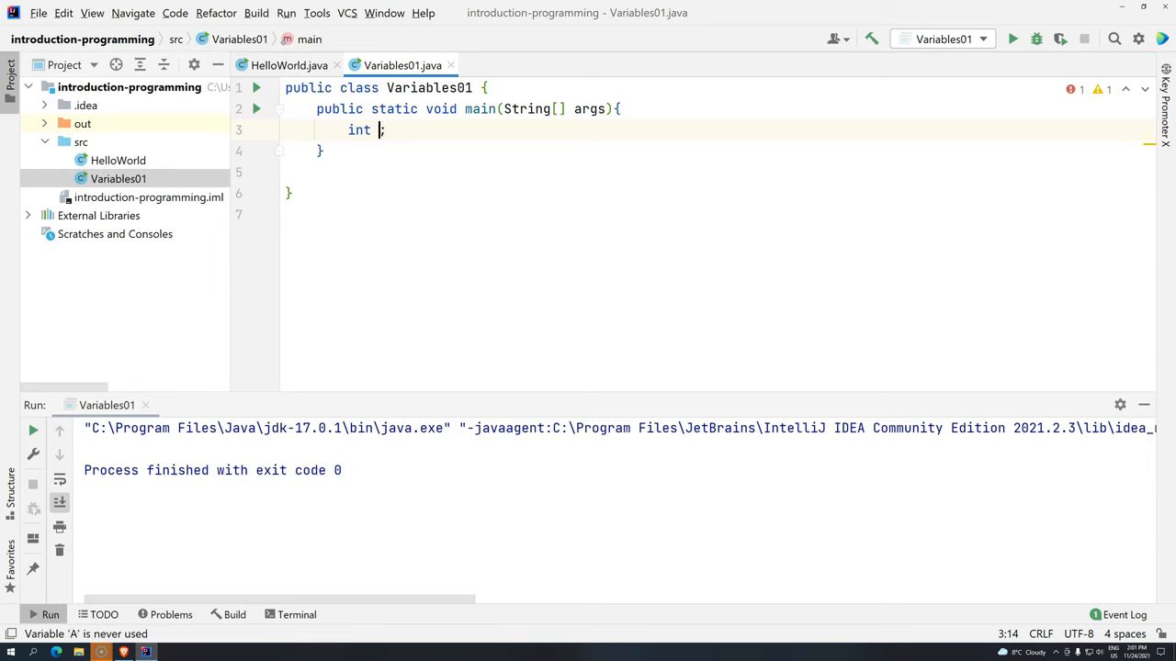
pyautogui.write('afe')
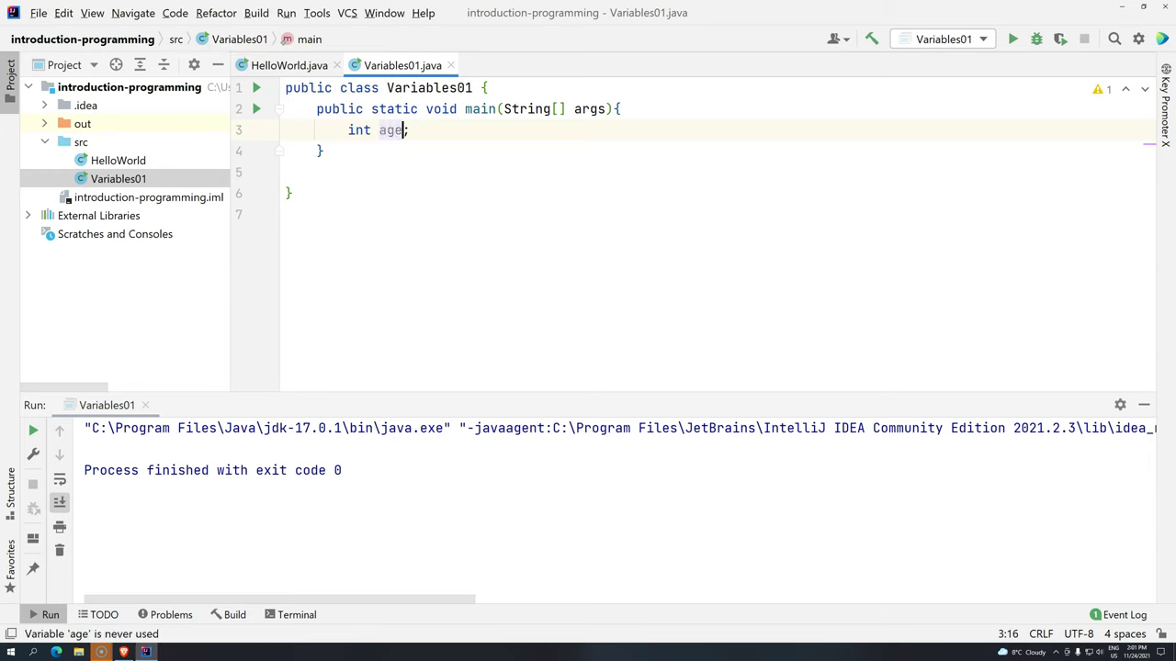
pyautogui.write('Person')
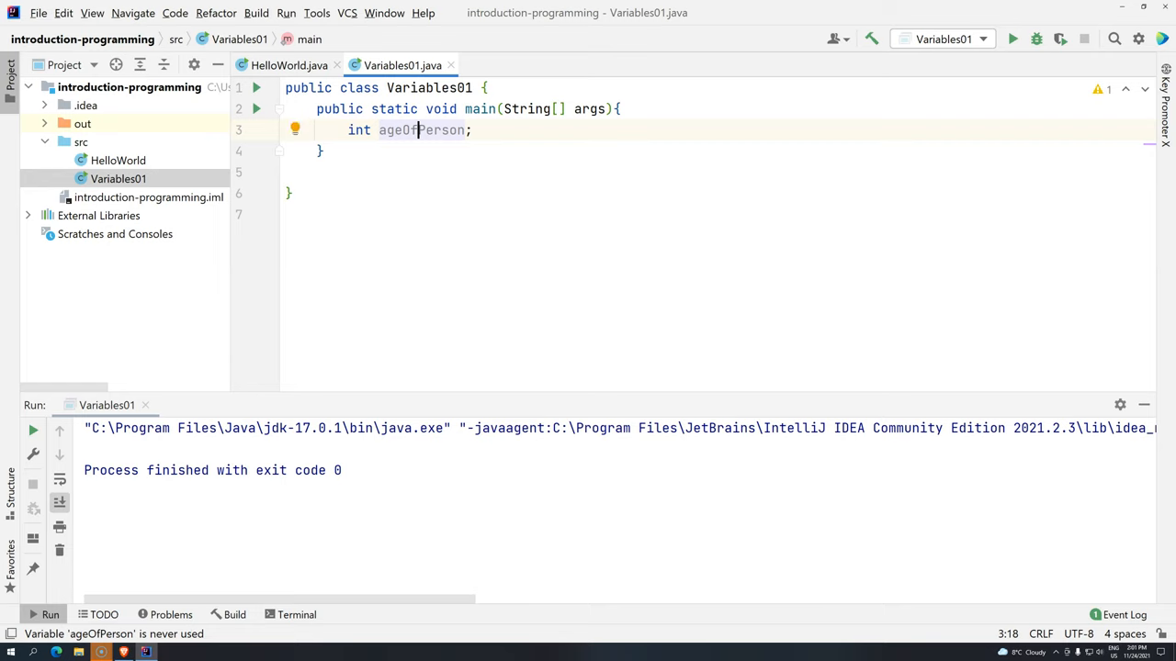
pyautogui.click(386, 129)
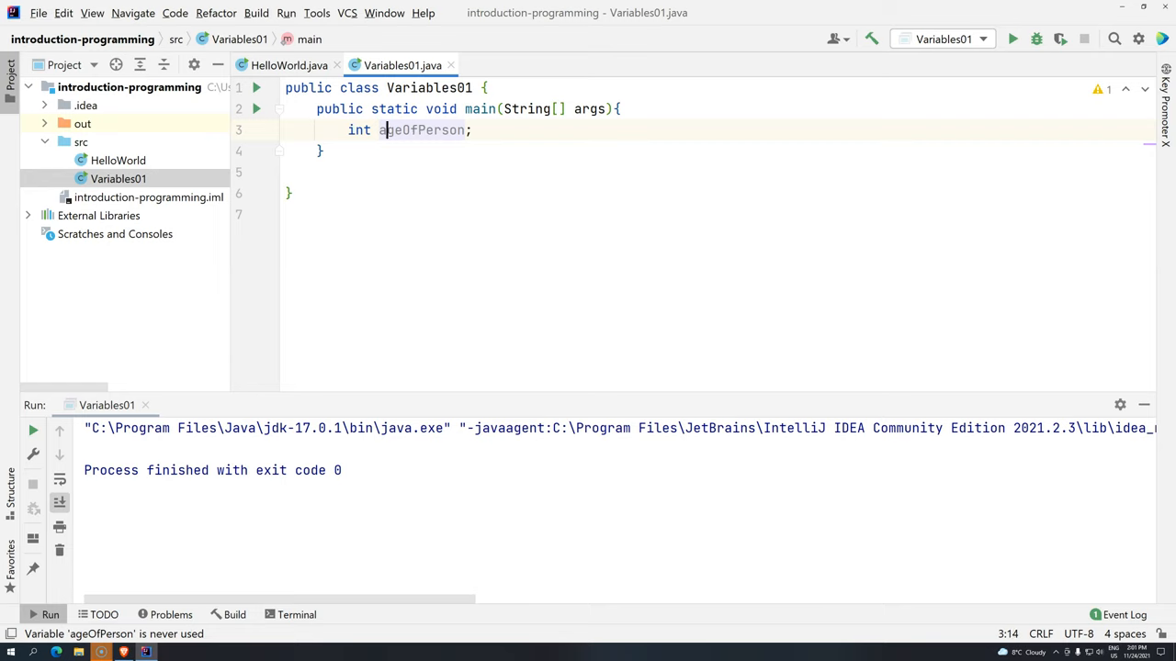
pyautogui.click(405, 130)
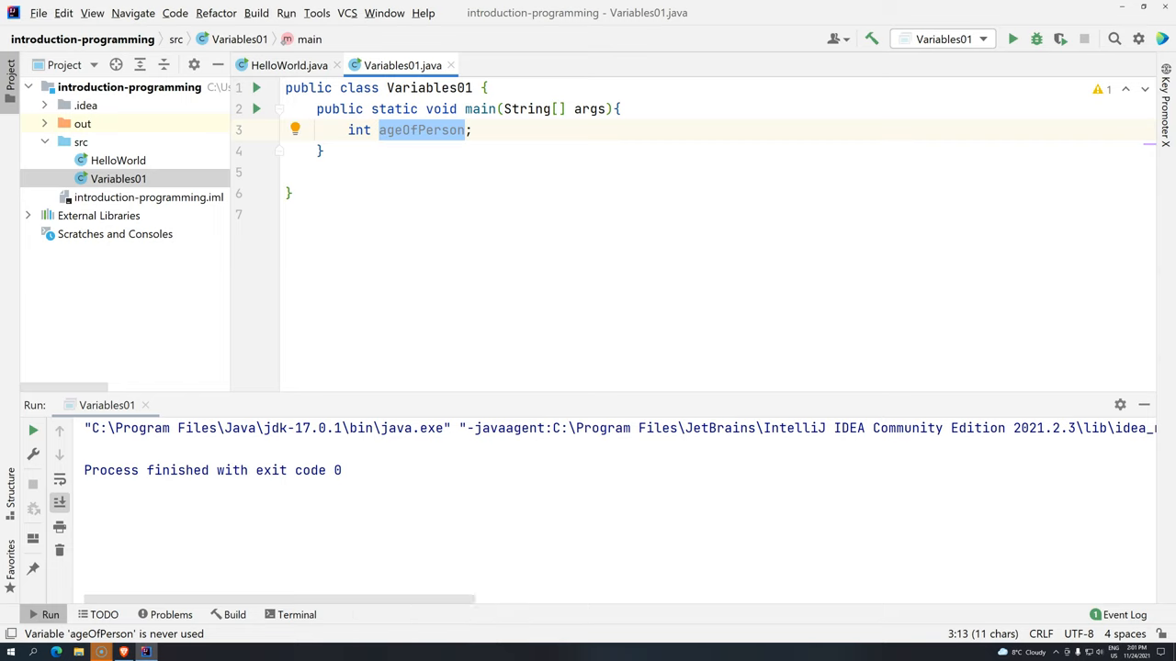
pyautogui.write('a;')
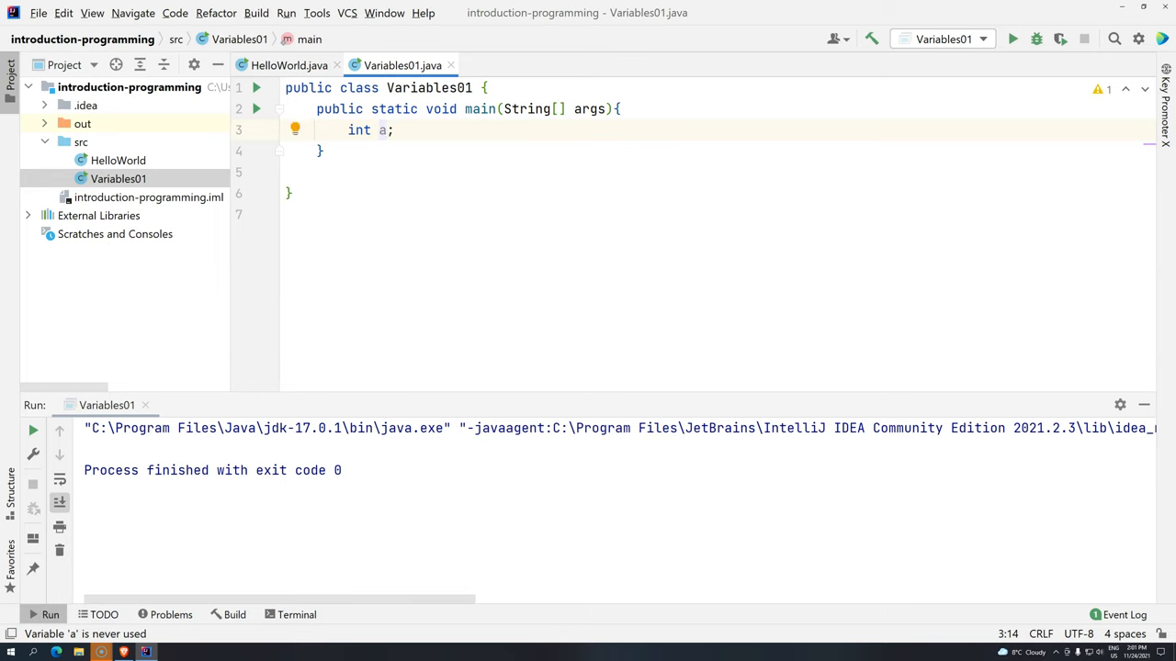
pyautogui.write('ge')
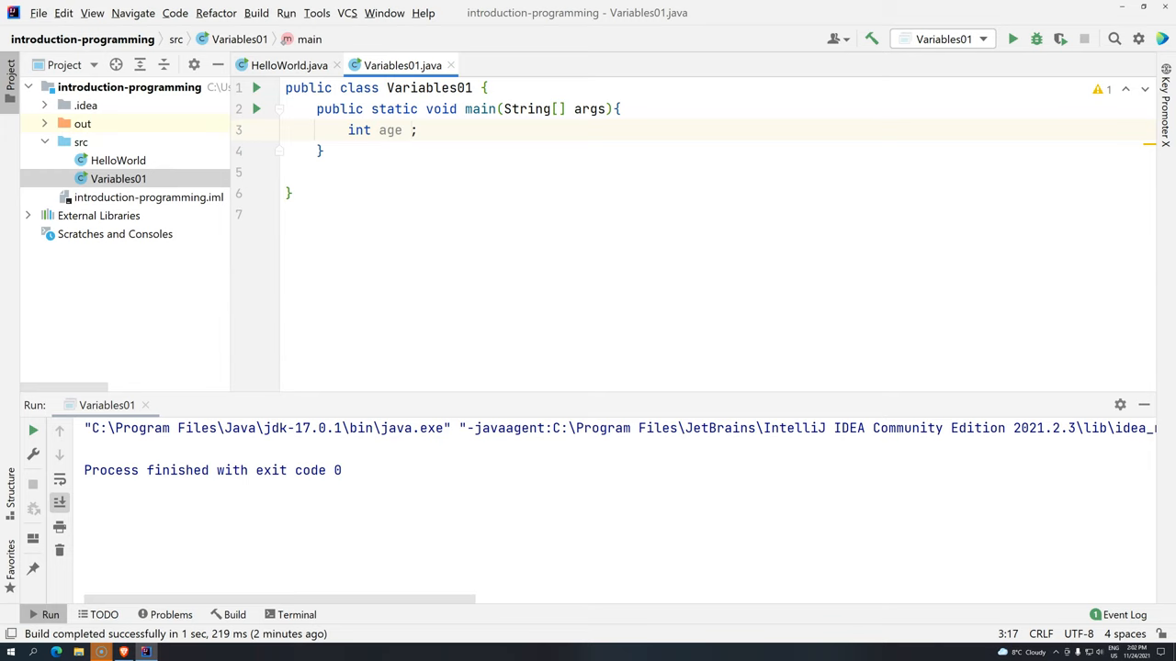
# Step: Add an equals sign before the semicolon, leaving the age declaration as 'int age =;'
pyautogui.write('=')
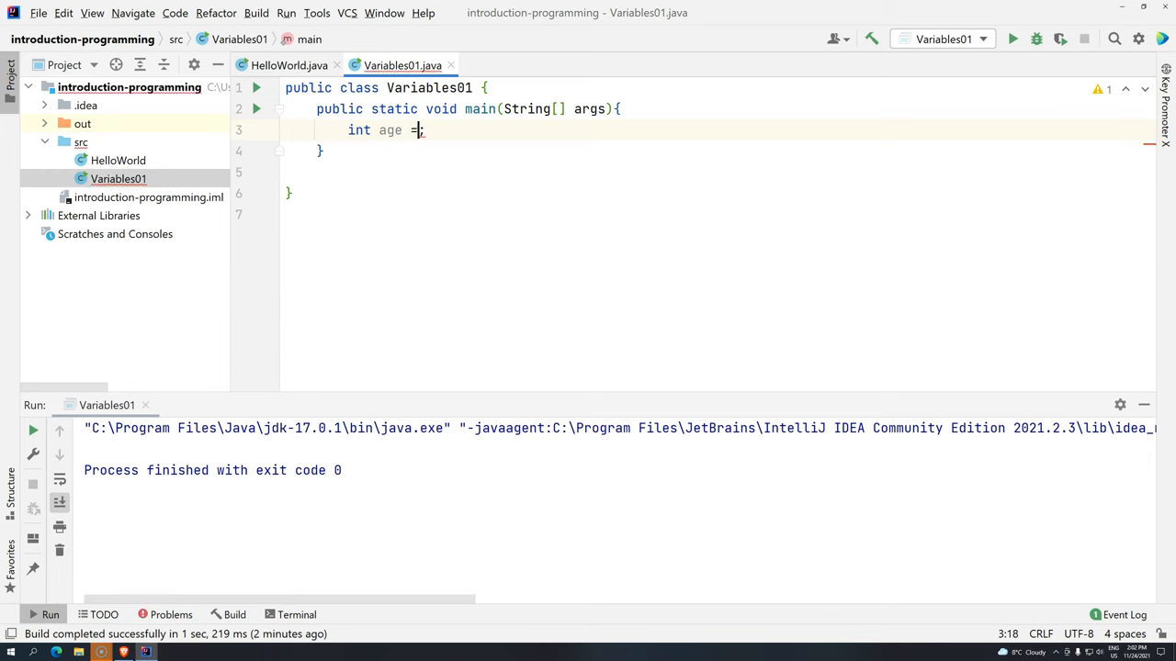
pyautogui.write(';')
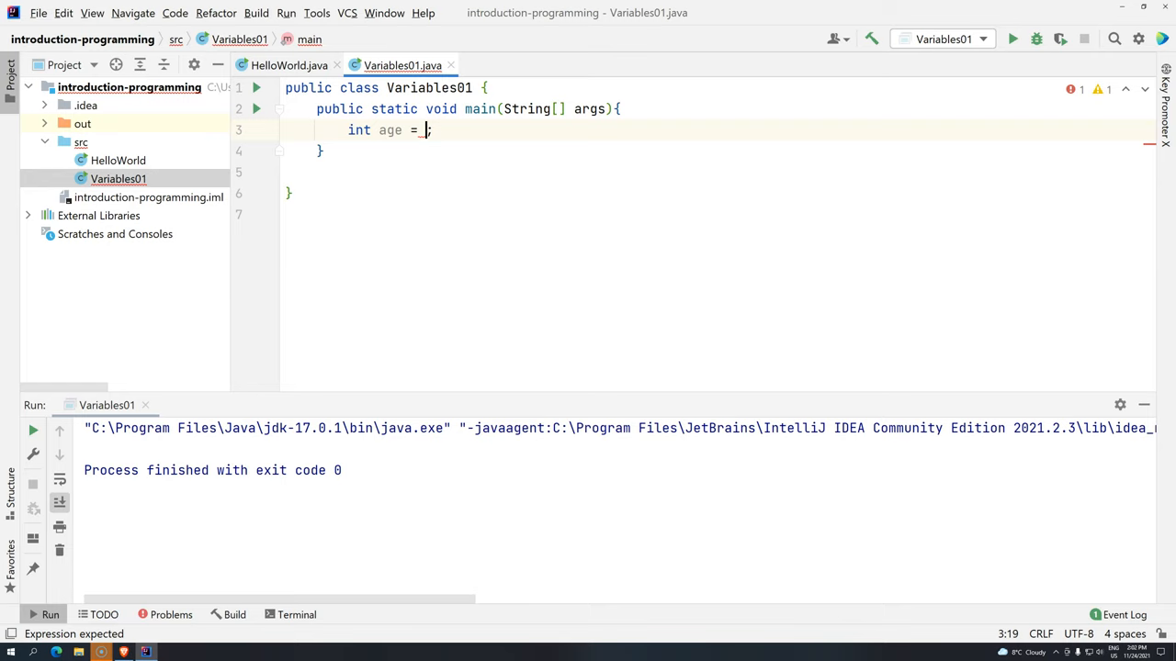
pyautogui.write('=')
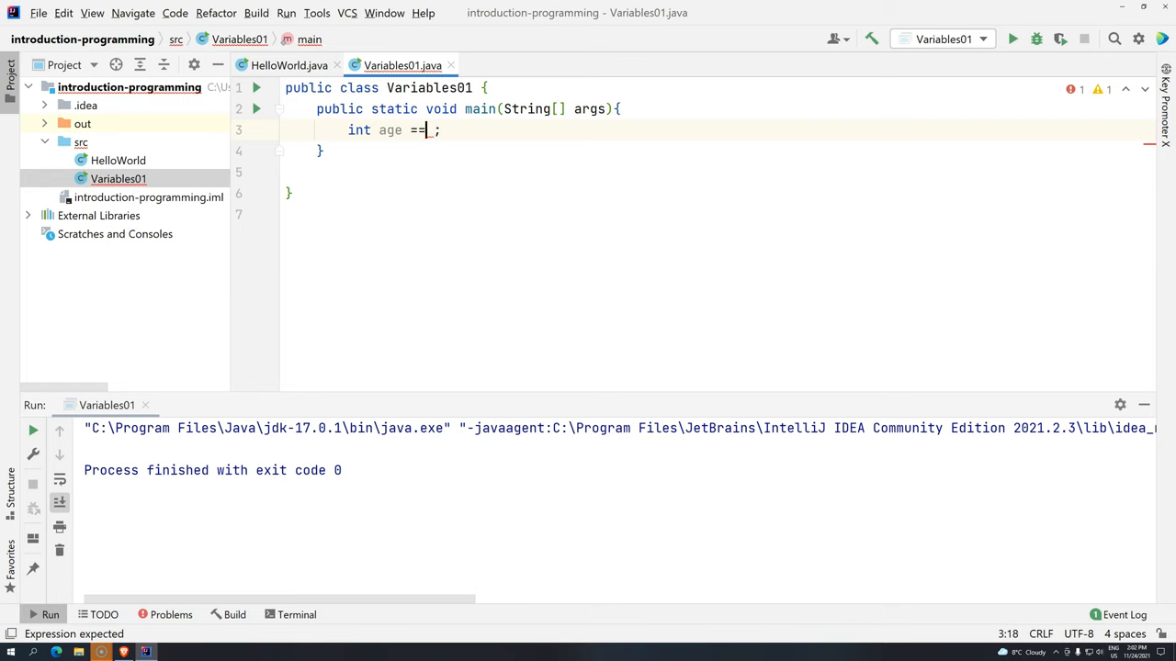
pyautogui.press('Backspace')
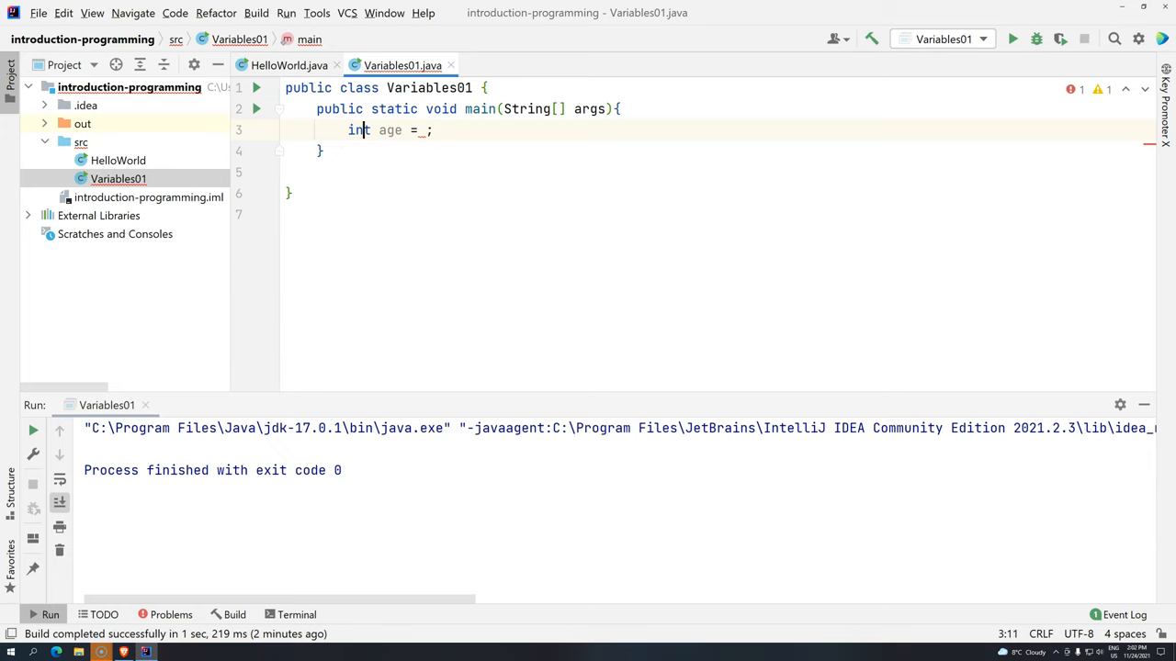
# Step: Try a string value for age, delete it after the type error, then assign 27
pyautogui.doubleClick(357, 129)
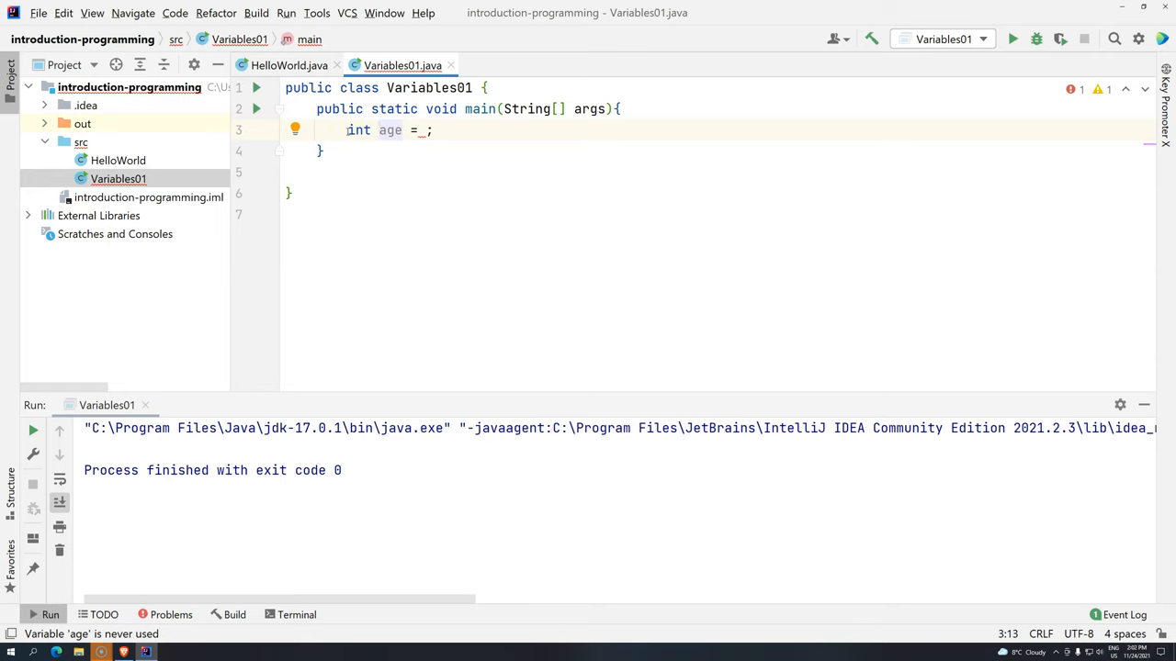
pyautogui.doubleClick(358, 130)
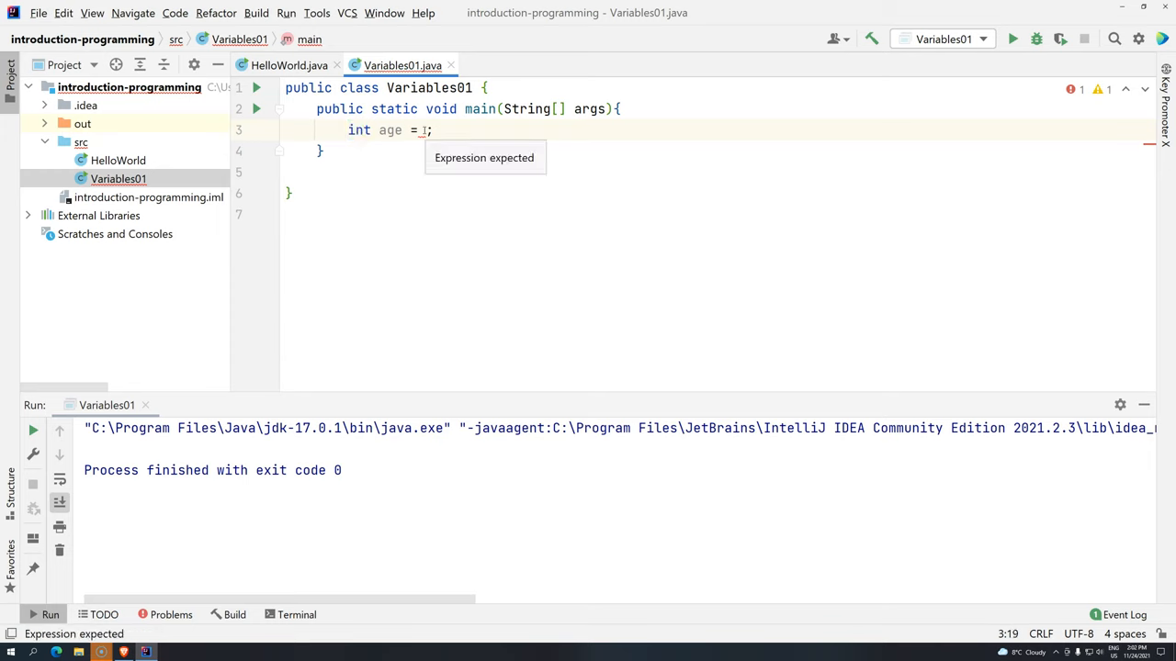
pyautogui.write('" "')
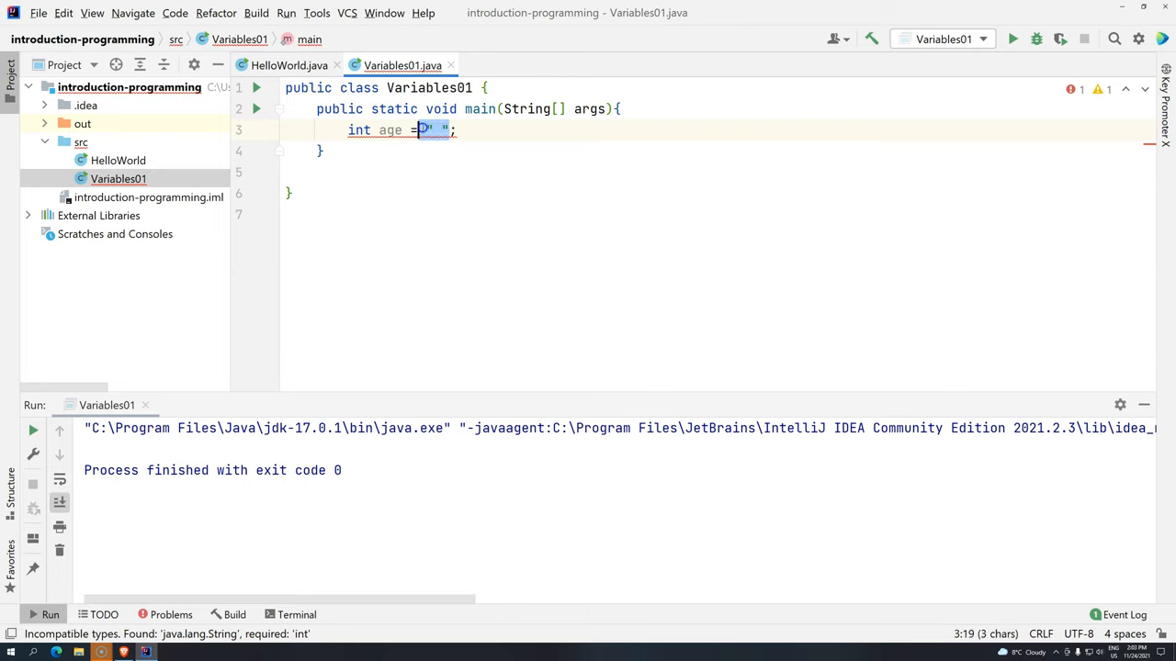
pyautogui.press('Delete')
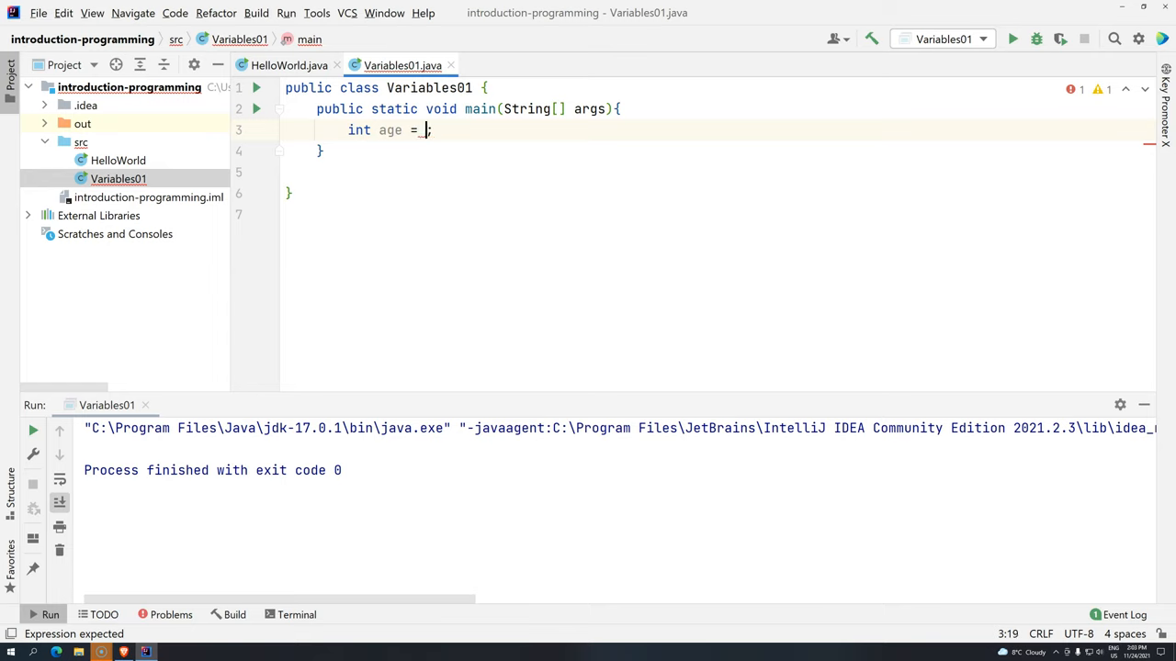
pyautogui.write('27')
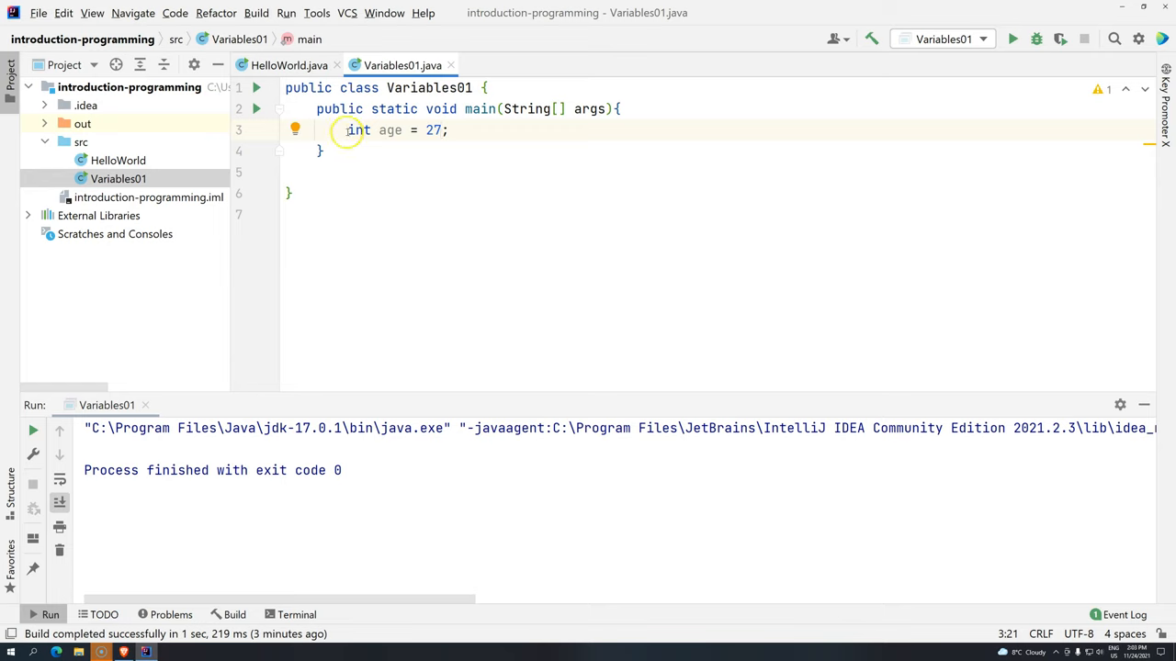
pyautogui.moveTo(389, 129)
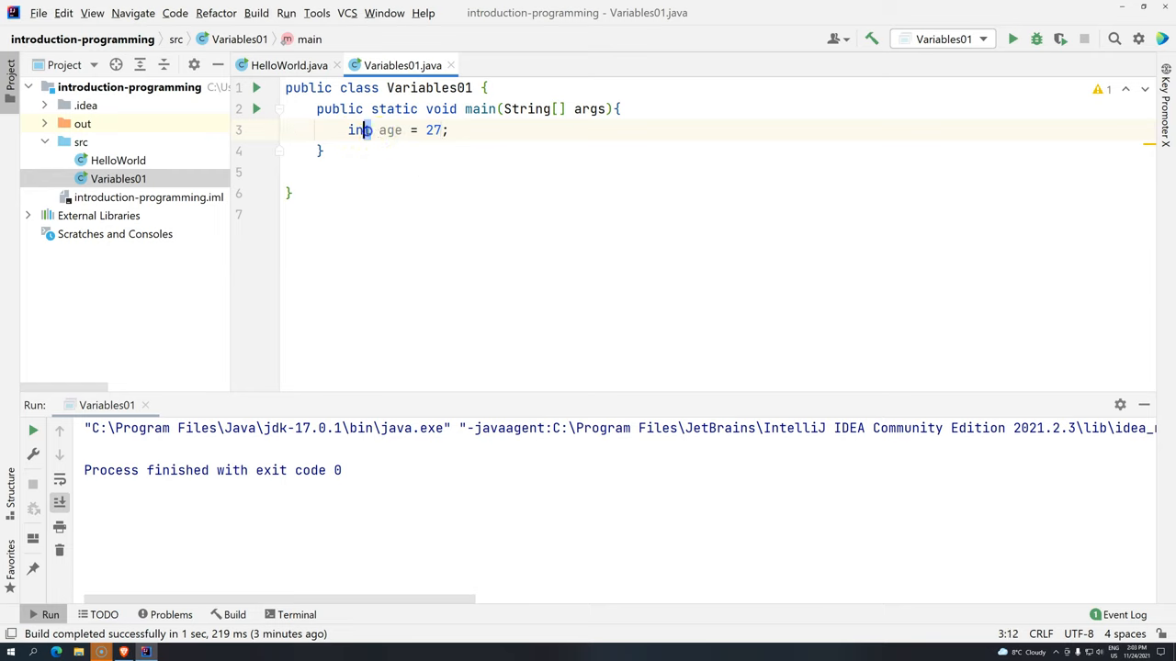
# Step: Highlight the int keyword while showing the W3Schools table where int uses 4 bytes
pyautogui.doubleClick(439, 129)
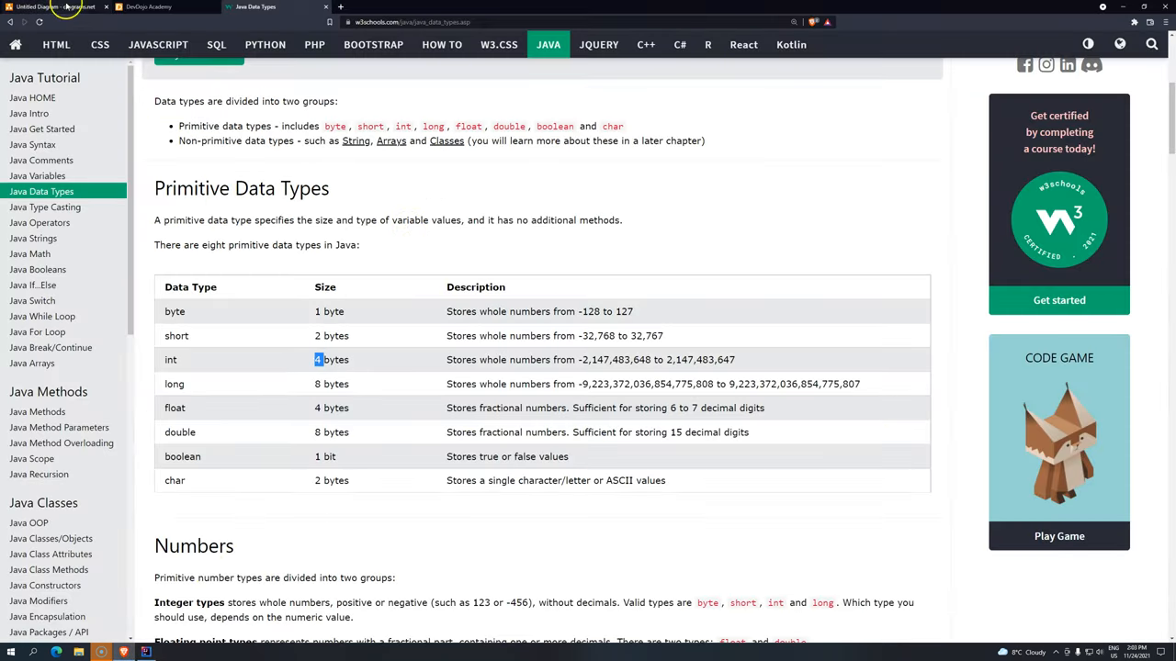
# Step: Relabel the diagrams.net memory cell to 'int age' and change its value to 27
pyautogui.click(51, 14)
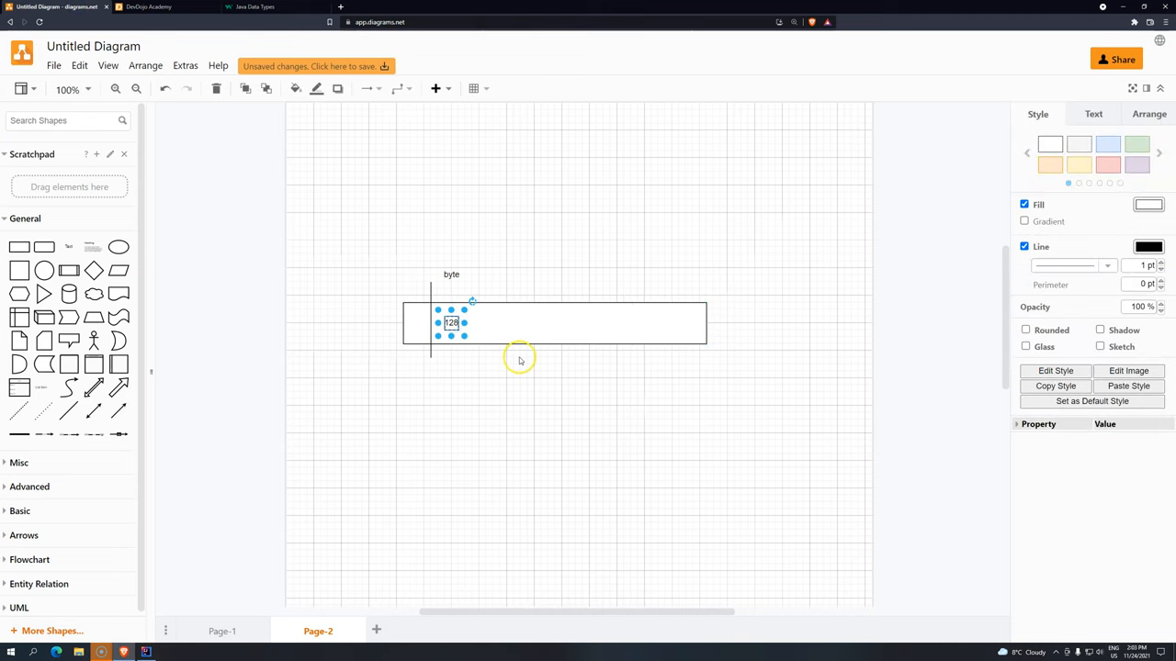
pyautogui.doubleClick(451, 274)
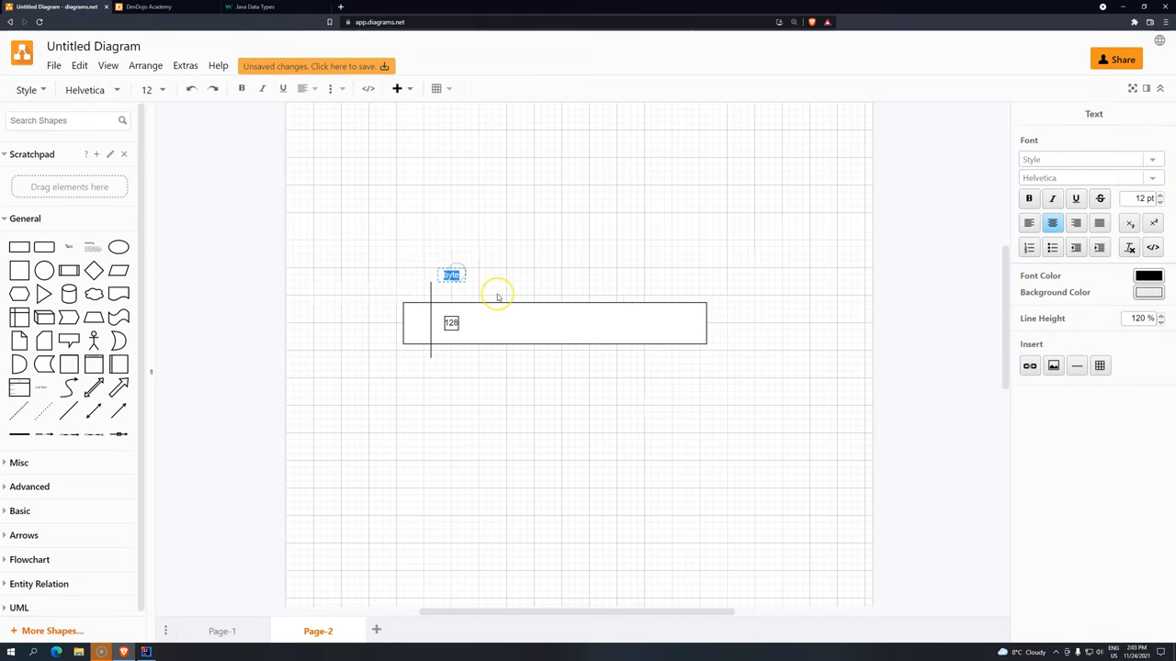
pyautogui.write('int ag')
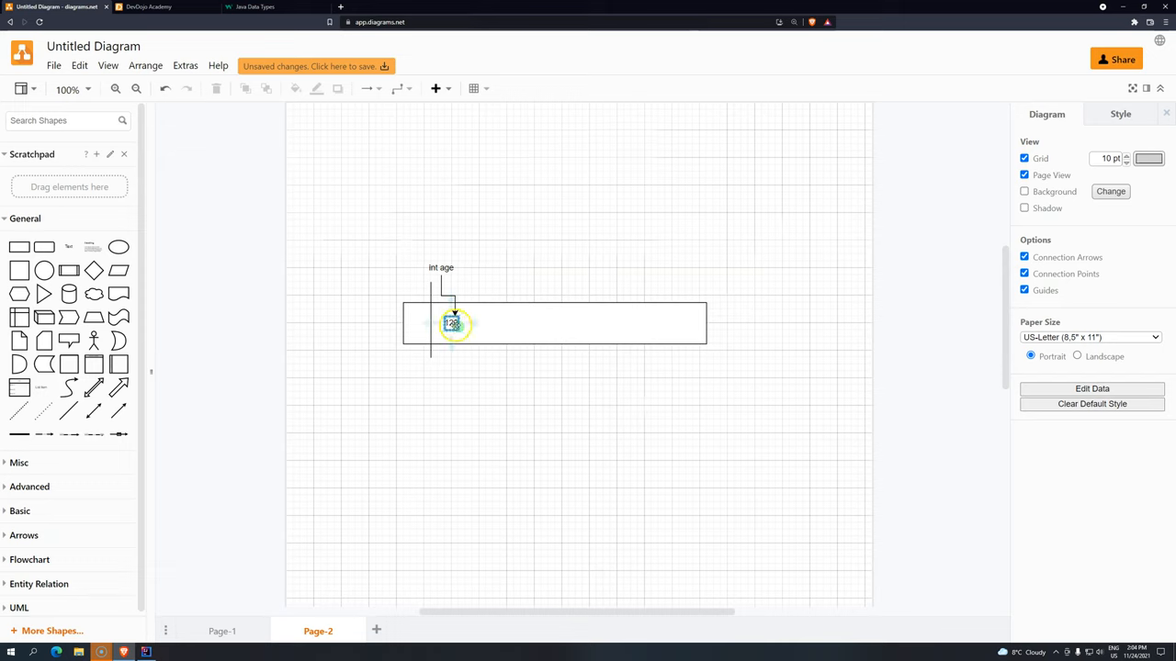
pyautogui.doubleClick(450, 323)
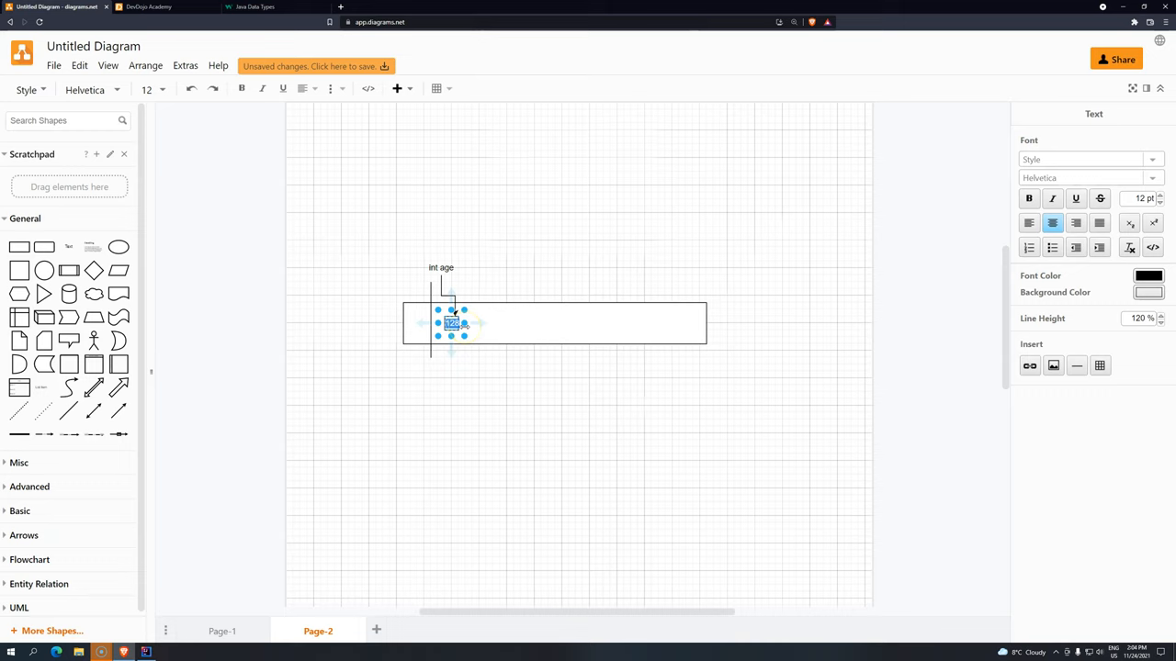
pyautogui.write('27')
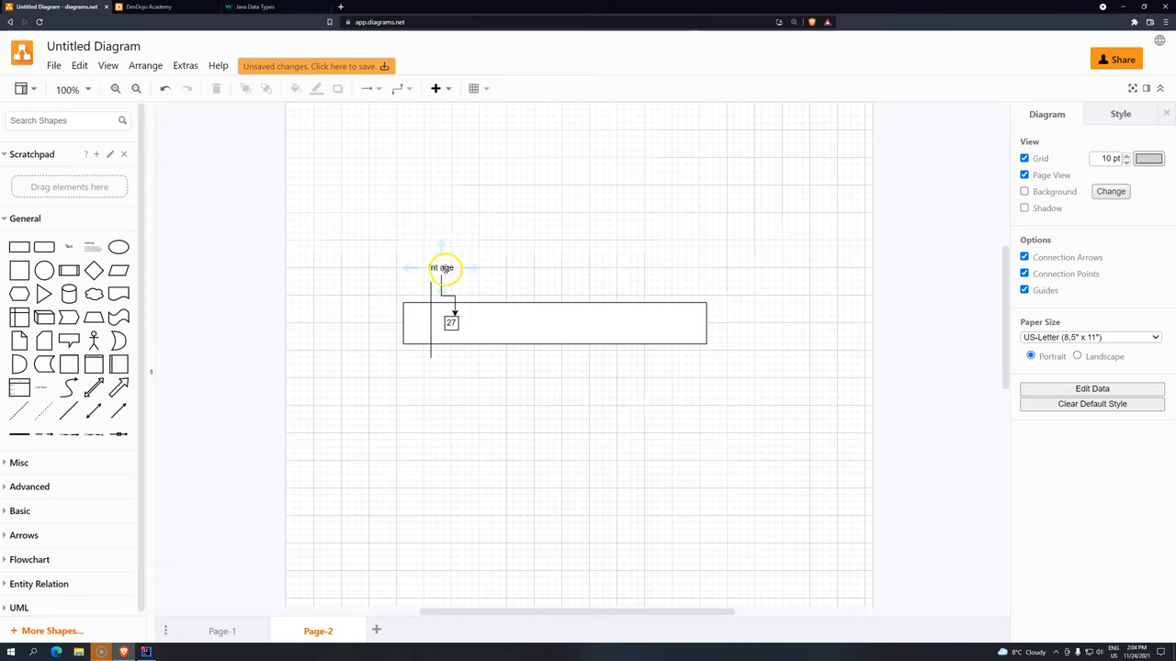
pyautogui.click(450, 321)
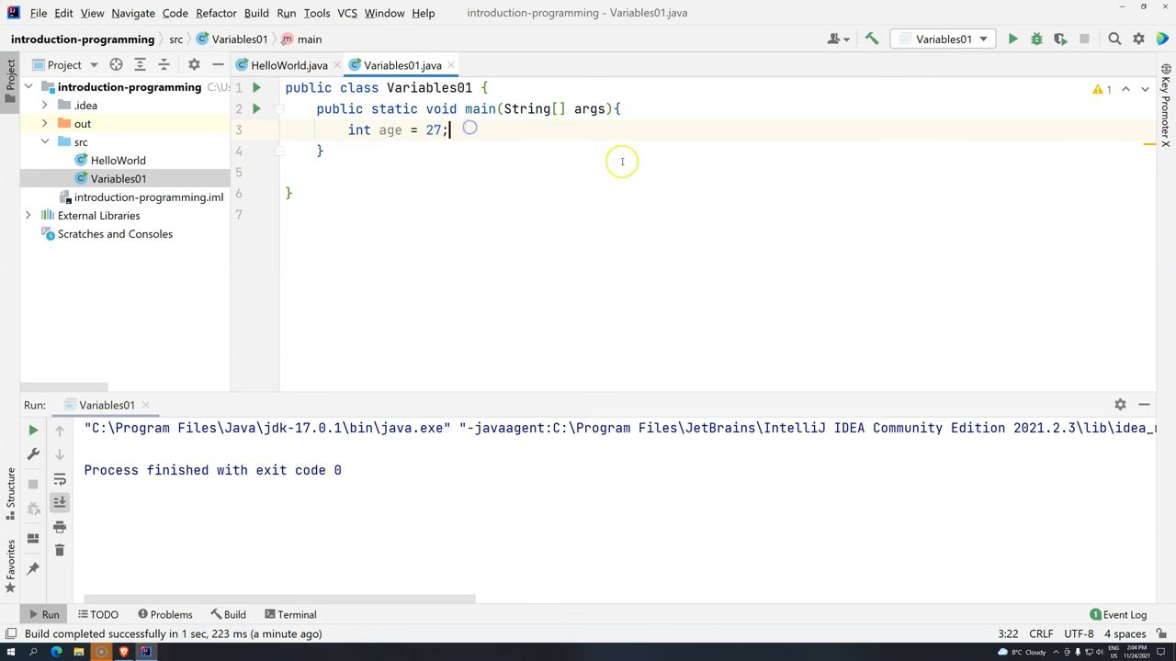
# Step: Add System.out.println("age"); on a new line and run Variables01
pyautogui.press('Enter')
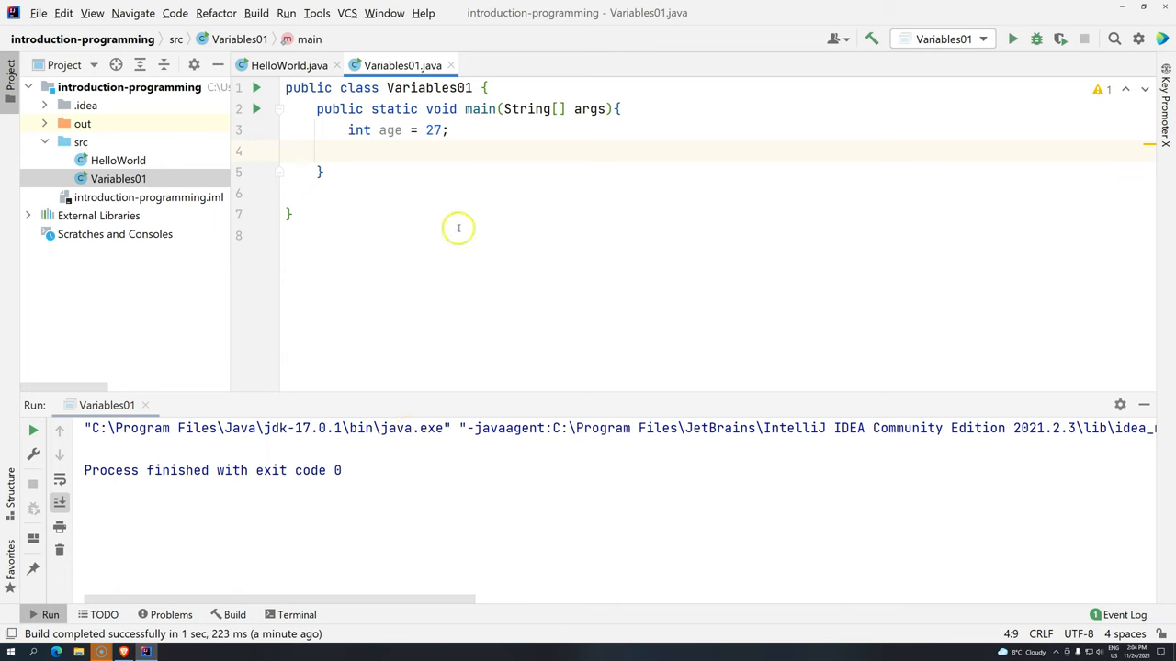
pyautogui.write('Syste')
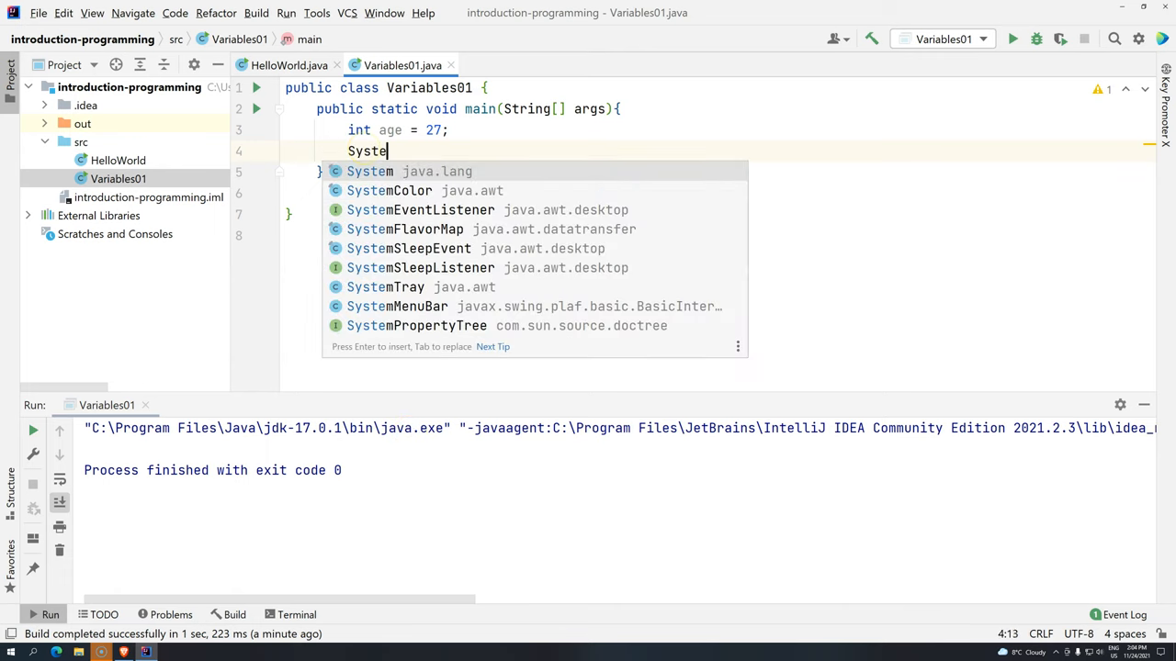
pyautogui.write('m.out.println();')
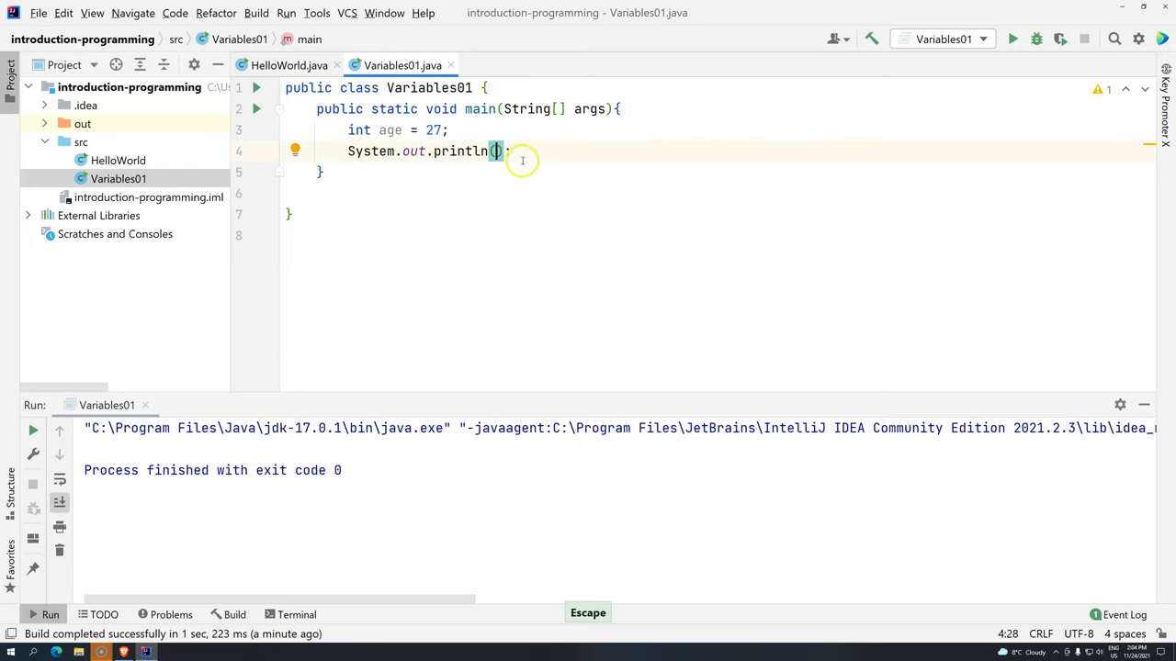
pyautogui.write('p')
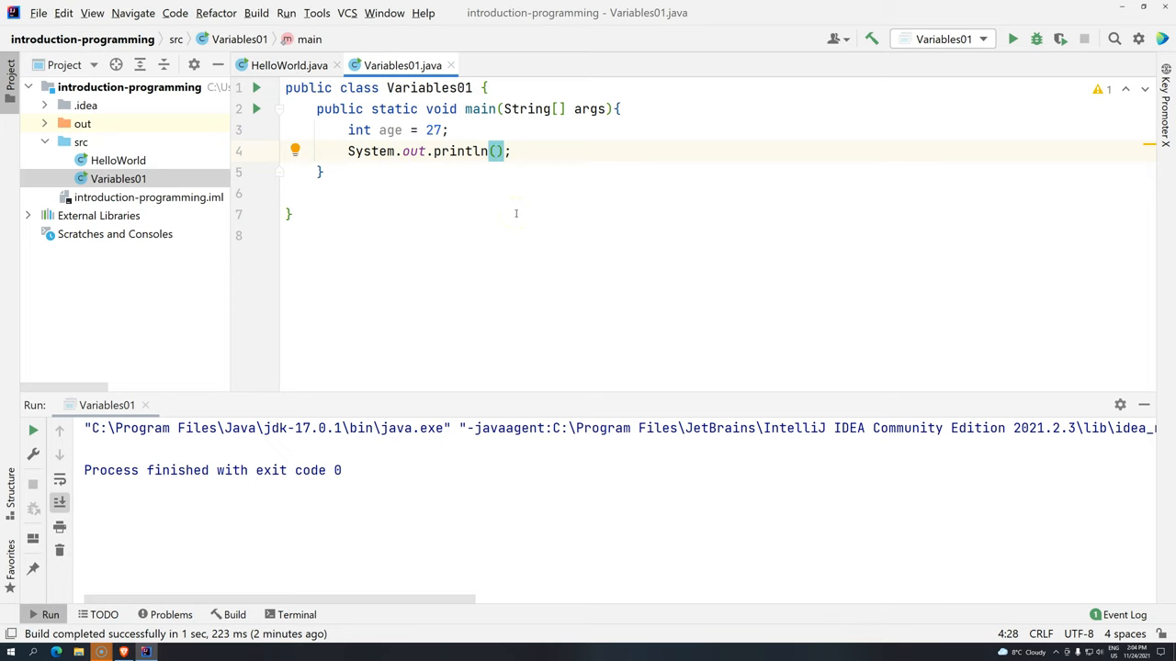
pyautogui.write('""')
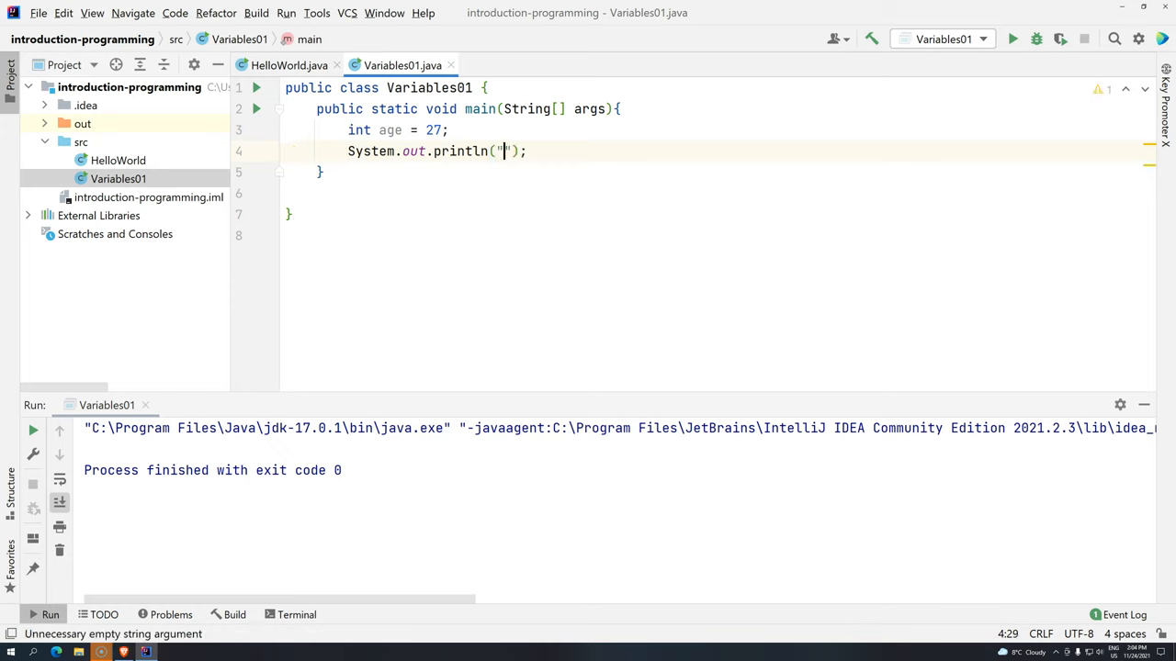
pyautogui.write('agw')
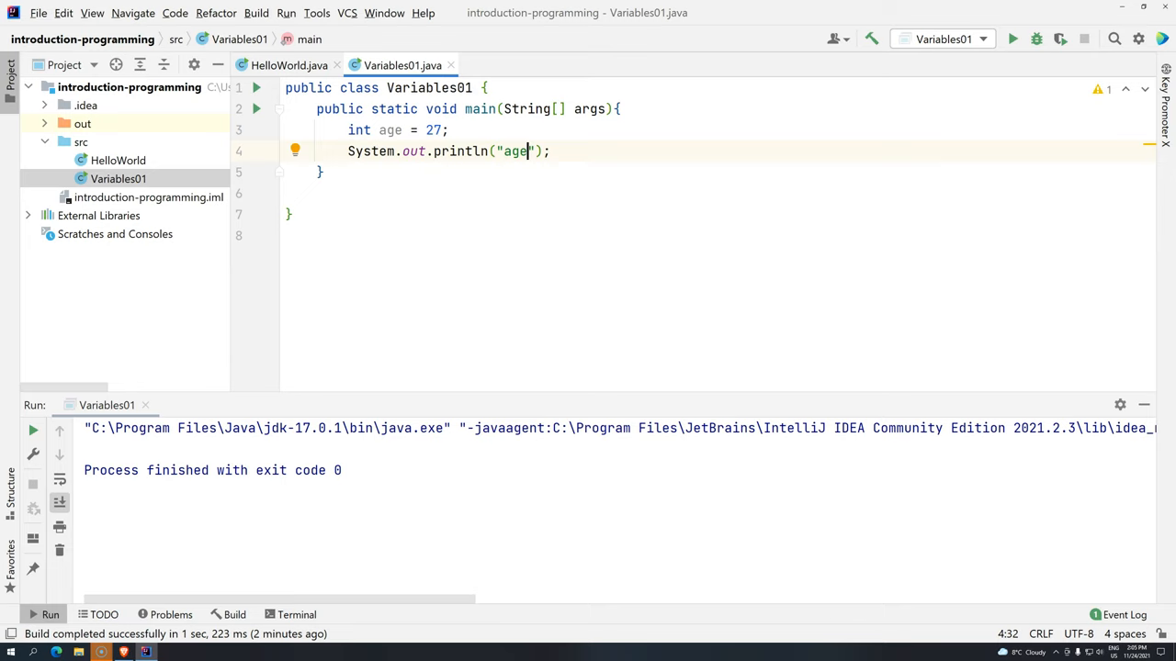
pyautogui.click(1022, 38)
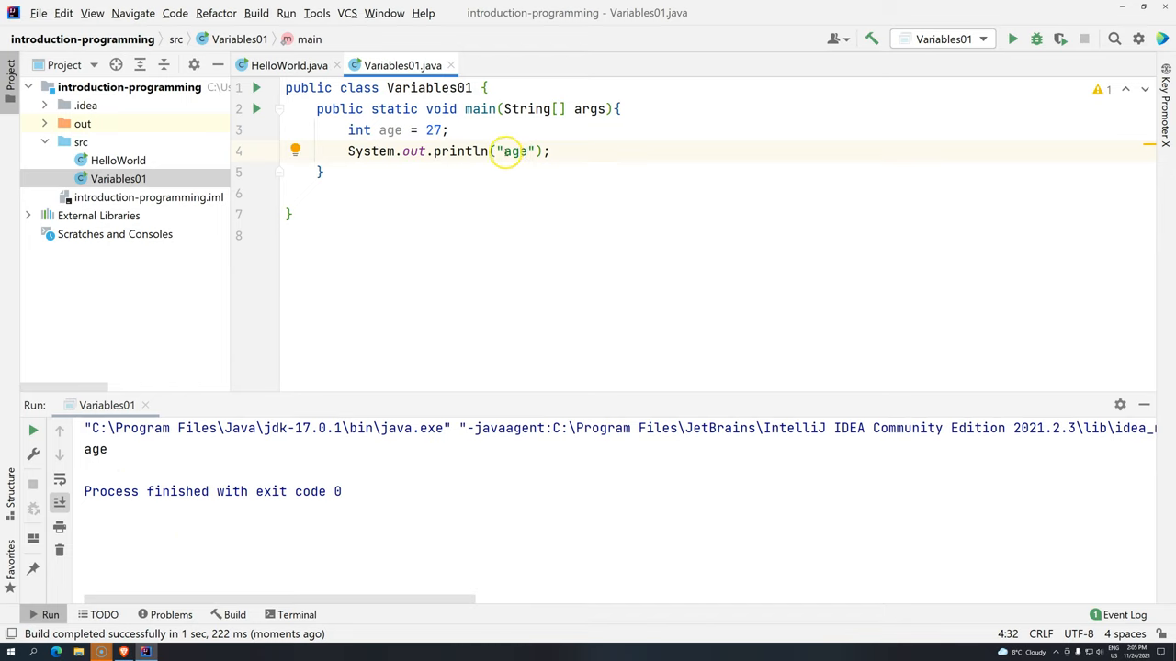
# Step: Print the age variable without quotes, set its value to 11, and run
pyautogui.doubleClick(512, 151)
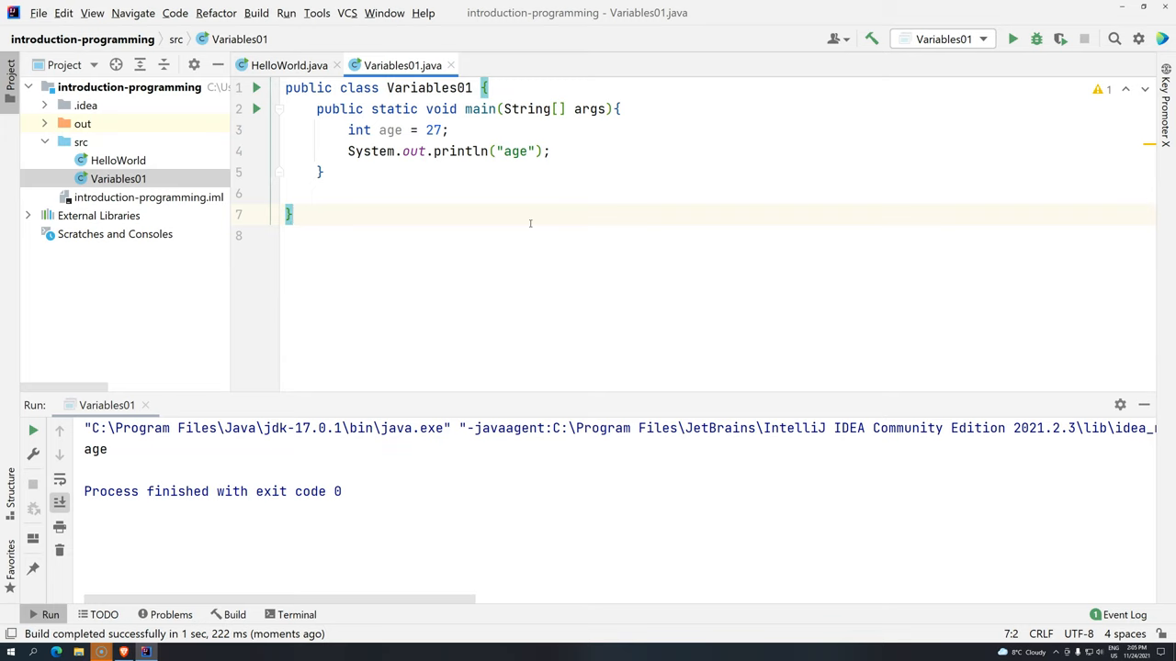
pyautogui.click(501, 150)
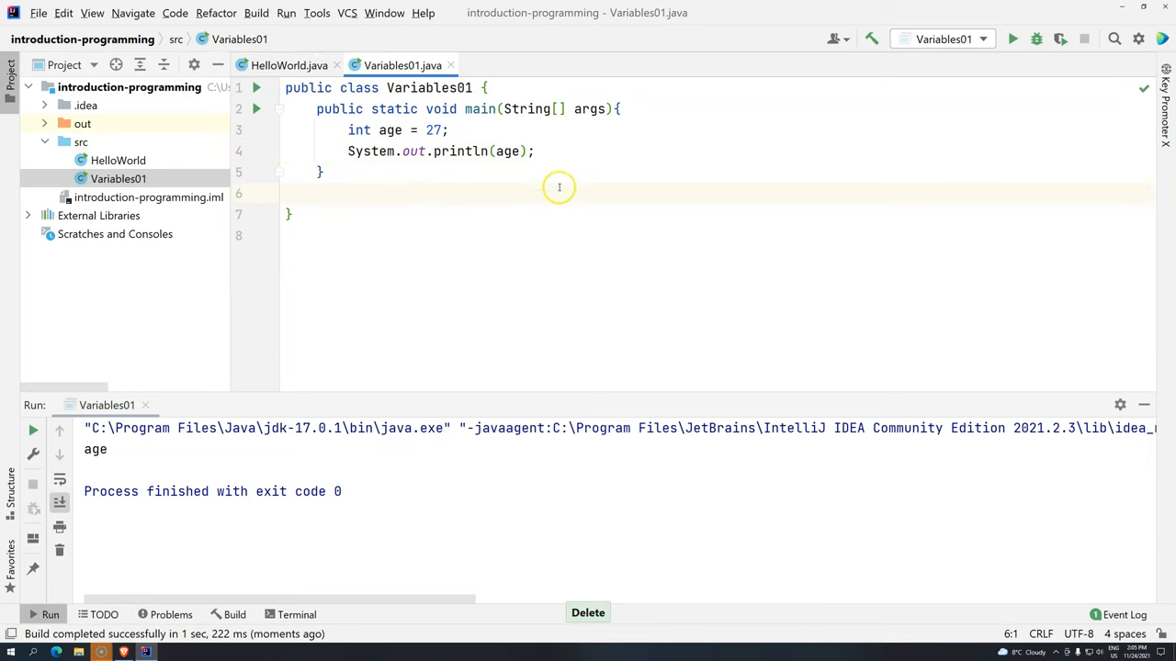
pyautogui.doubleClick(372, 150)
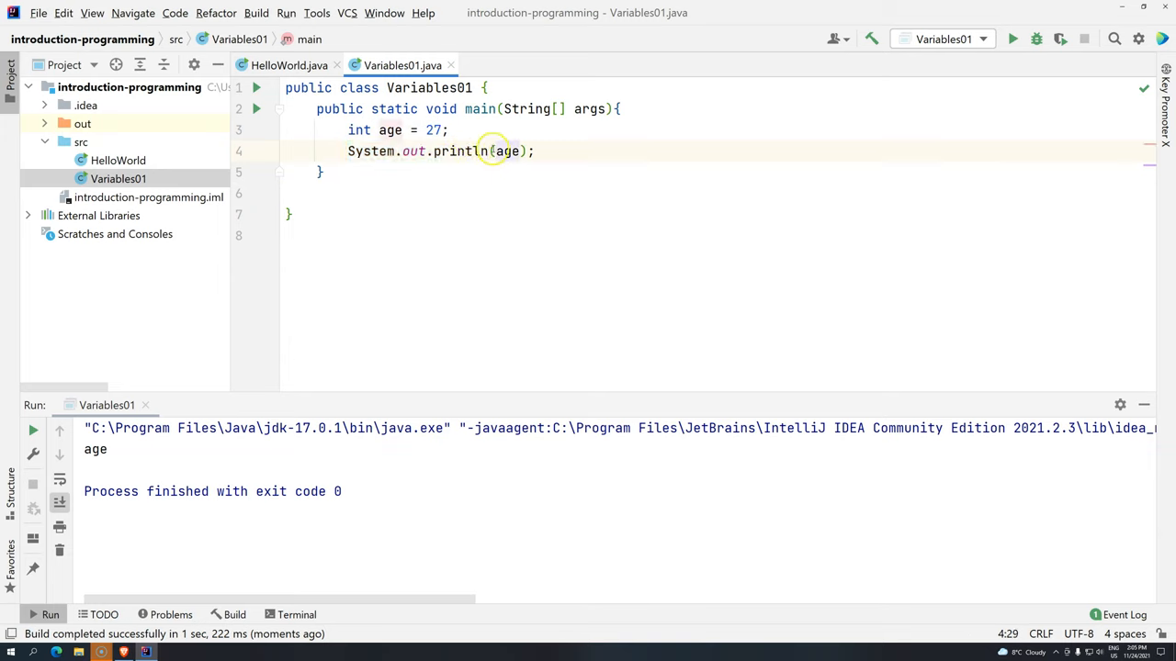
pyautogui.moveTo(498, 151)
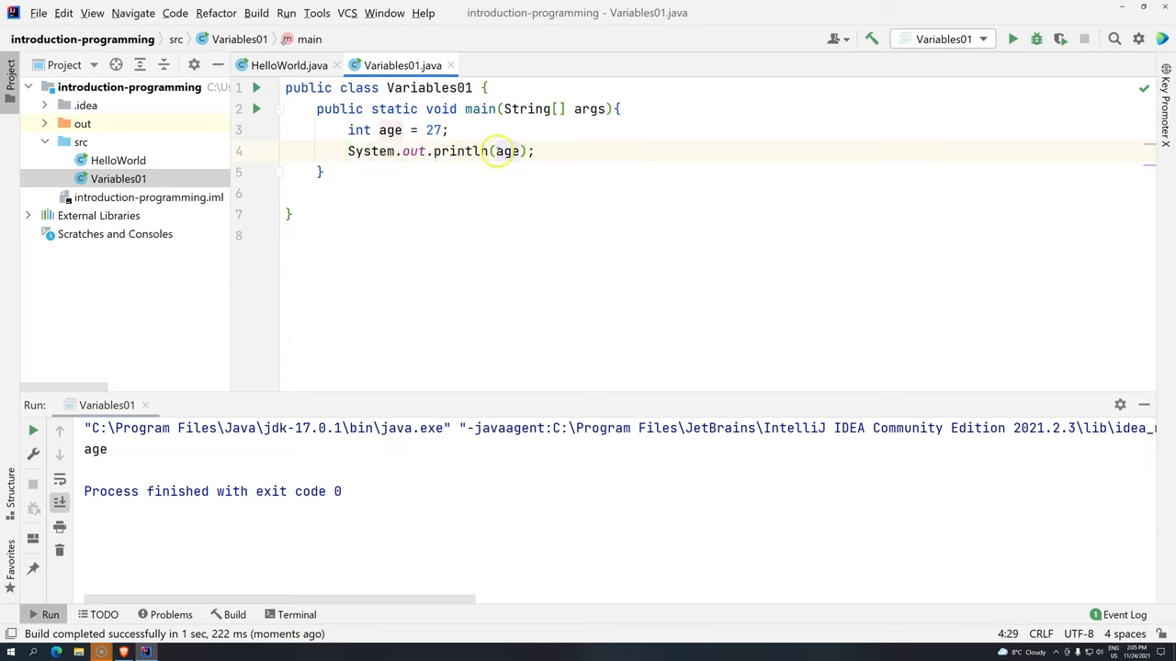
pyautogui.click(505, 151)
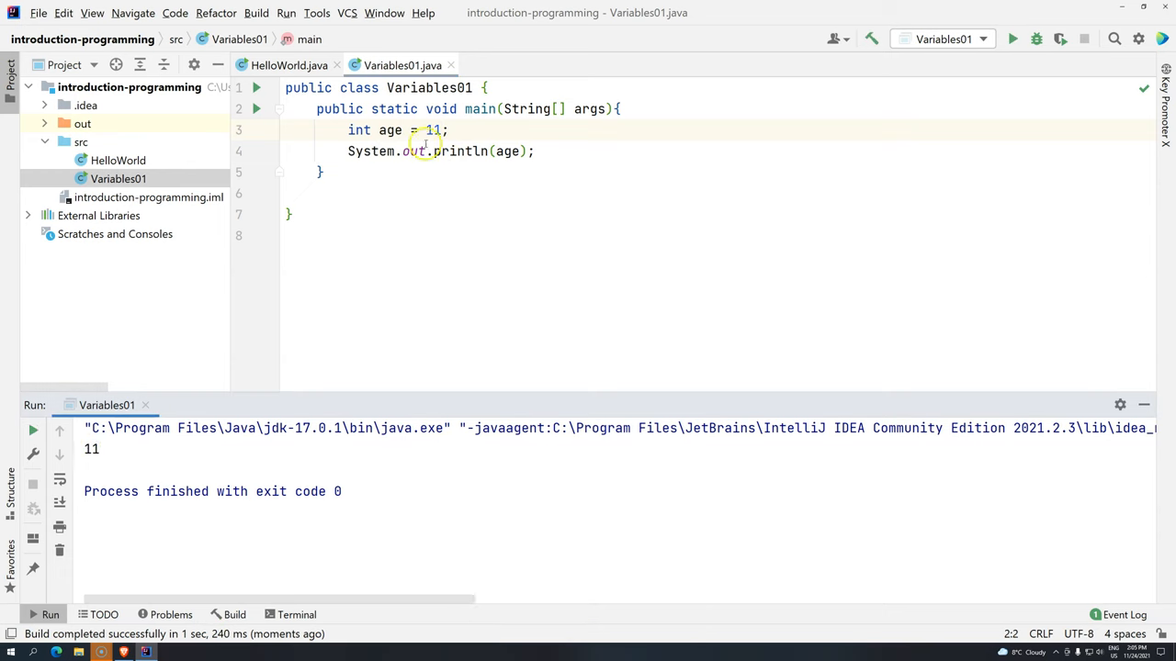
# Step: Replace the name age with x in both the declaration and println
pyautogui.doubleClick(508, 151)
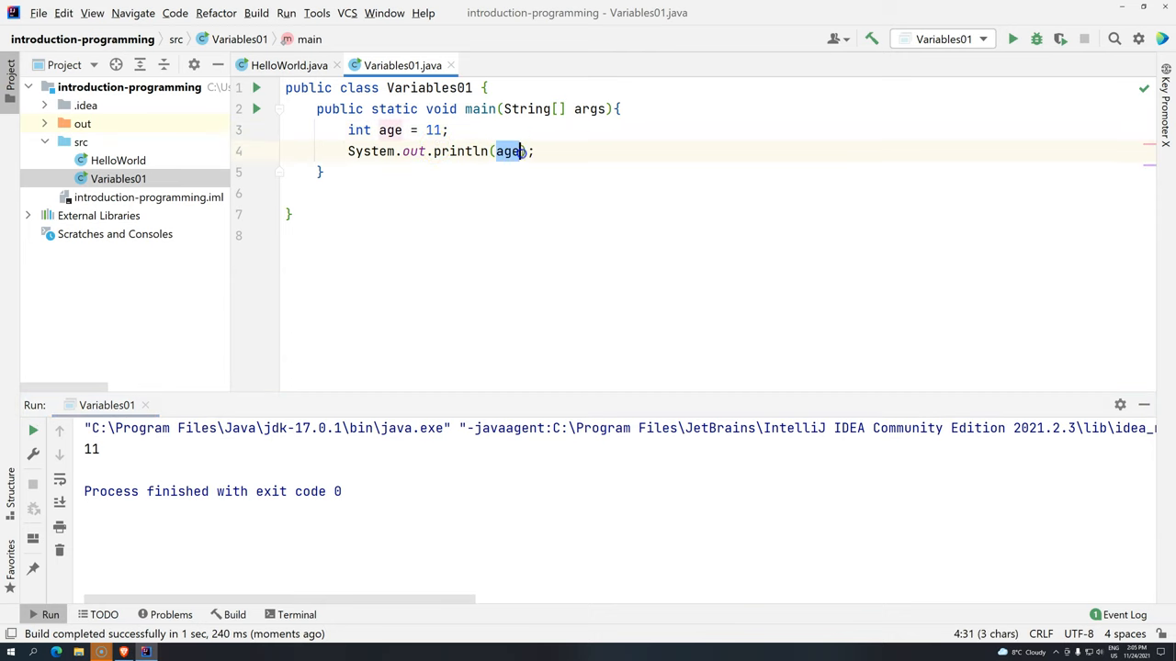
pyautogui.moveTo(515, 151)
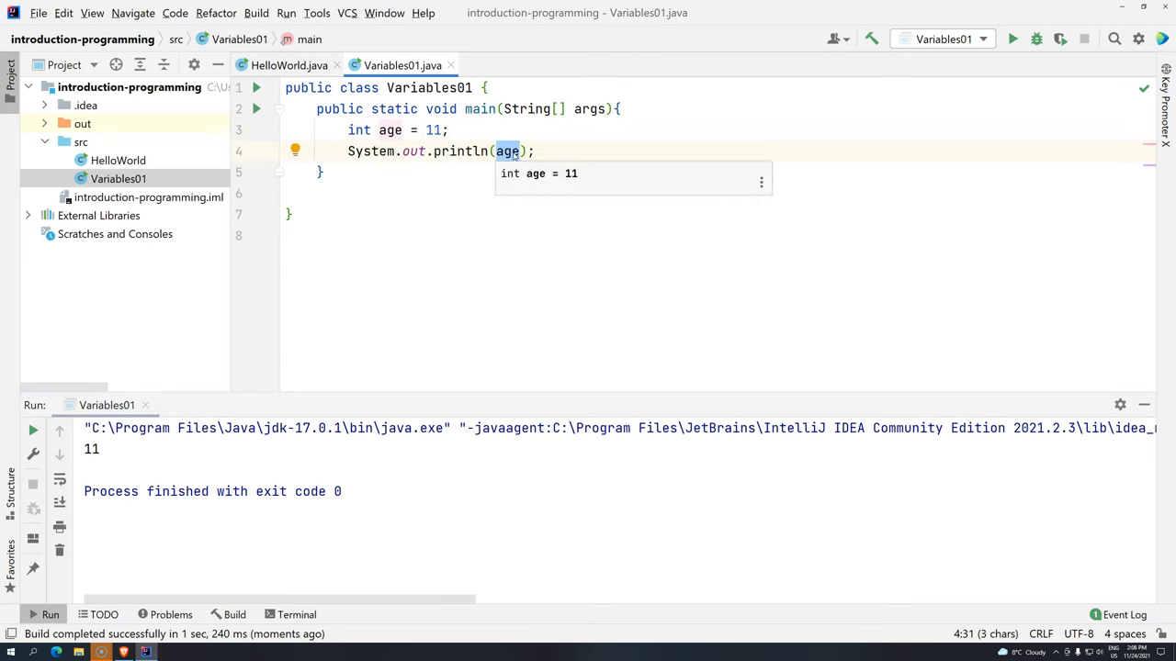
pyautogui.click(513, 151)
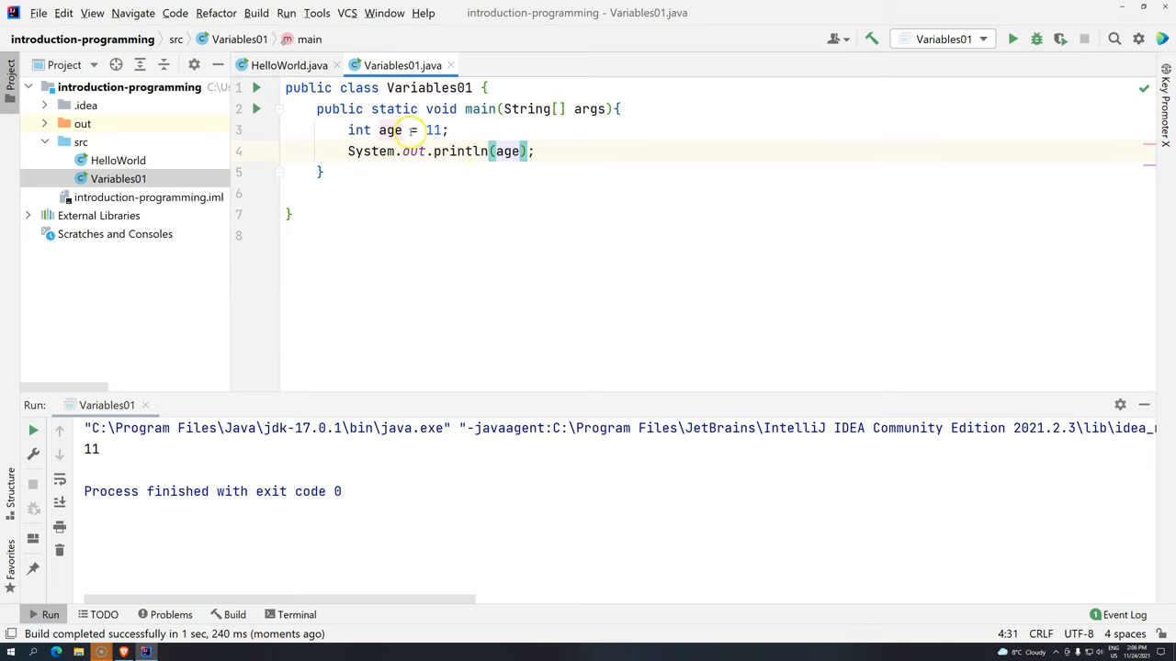
pyautogui.doubleClick(389, 130)
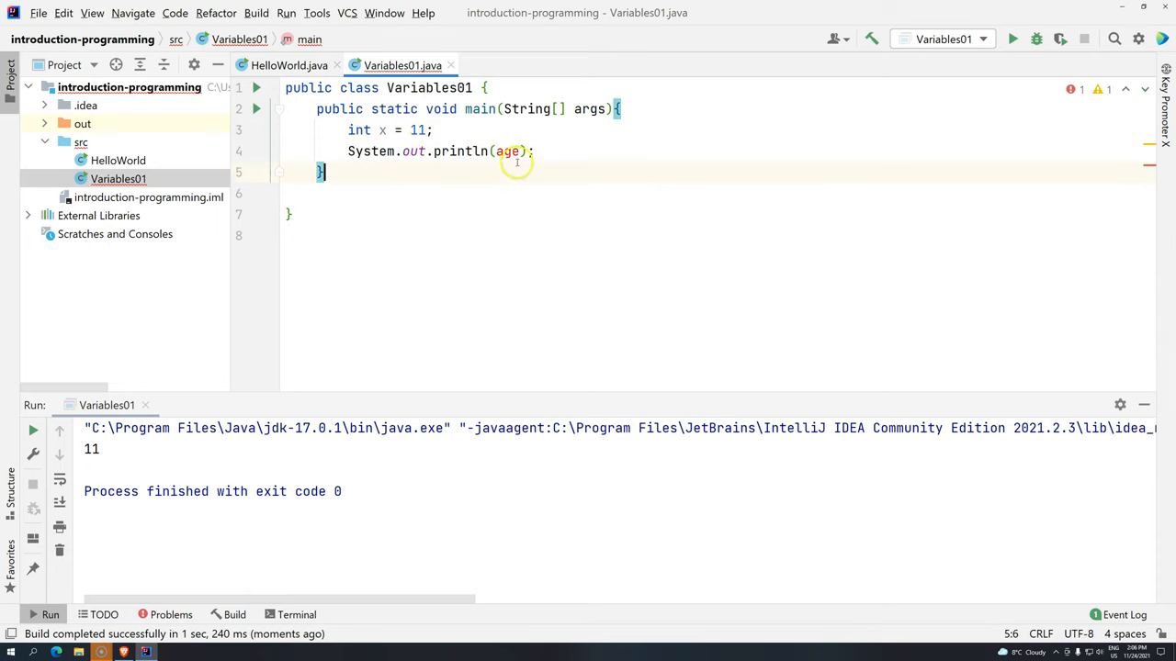
pyautogui.write('x')
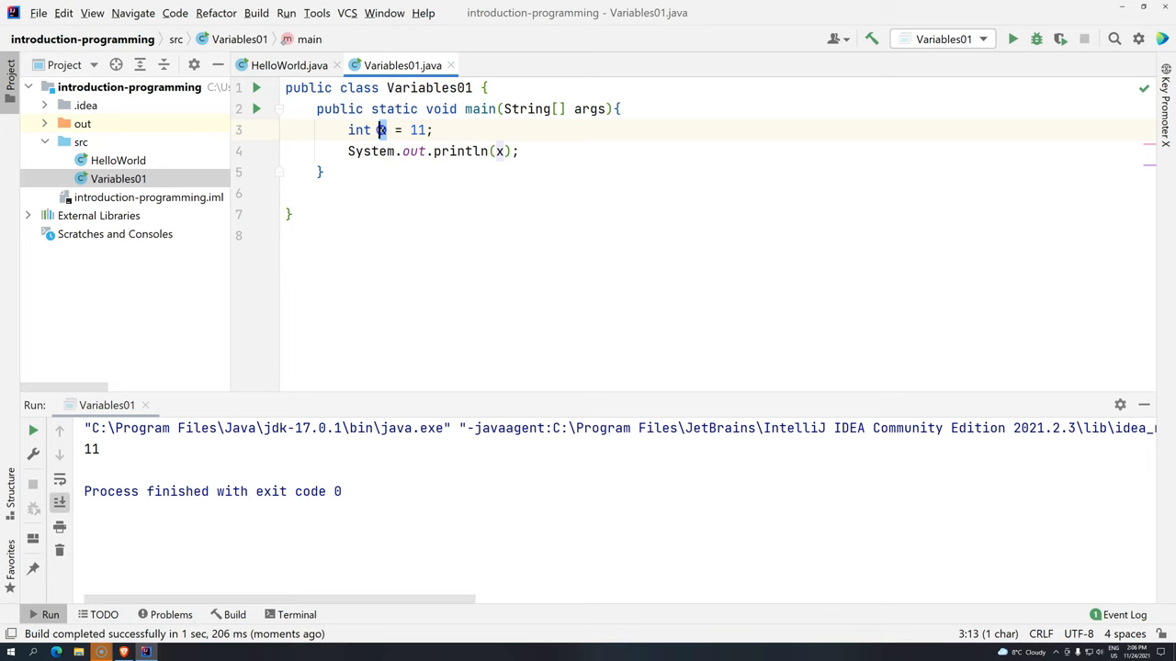
# Step: Rename x to salary in both lines, set it to 1100, and check the console output
pyautogui.write('salary')
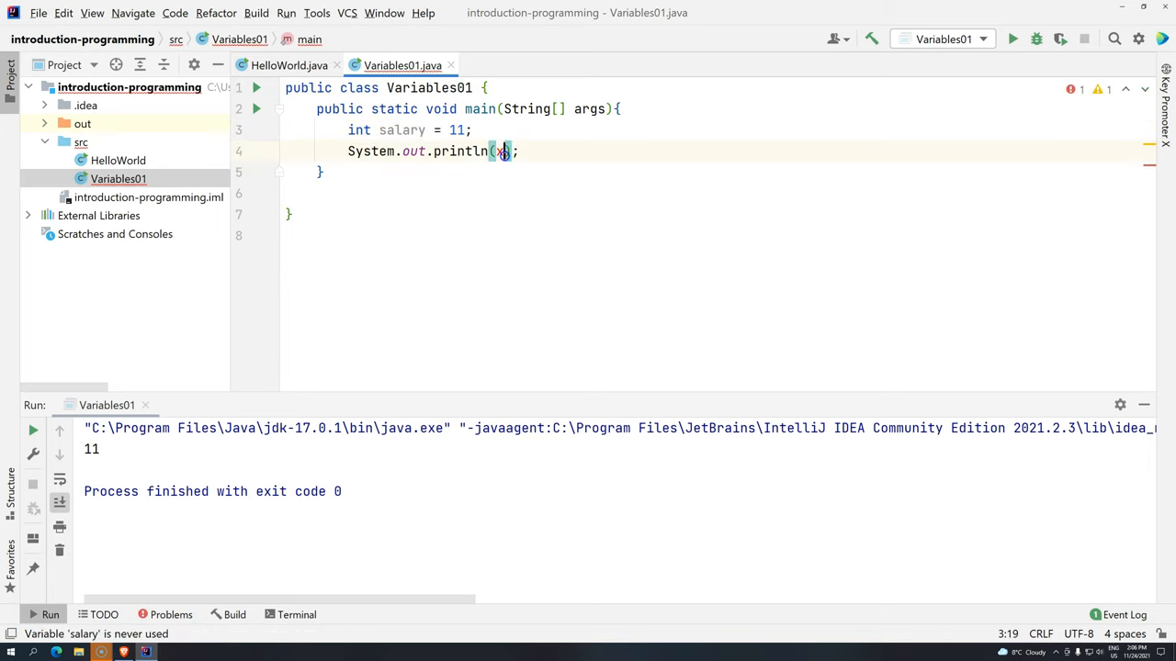
pyautogui.write('salary')
pyautogui.write('00')
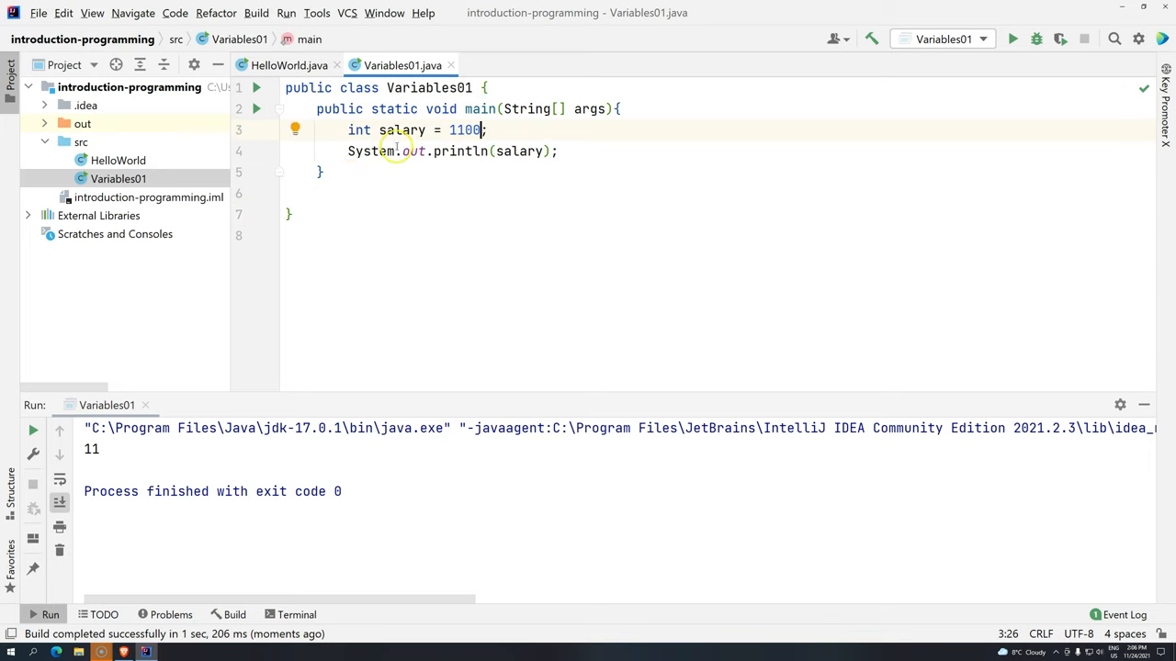
pyautogui.moveTo(430, 167)
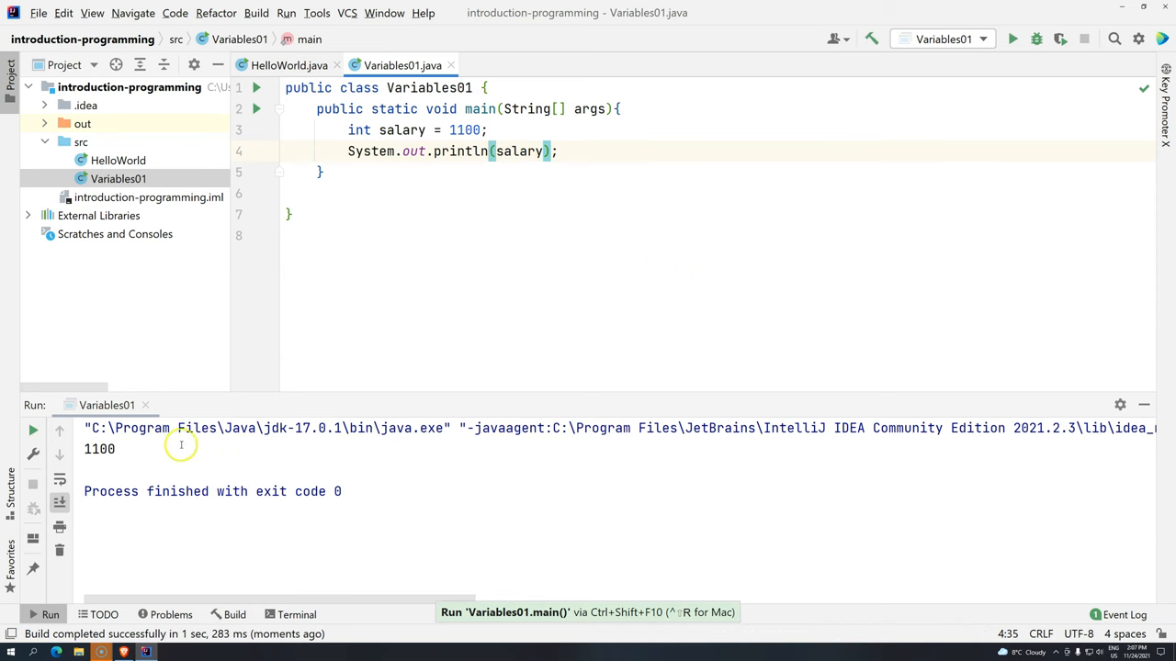
pyautogui.doubleClick(98, 449)
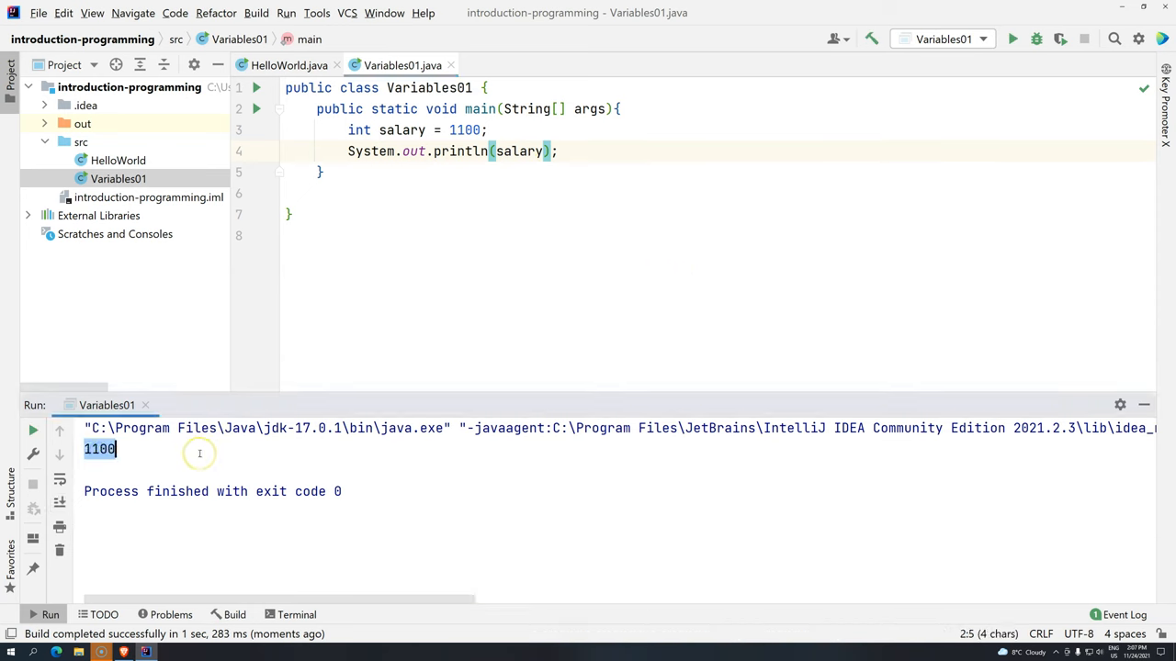
pyautogui.moveTo(440, 335)
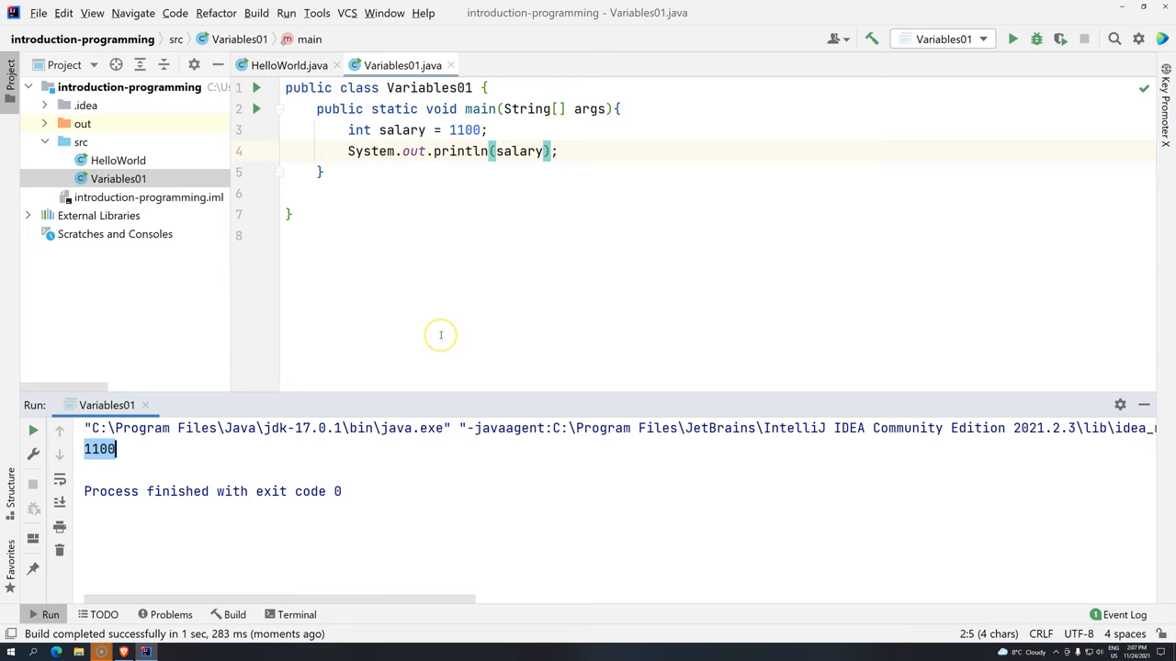
pyautogui.moveTo(442, 203)
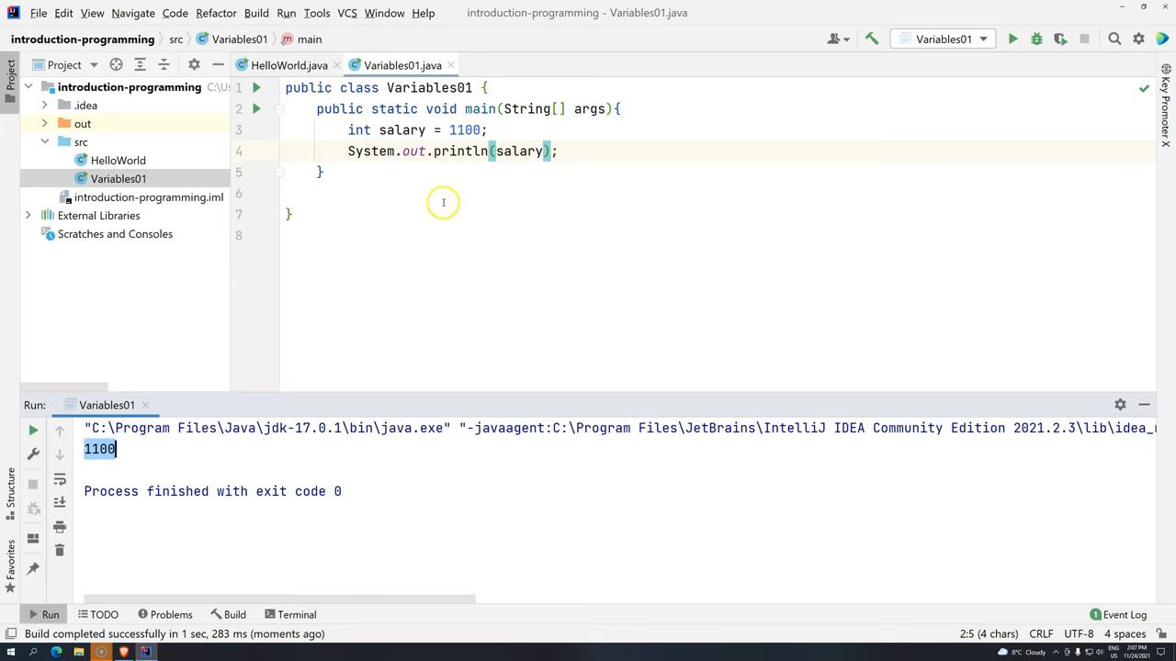
pyautogui.moveTo(486, 129)
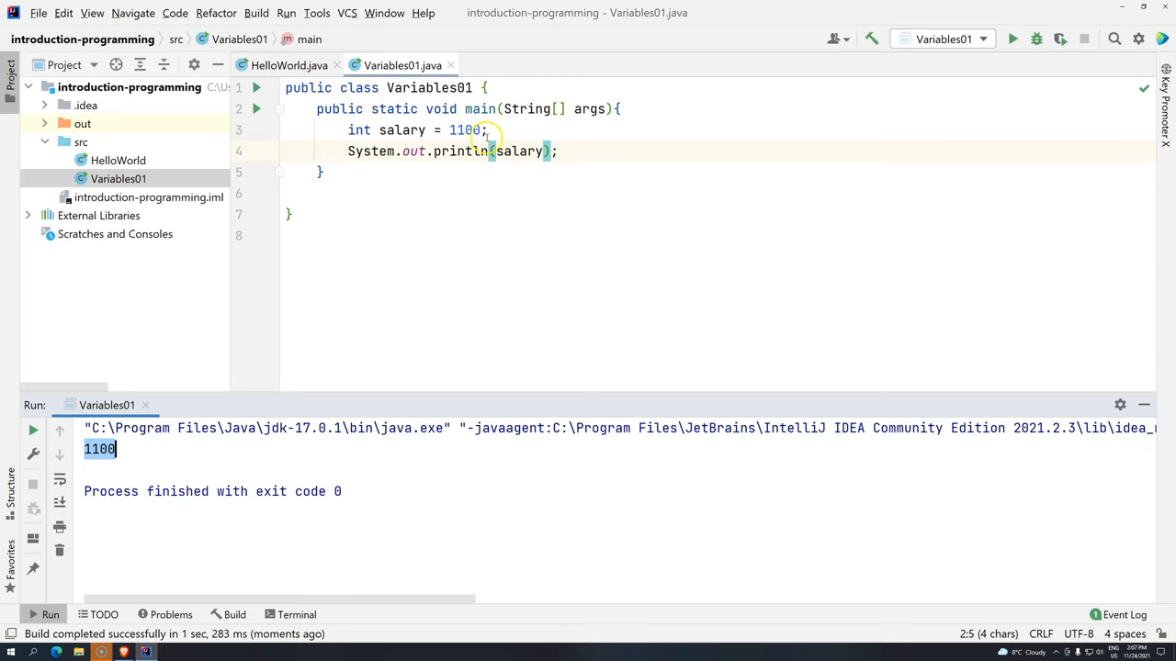